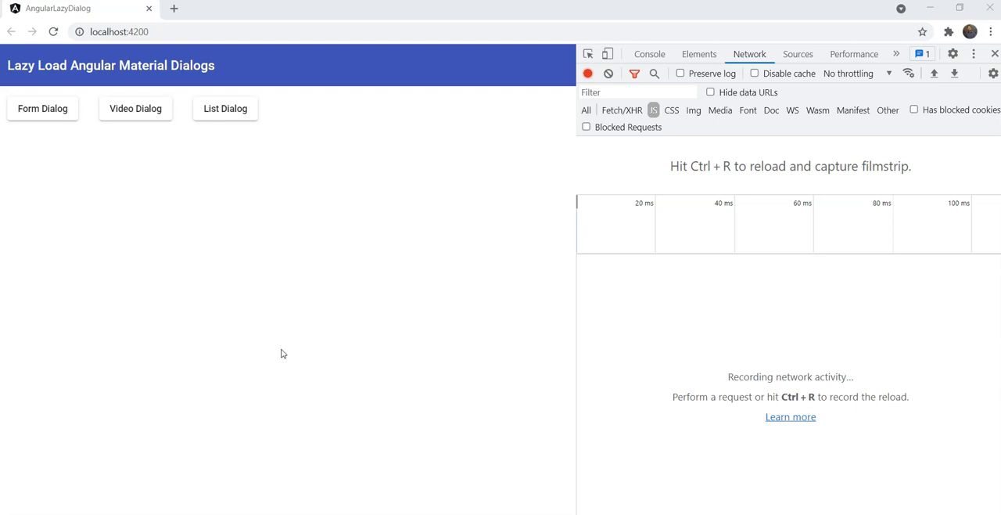
{"action": "mouse_move", "coordinate": [262, 274]}
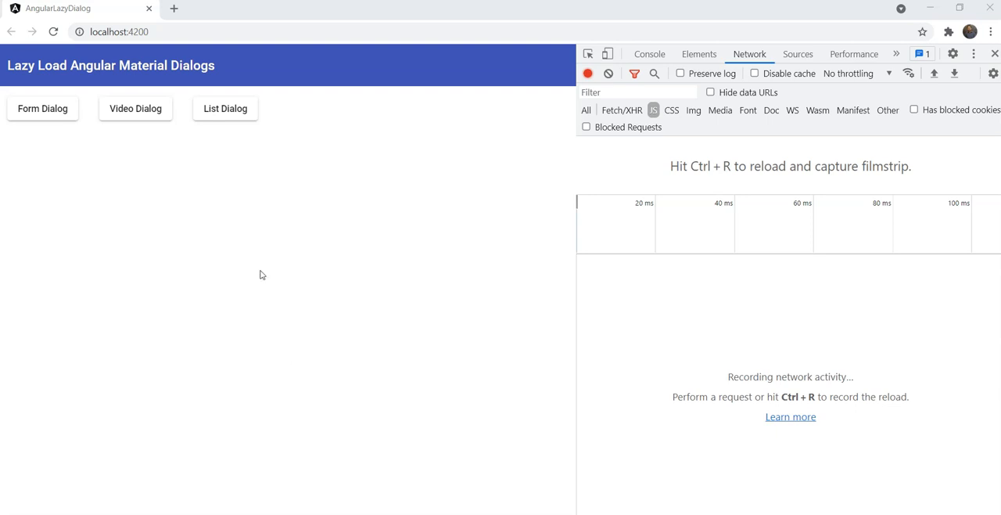
{"action": "mouse_move", "coordinate": [71, 119]}
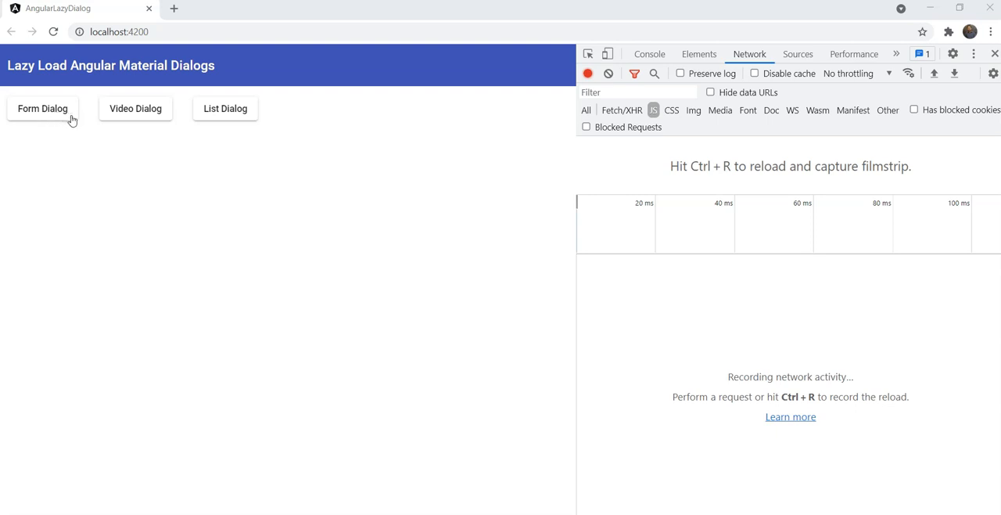
{"action": "mouse_move", "coordinate": [161, 163]}
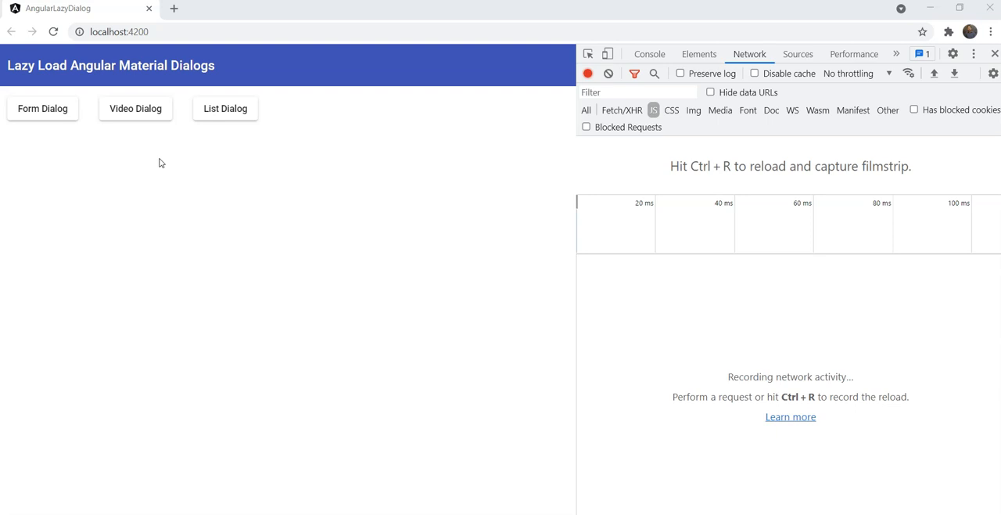
{"action": "mouse_move", "coordinate": [406, 206]}
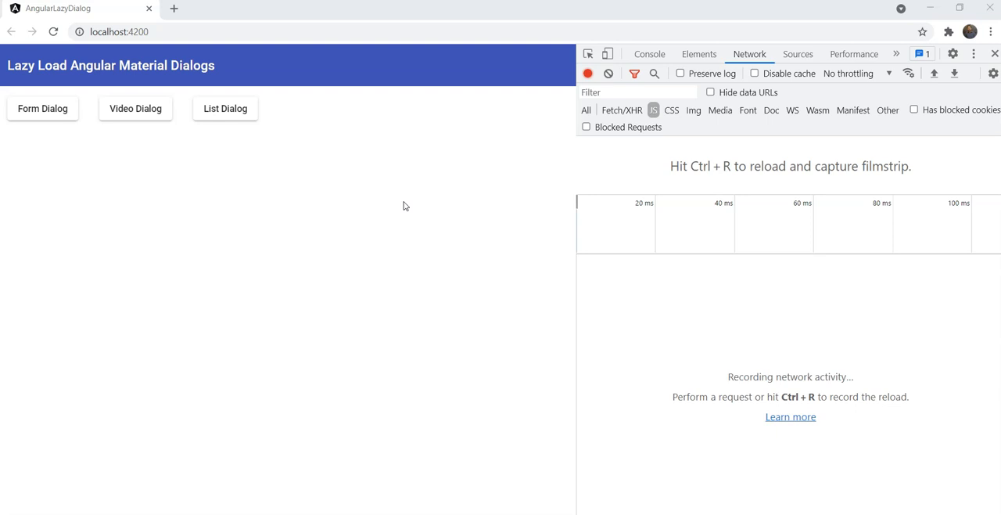
{"action": "mouse_move", "coordinate": [499, 170]}
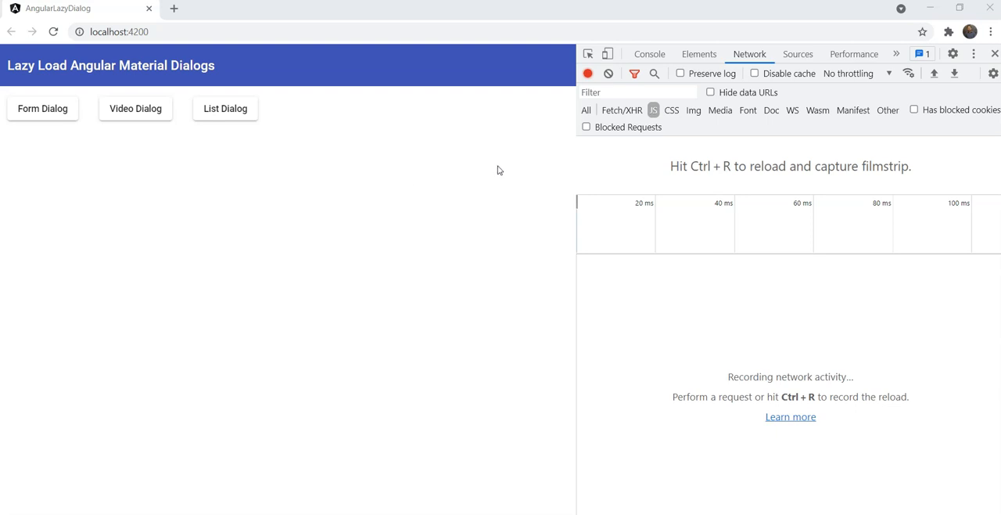
{"action": "mouse_move", "coordinate": [210, 127]}
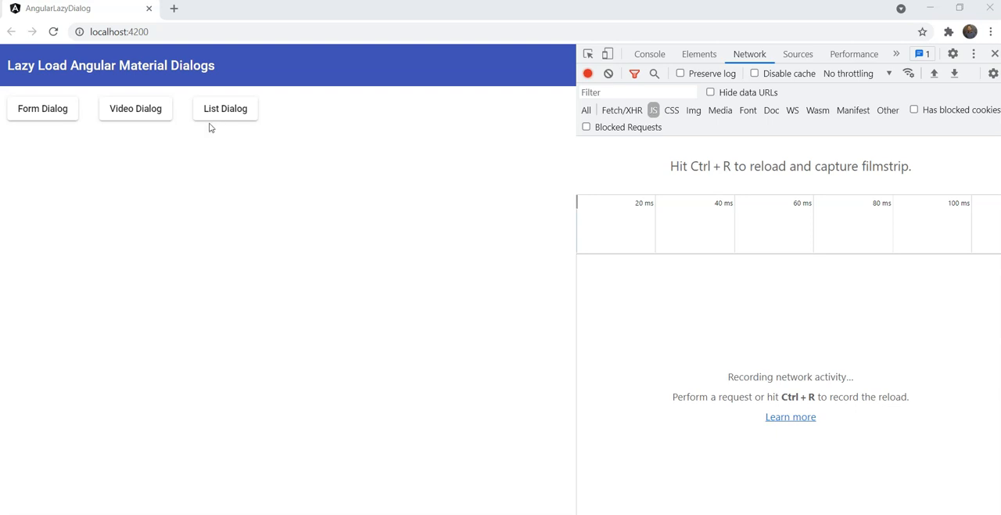
{"action": "mouse_move", "coordinate": [258, 119]}
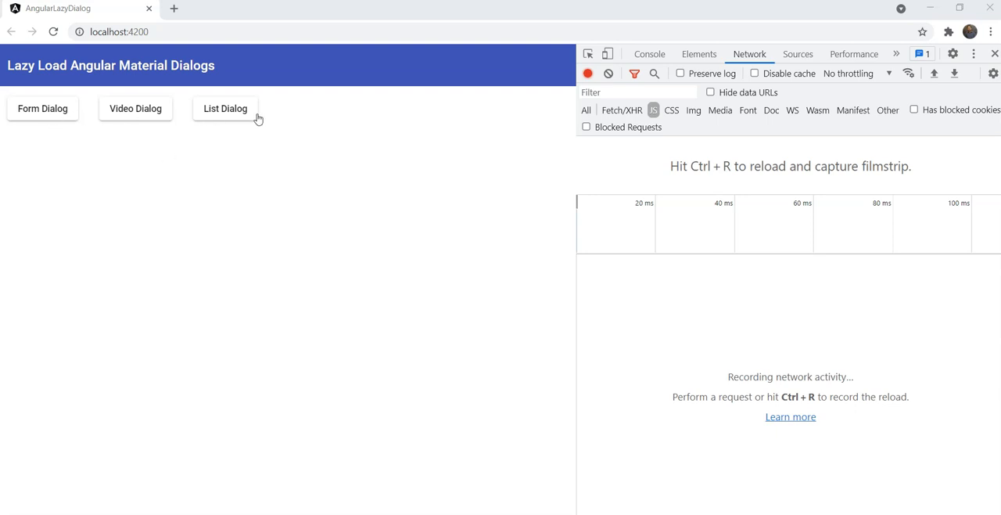
{"action": "mouse_move", "coordinate": [234, 118]}
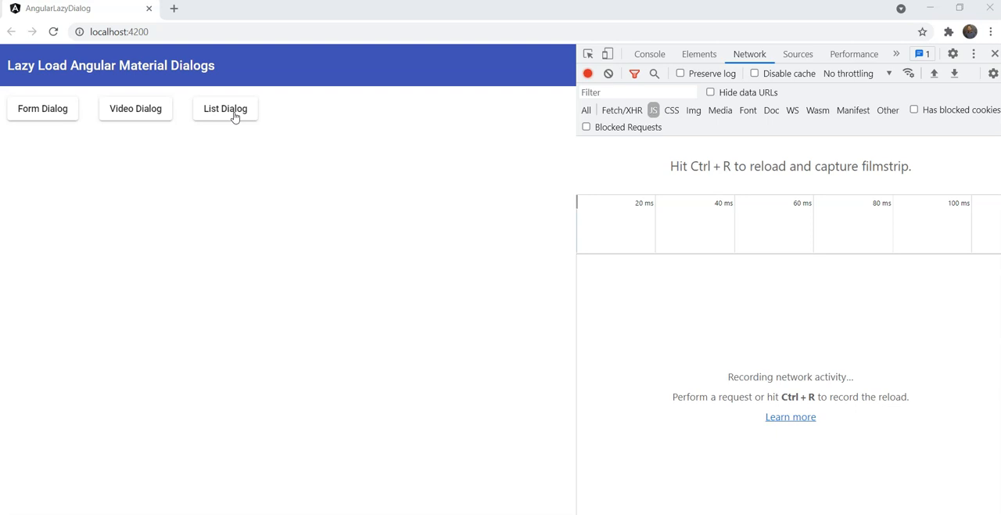
{"action": "mouse_move", "coordinate": [323, 209]}
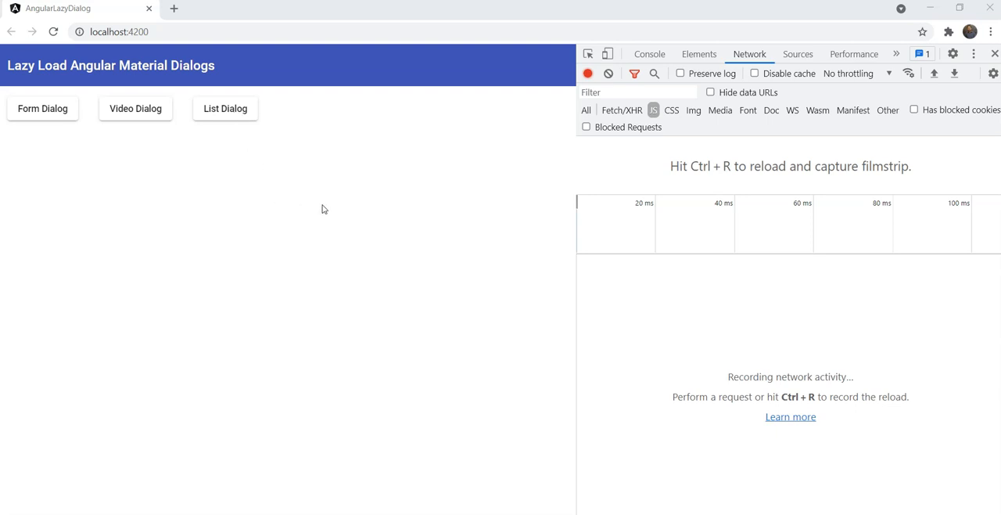
{"action": "mouse_move", "coordinate": [634, 74]}
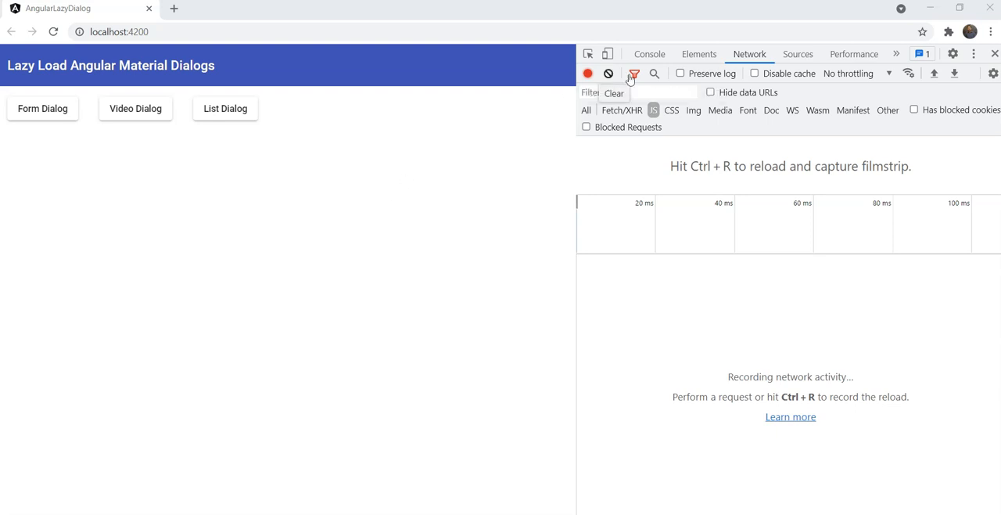
{"action": "mouse_move", "coordinate": [53, 32]}
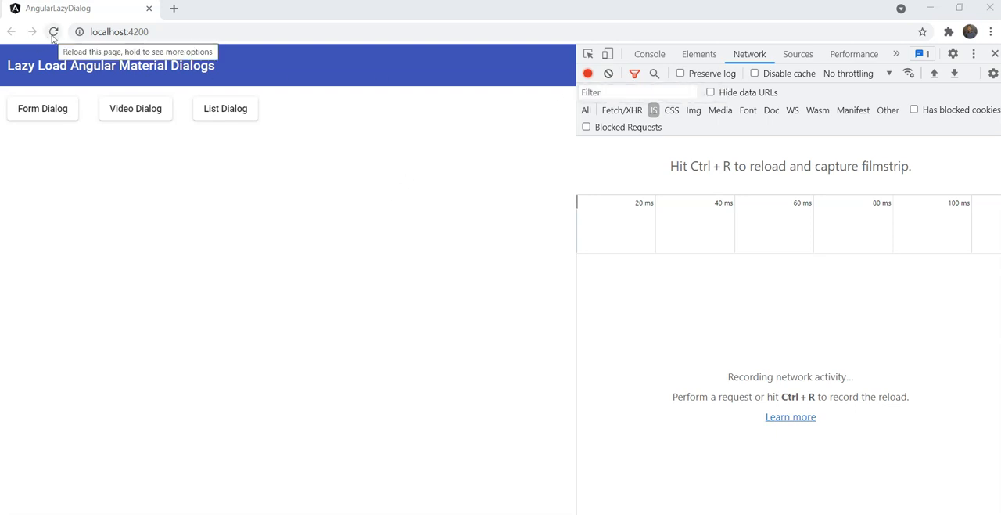
Reload the app and open the Form and Video dialogs to load chunks 0.js, 1.js, 3.js.
{"action": "left_click", "coordinate": [54, 31]}
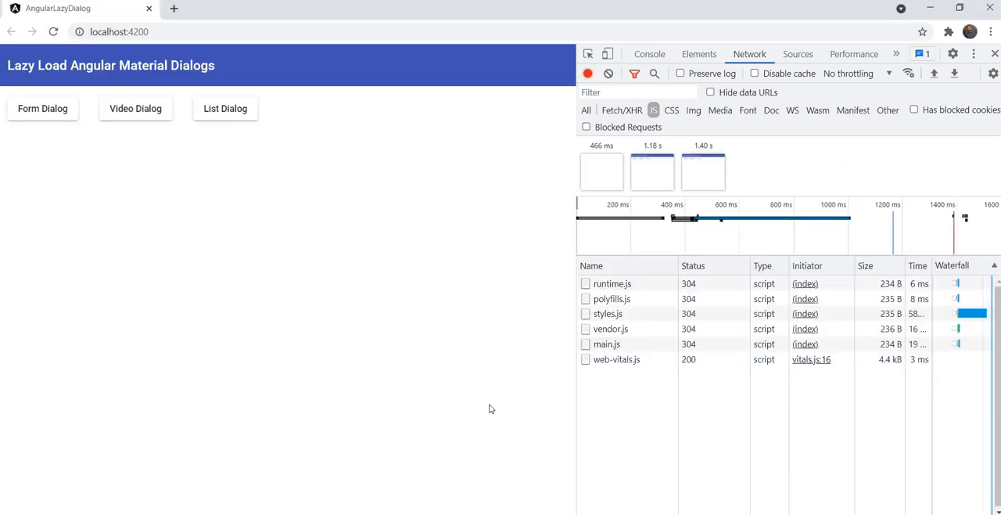
{"action": "mouse_move", "coordinate": [606, 344]}
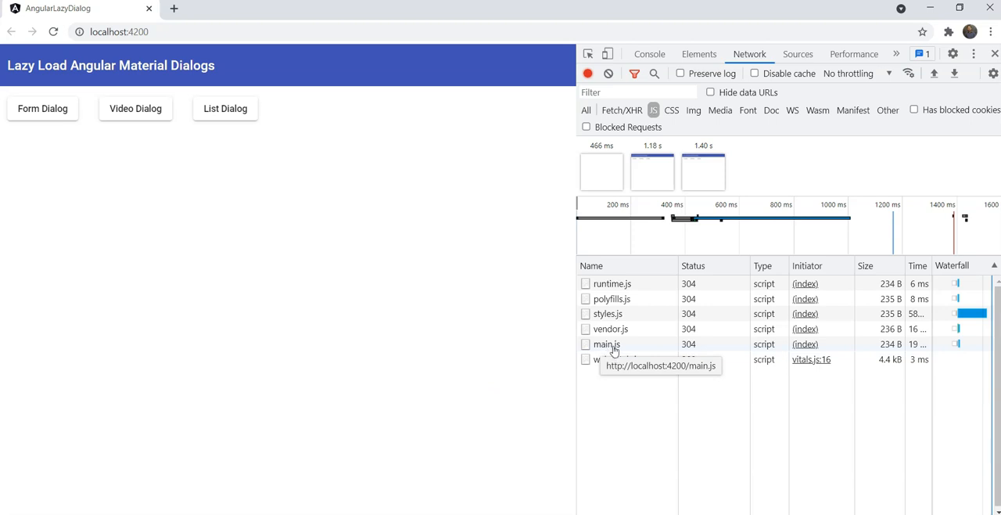
{"action": "mouse_move", "coordinate": [165, 215]}
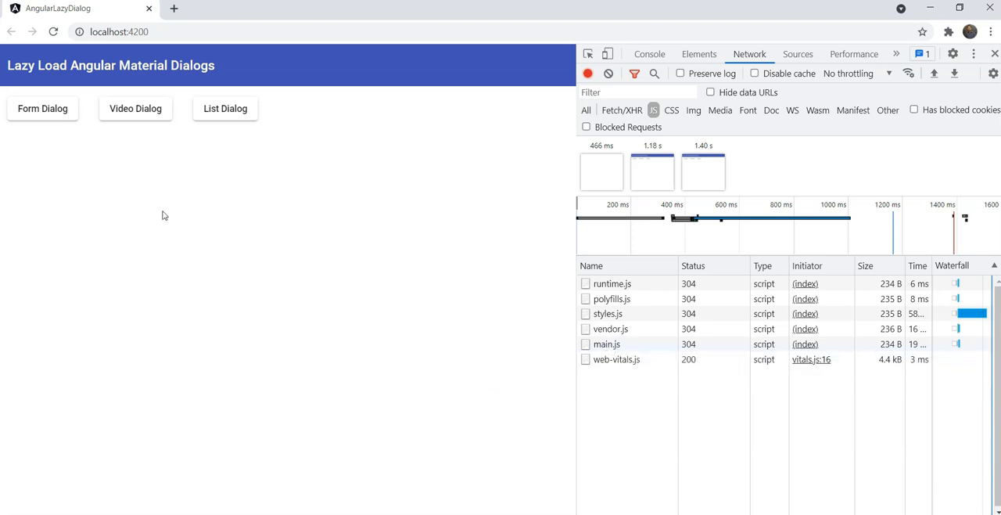
{"action": "left_click", "coordinate": [42, 108]}
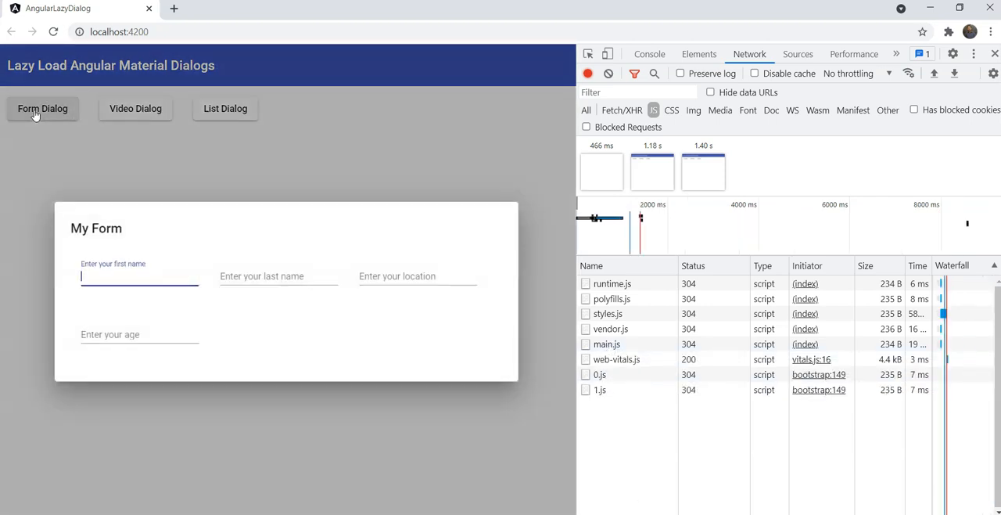
{"action": "mouse_move", "coordinate": [600, 374]}
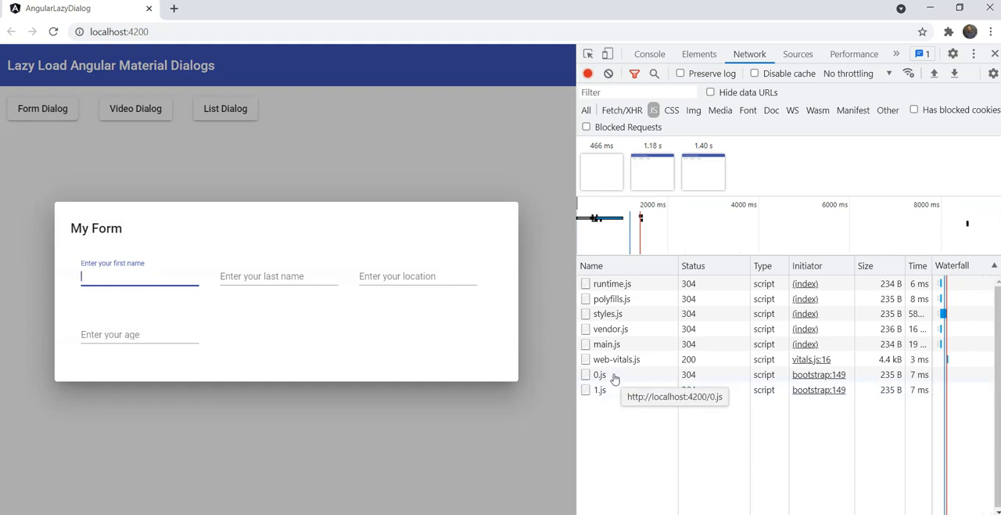
{"action": "left_click", "coordinate": [279, 276]}
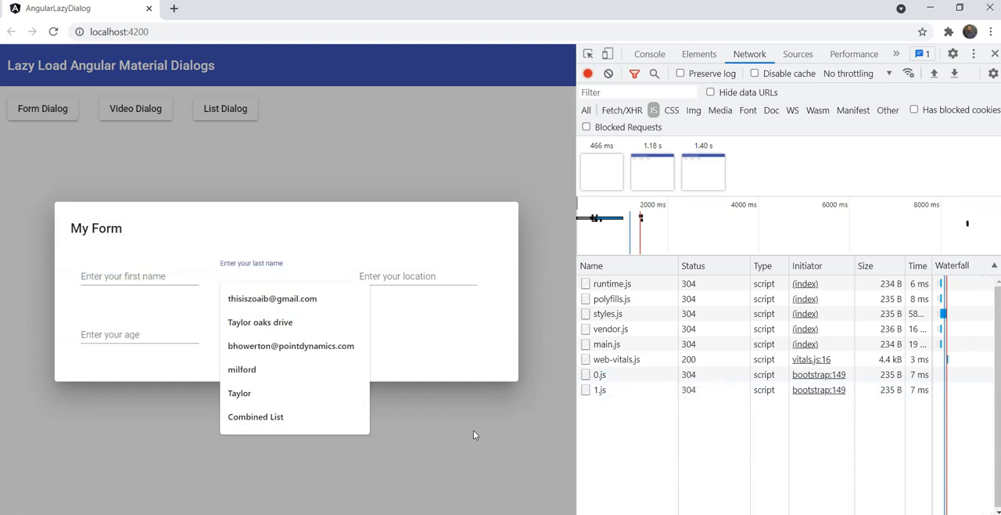
{"action": "left_click", "coordinate": [473, 434]}
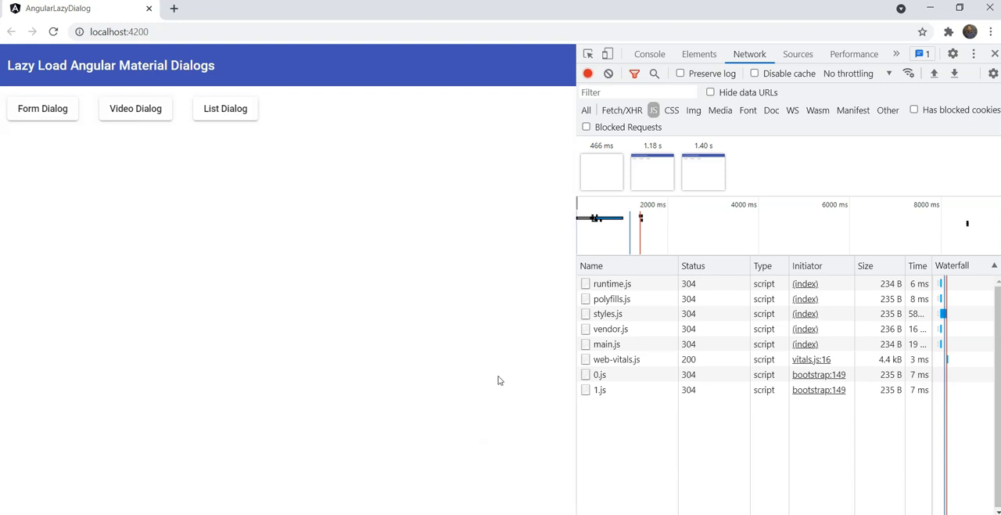
{"action": "left_click", "coordinate": [134, 108]}
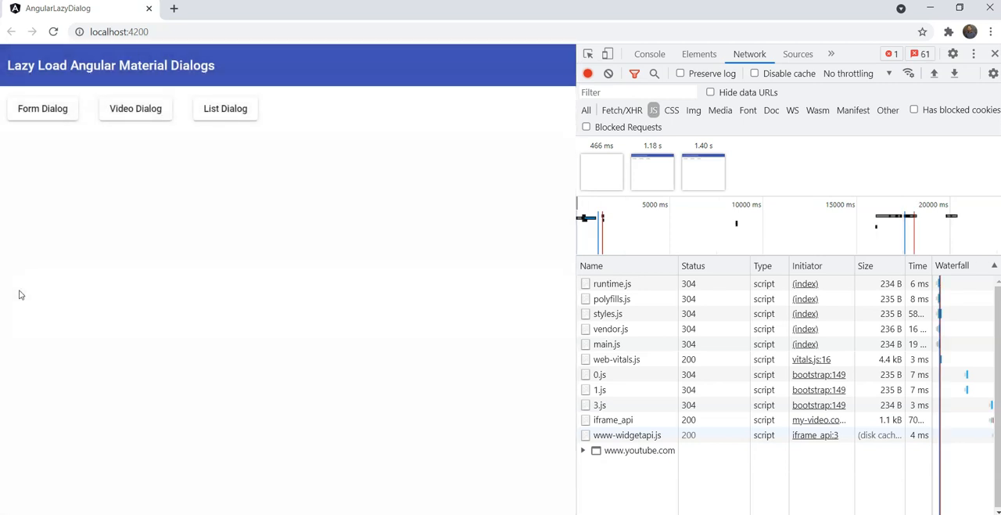
{"action": "mouse_move", "coordinate": [129, 347]}
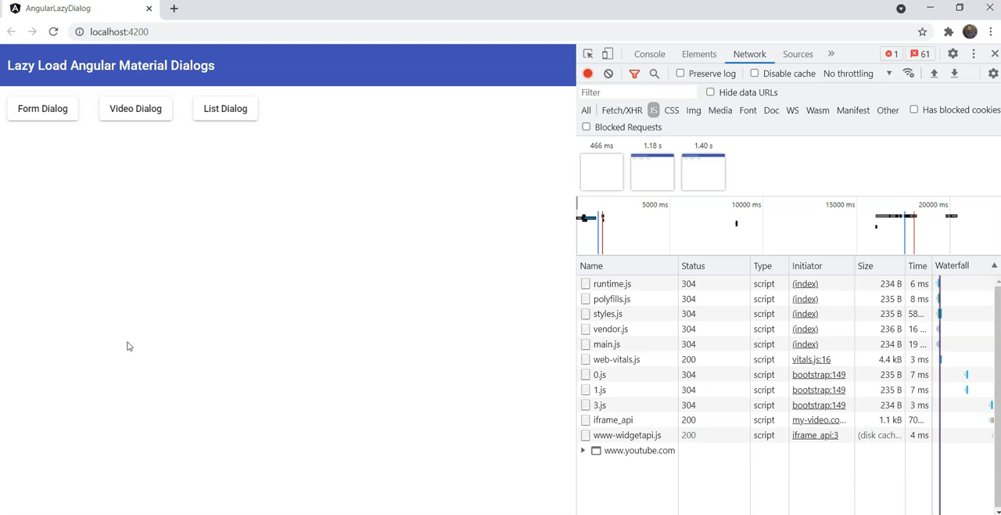
{"action": "mouse_move", "coordinate": [393, 380]}
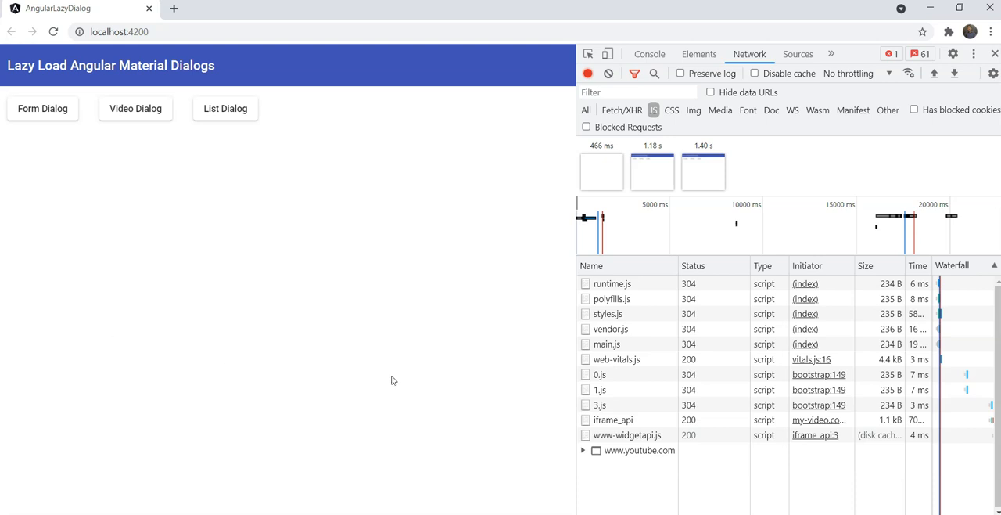
{"action": "mouse_move", "coordinate": [708, 389]}
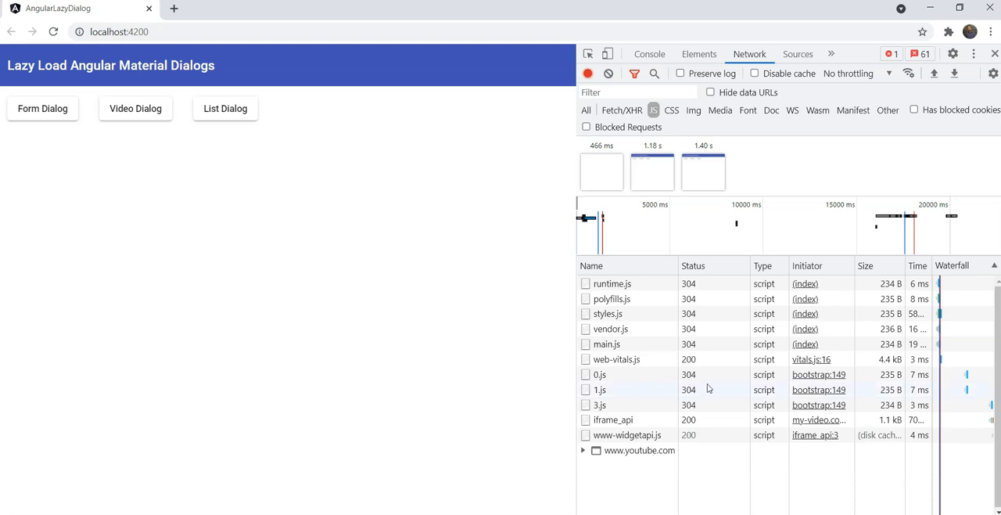
{"action": "mouse_move", "coordinate": [718, 383]}
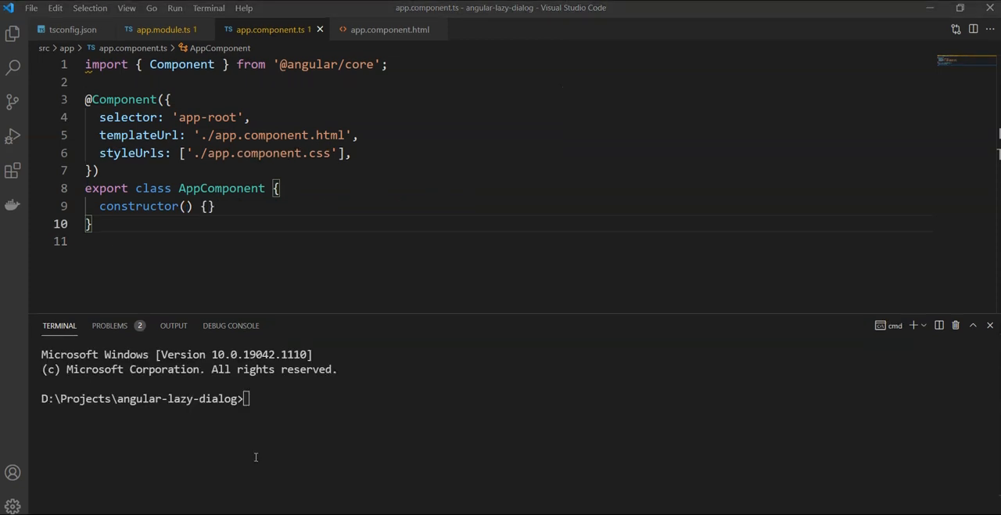
{"action": "left_click", "coordinate": [292, 403]}
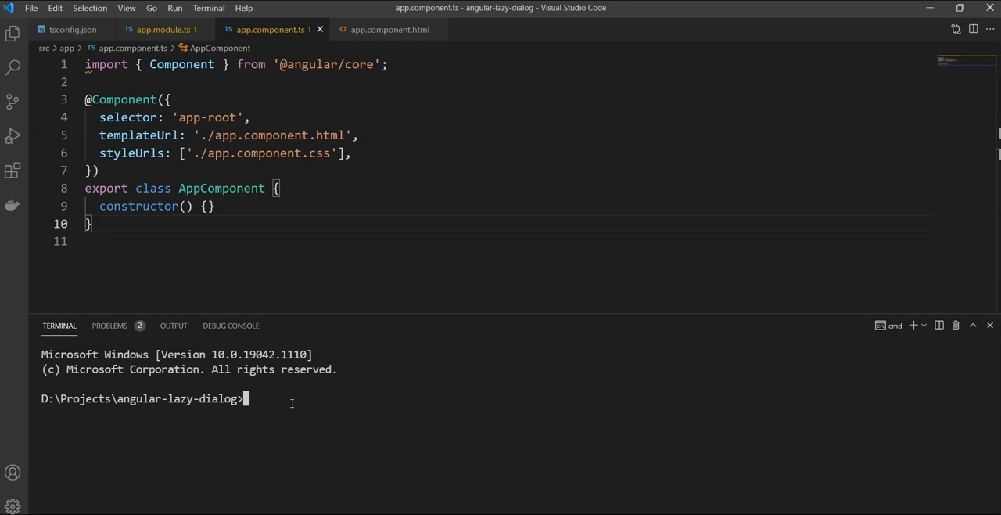
{"action": "type", "text": "ng add"}
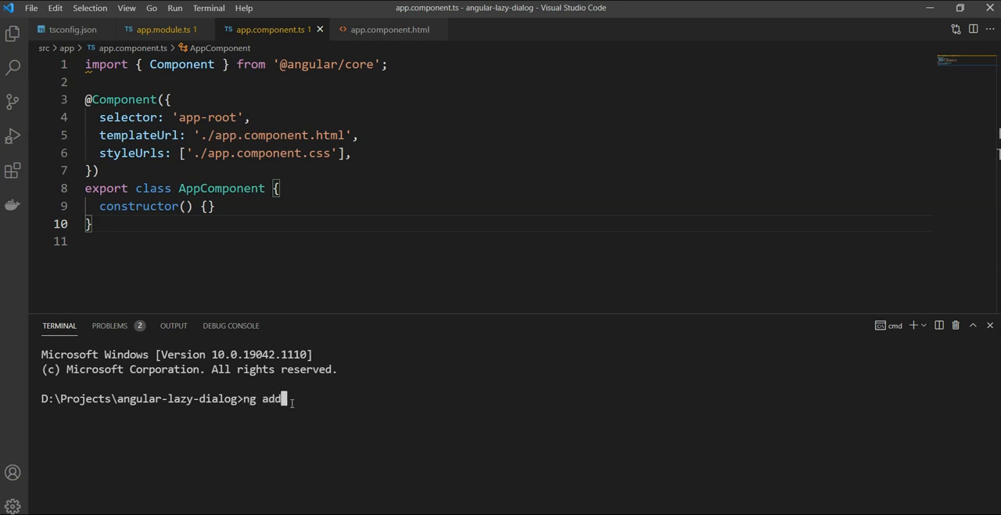
{"action": "type", "text": "@angular/"}
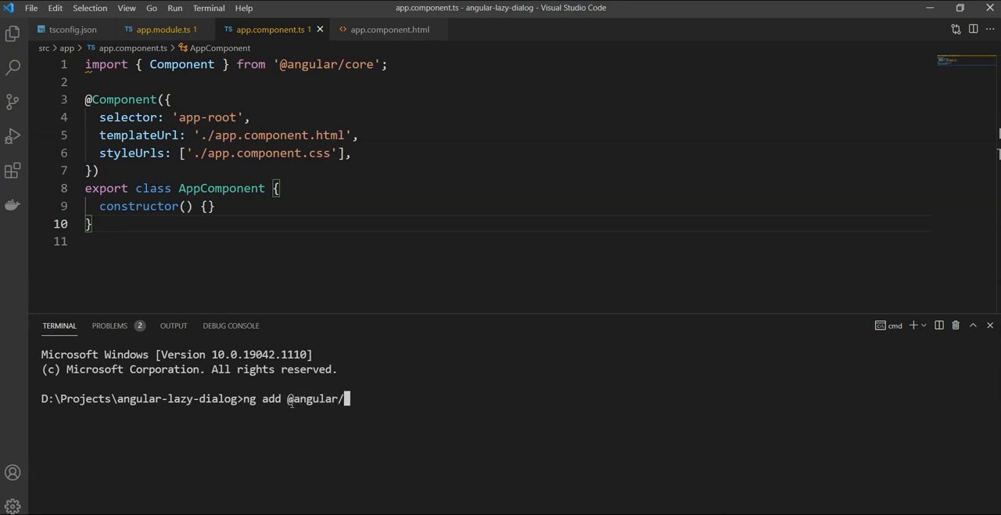
{"action": "type", "text": "material"}
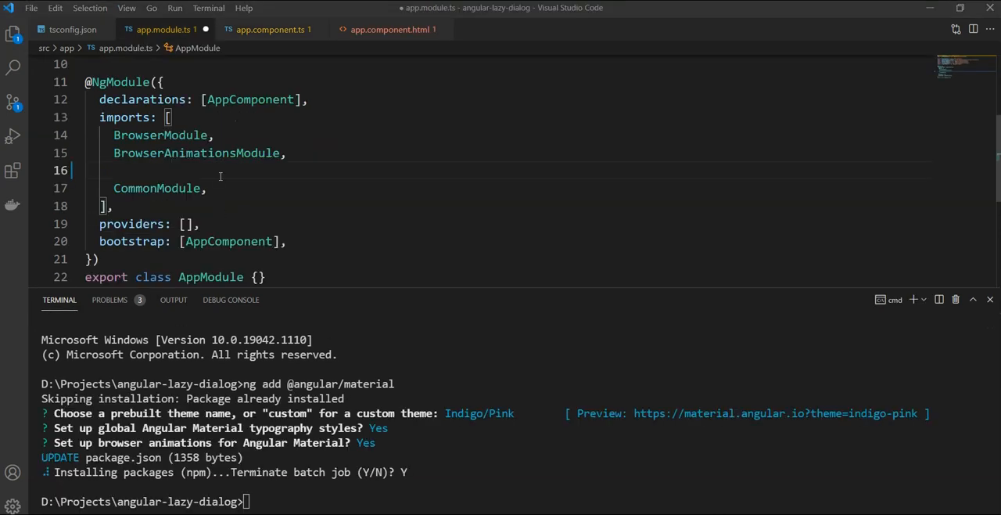
{"action": "type", "text": "MatDialogModule,"}
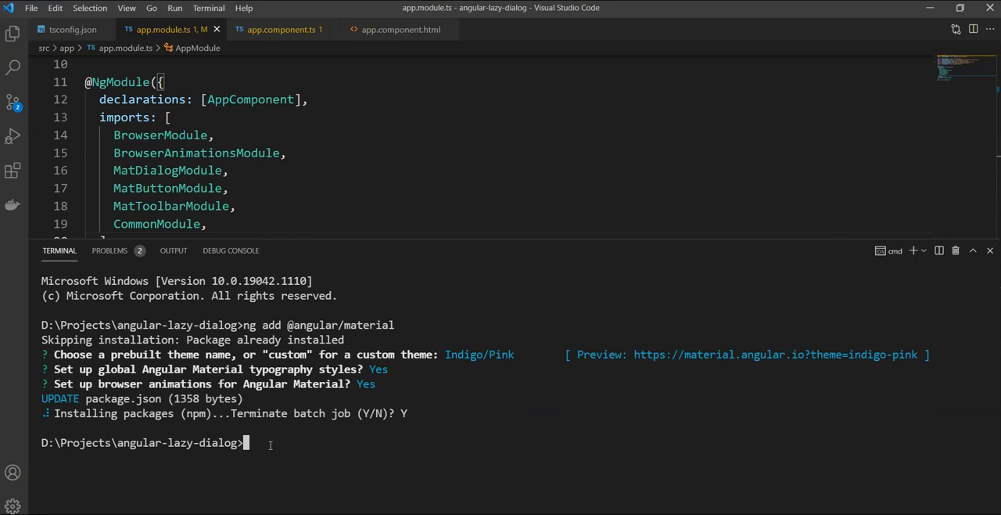
Run ng generate component dialogs/simple-dialog in the integrated terminal.
{"action": "type", "text": "ng generate"}
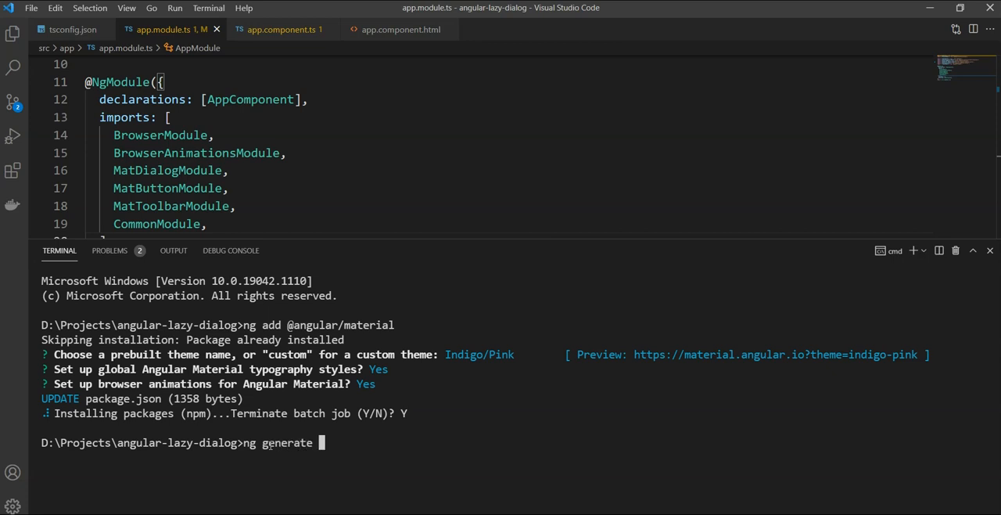
{"action": "type", "text": "compone"}
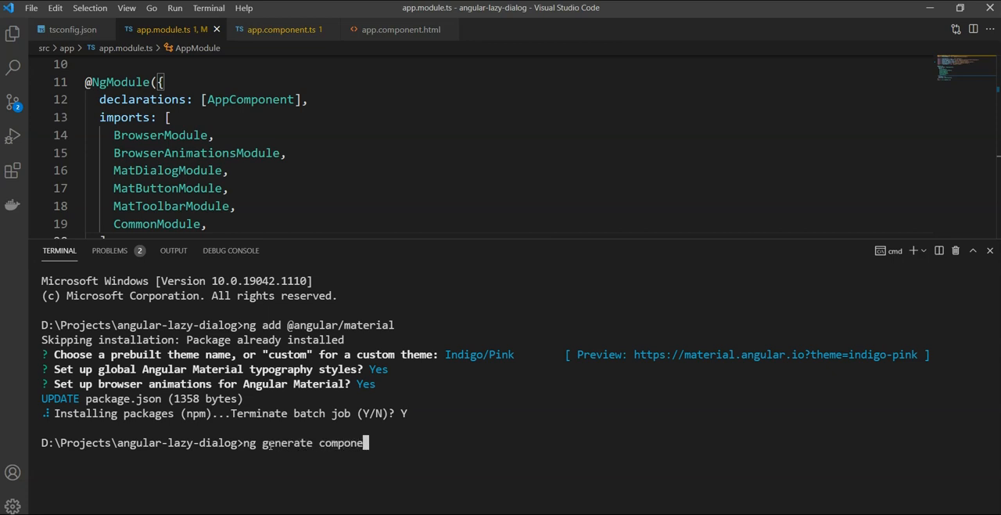
{"action": "type", "text": "nt"}
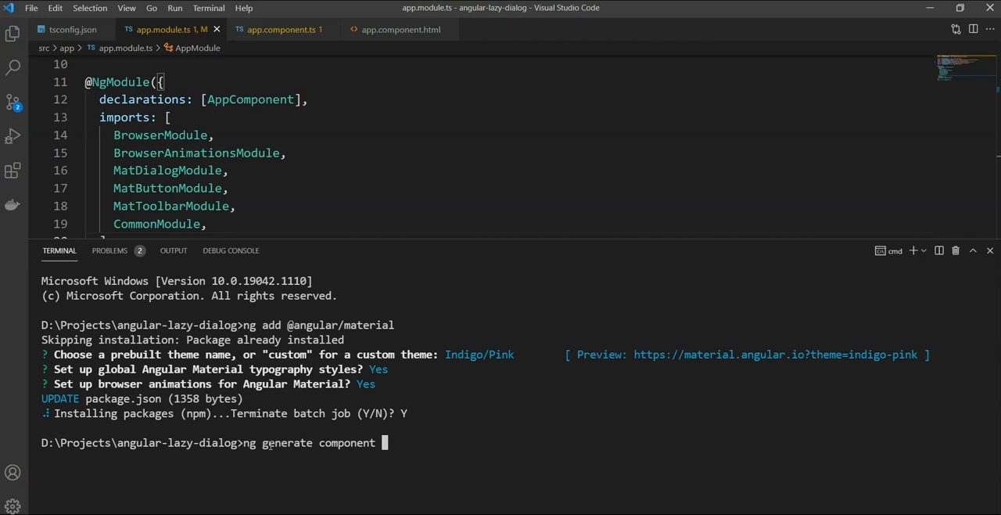
{"action": "type", "text": "dialogs"}
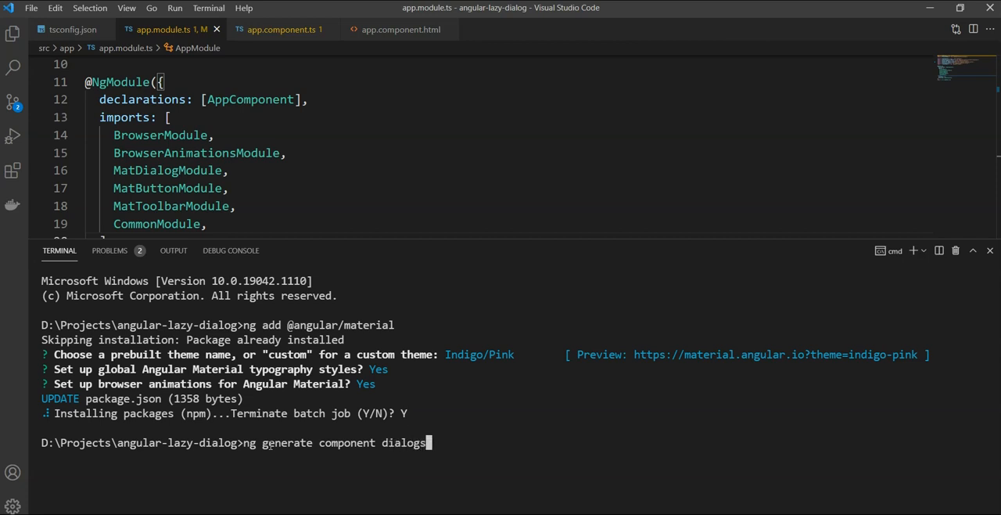
{"action": "type", "text": "/"}
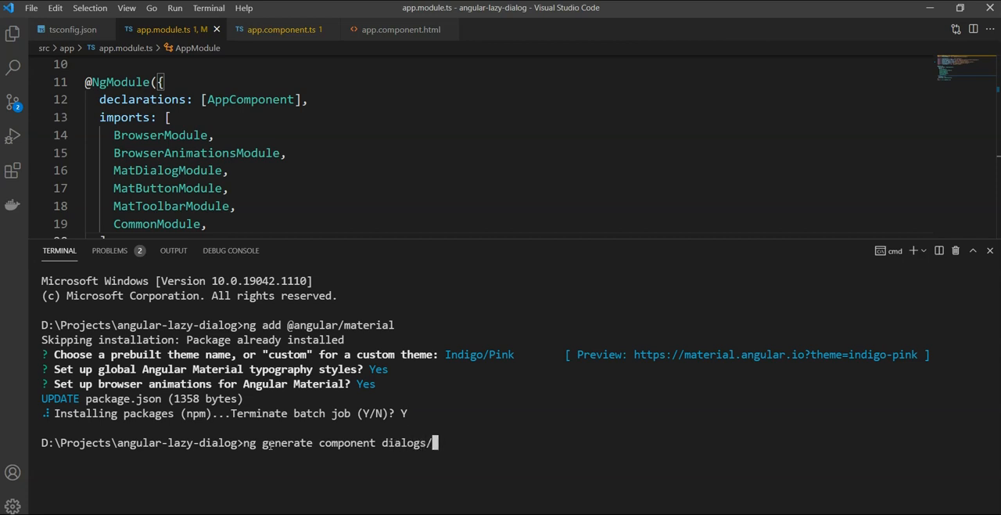
{"action": "type", "text": "simple-dialog"}
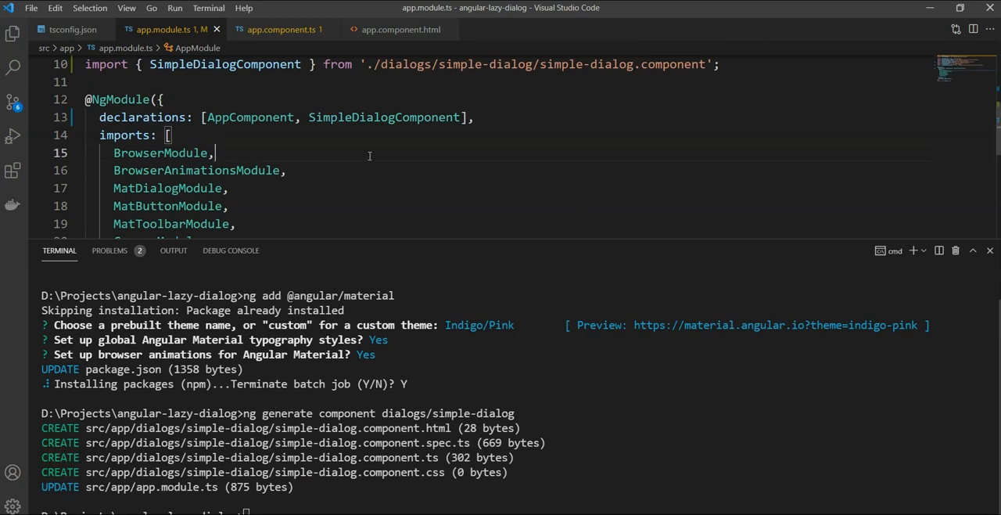
Open simple-dialog.component.html and add a <h1>Some Title</h1> heading at the top.
{"action": "type", "text": "simp"}
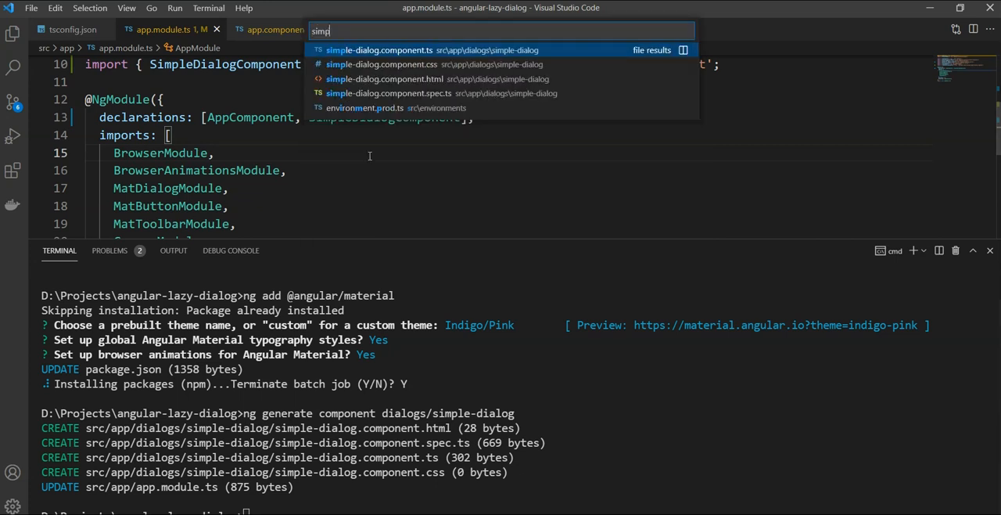
{"action": "left_click", "coordinate": [384, 79]}
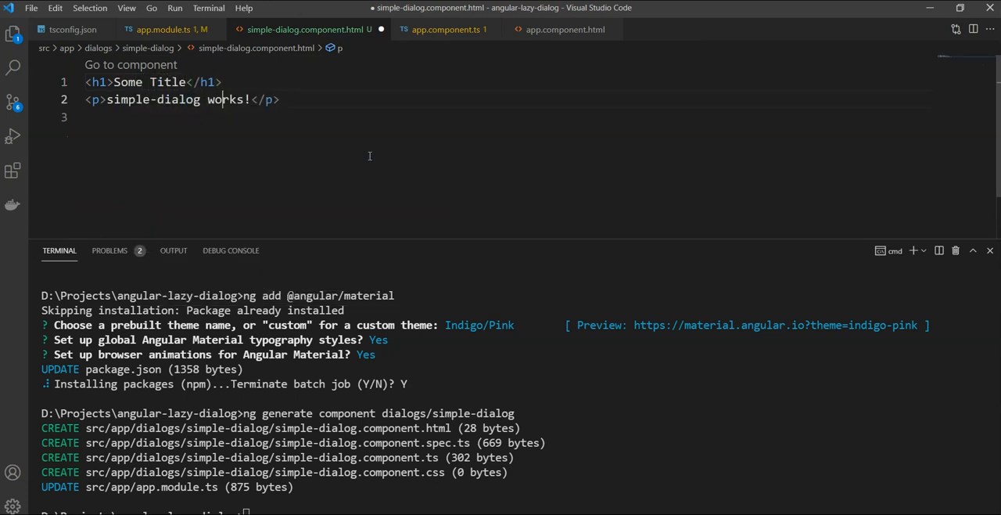
Change the paragraph to 'Some text here!' and delete SimpleDialogComponent from AppModule declarations.
{"action": "type", "text": "Some text here!</p>"}
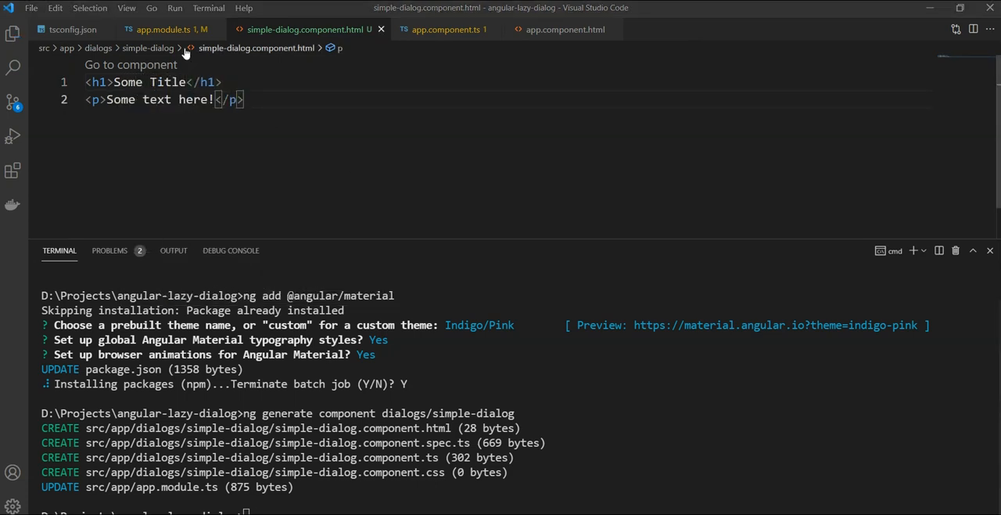
{"action": "left_click", "coordinate": [162, 29]}
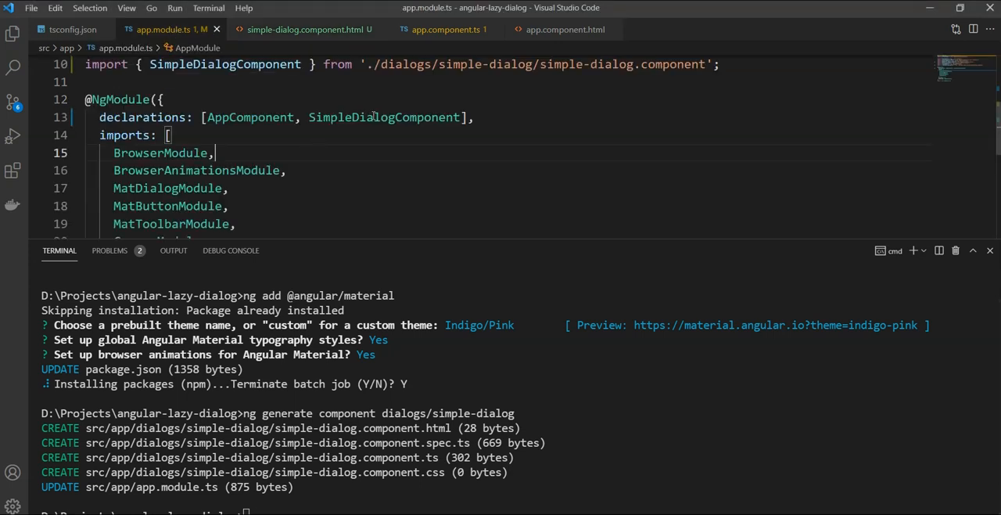
{"action": "key", "text": "Backspace"}
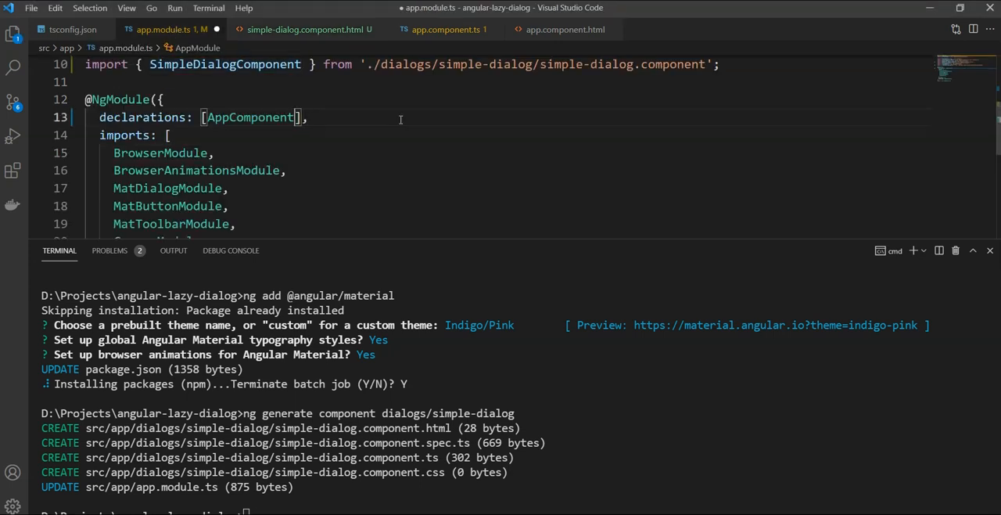
{"action": "key", "text": "ctrl+s"}
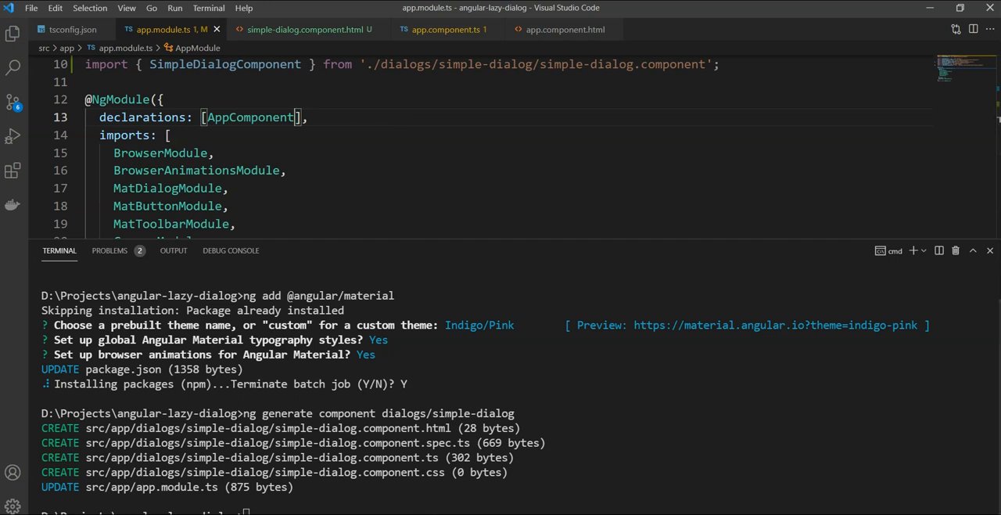
Run ng generate service services/lazy-dialog to create LazyDialogService.
{"action": "type", "text": "ng gene"}
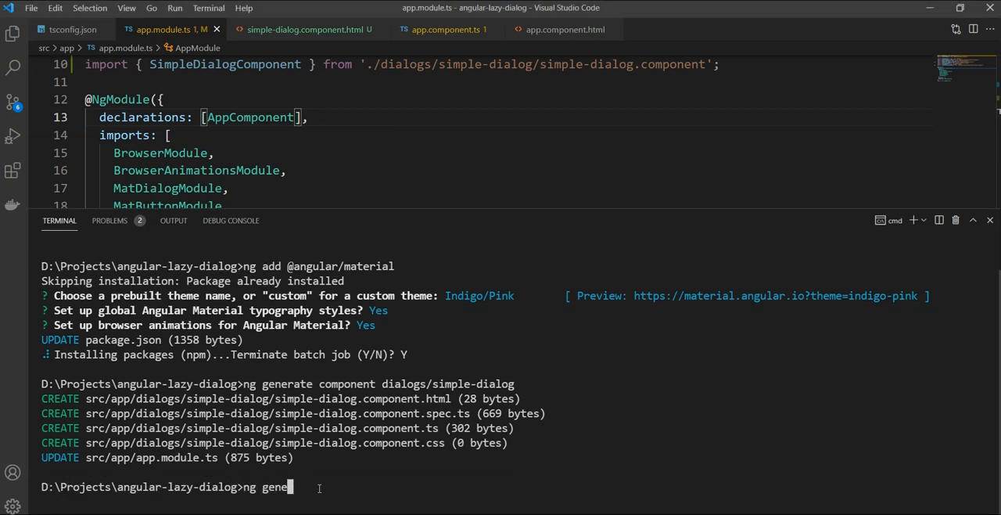
{"action": "type", "text": "rate service"}
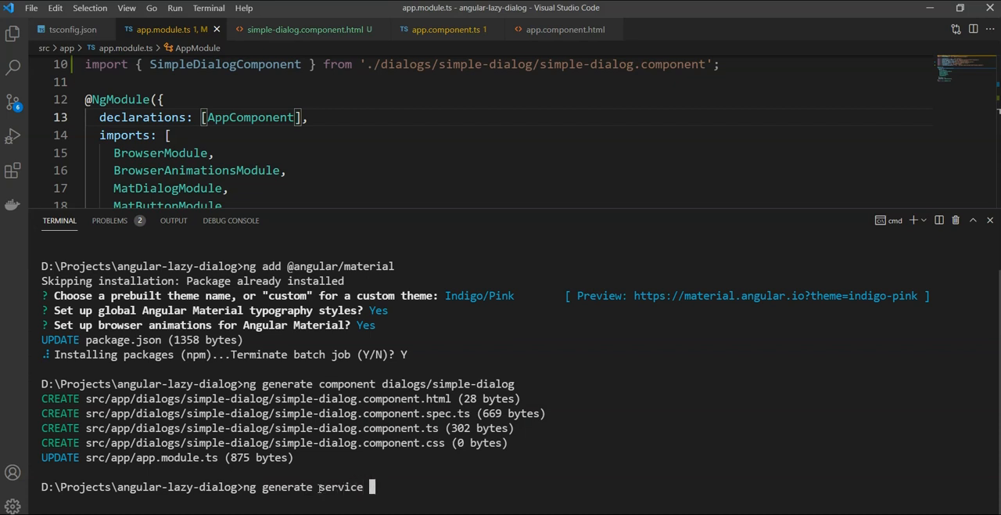
{"action": "type", "text": "services/"}
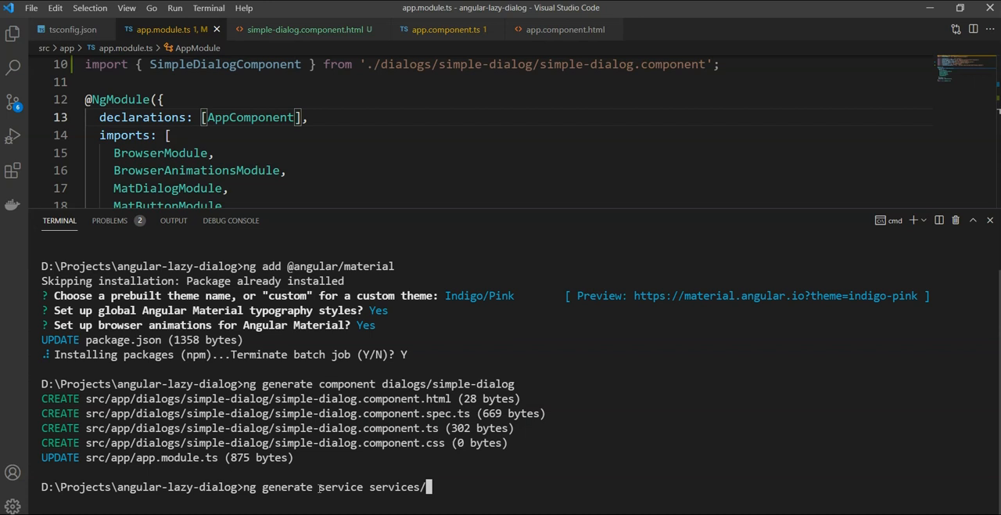
{"action": "type", "text": "lazy-dia"}
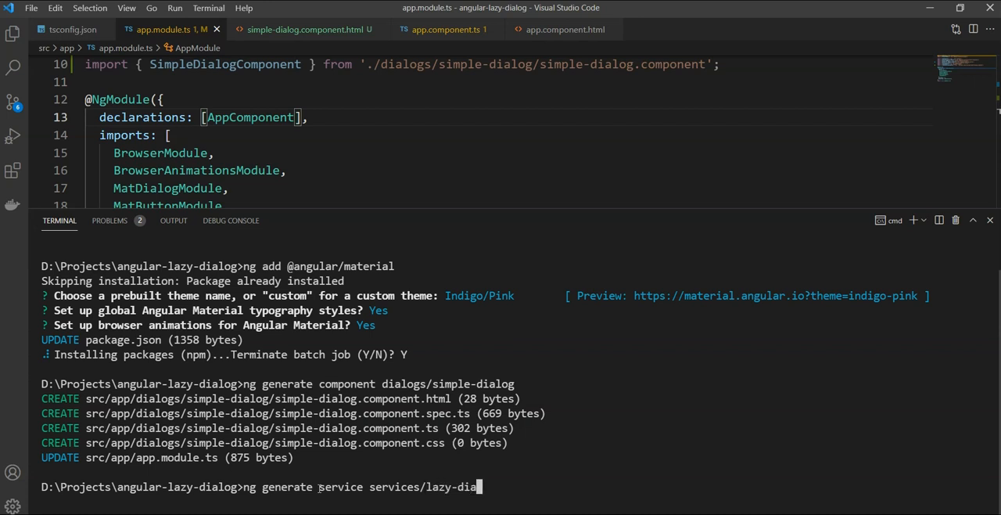
{"action": "type", "text": "log"}
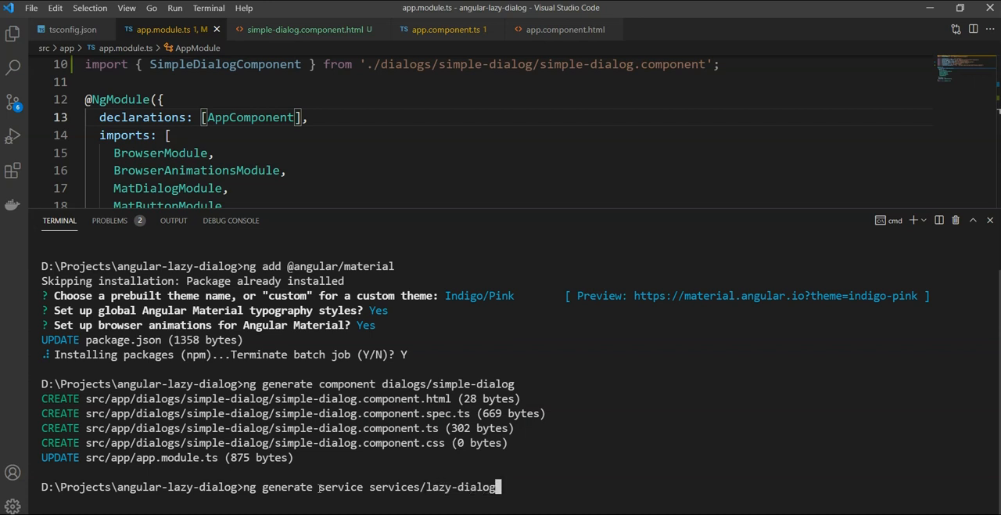
{"action": "key", "text": "ctrl+p"}
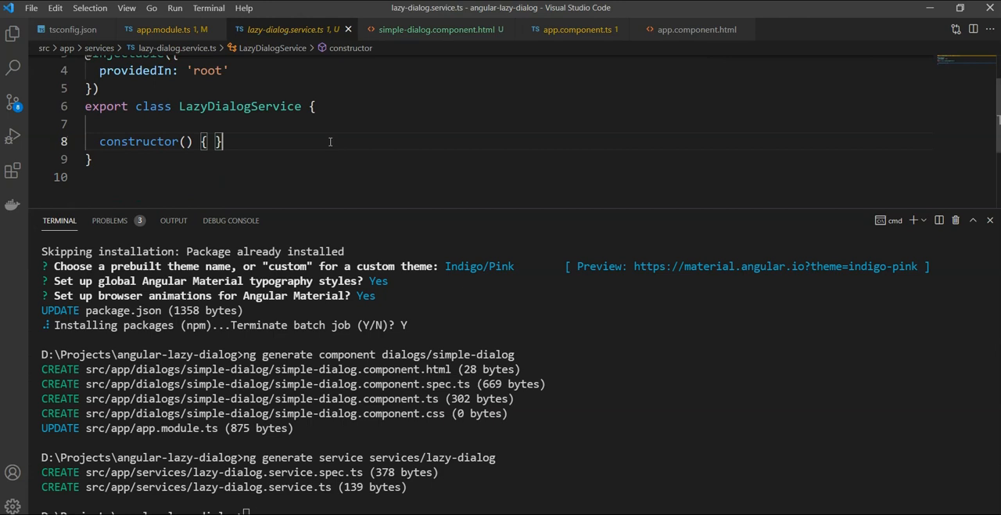
Add openDialog(dialogName: string): MatDialogRef with an empty body below the constructor.
{"action": "key", "text": "Enter"}
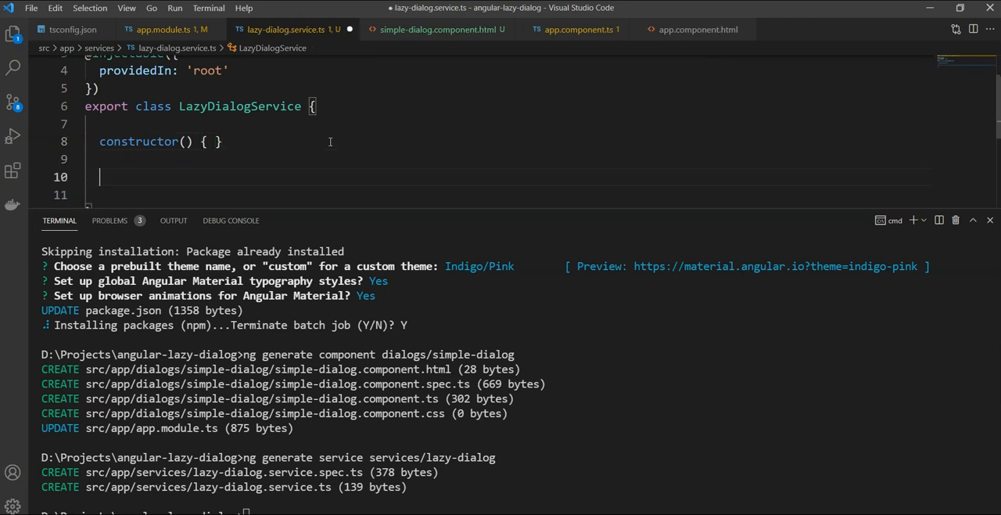
{"action": "type", "text": "openDialog"}
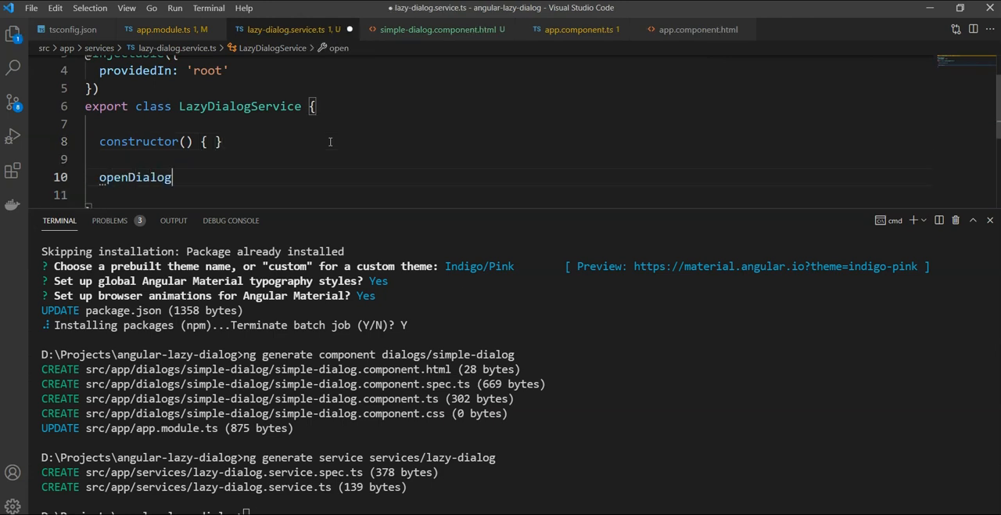
{"action": "left_click_drag", "start_coordinate": [435, 211], "coordinate": [434, 407]}
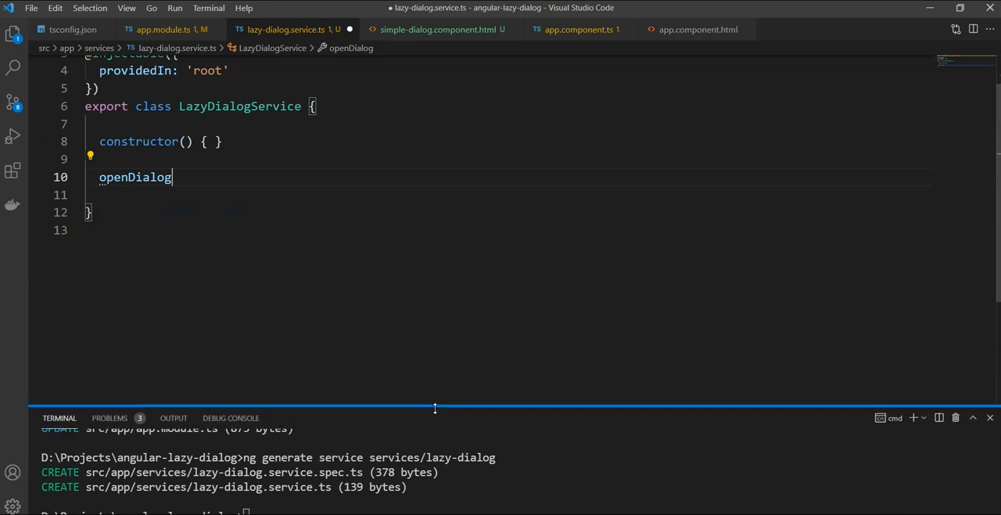
{"action": "type", "text": "()"}
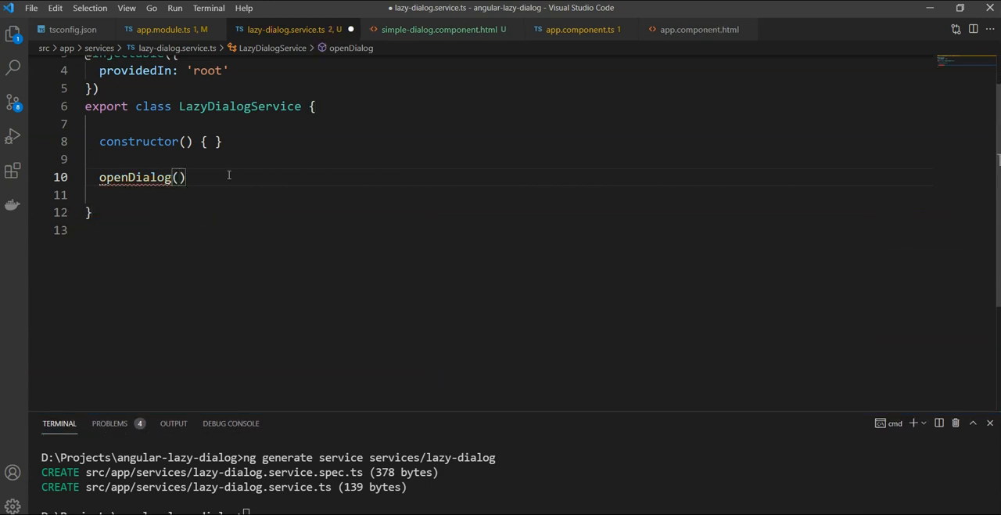
{"action": "type", "text": "dialogNam"}
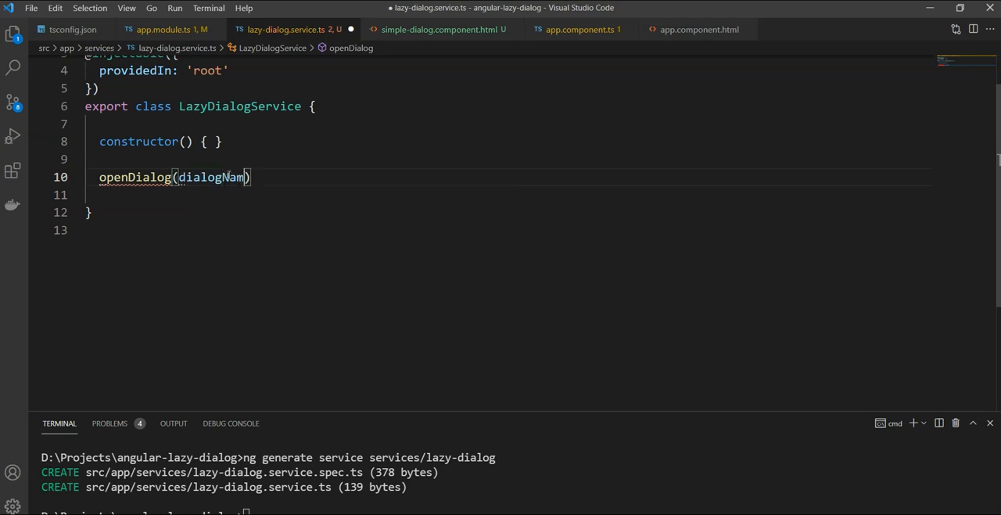
{"action": "type", "text": ": string"}
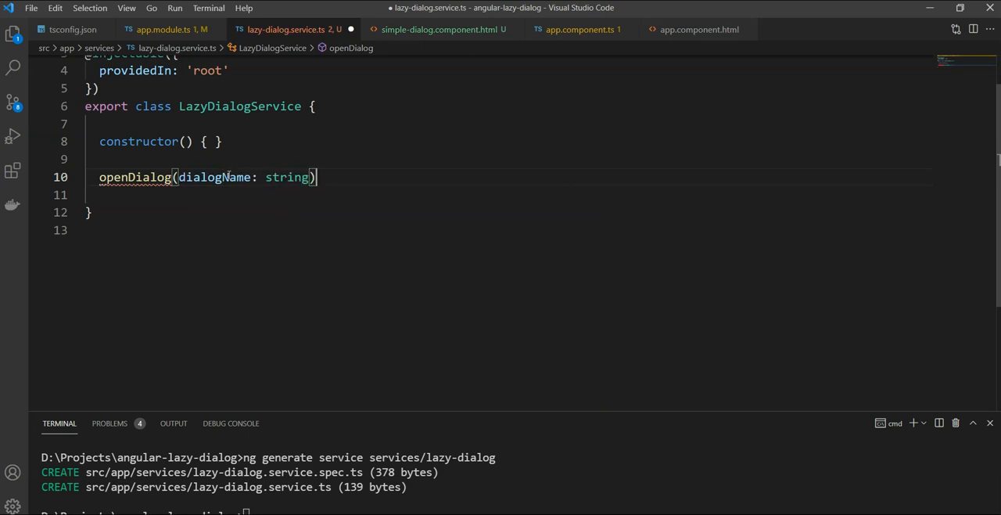
{"action": "type", "text": ":"}
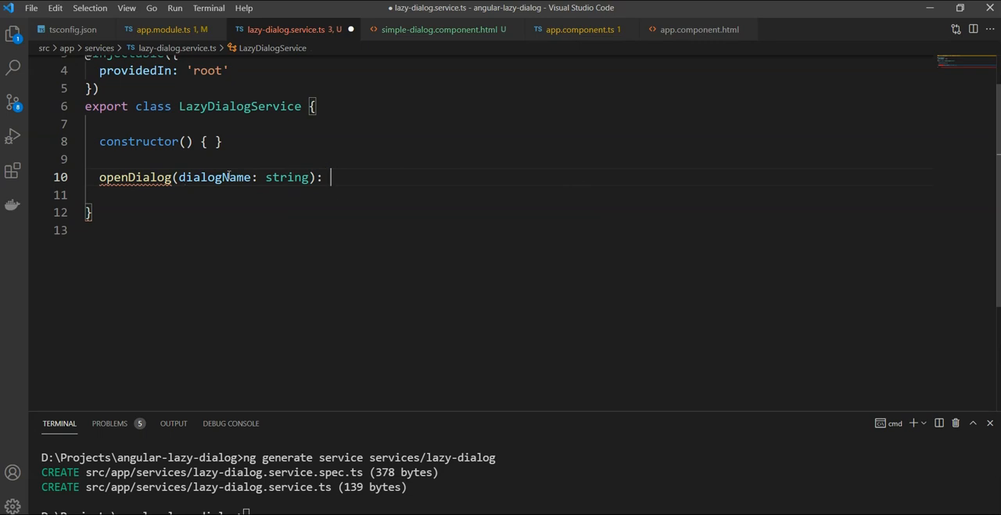
{"action": "type", "text": "MatDia"}
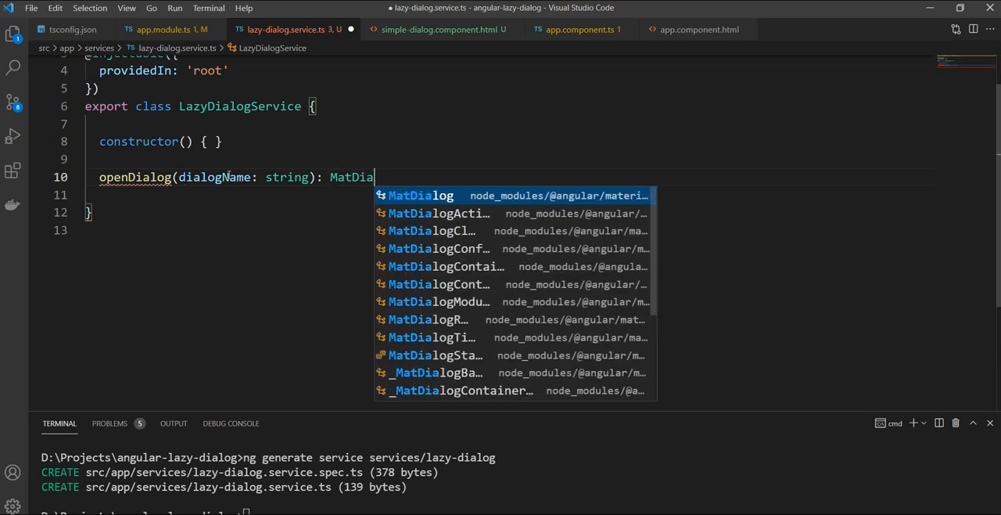
{"action": "type", "text": "logRef {"}
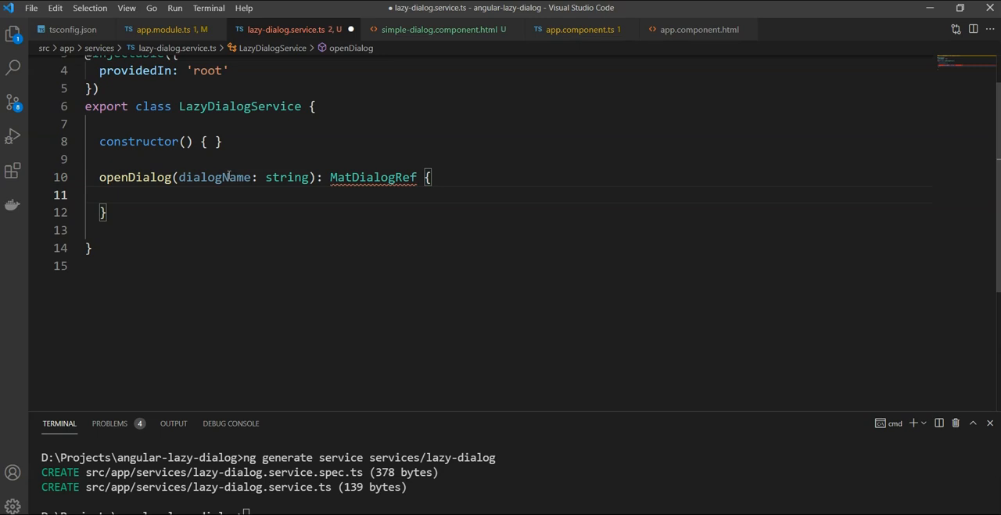
{"action": "key", "text": "enter"}
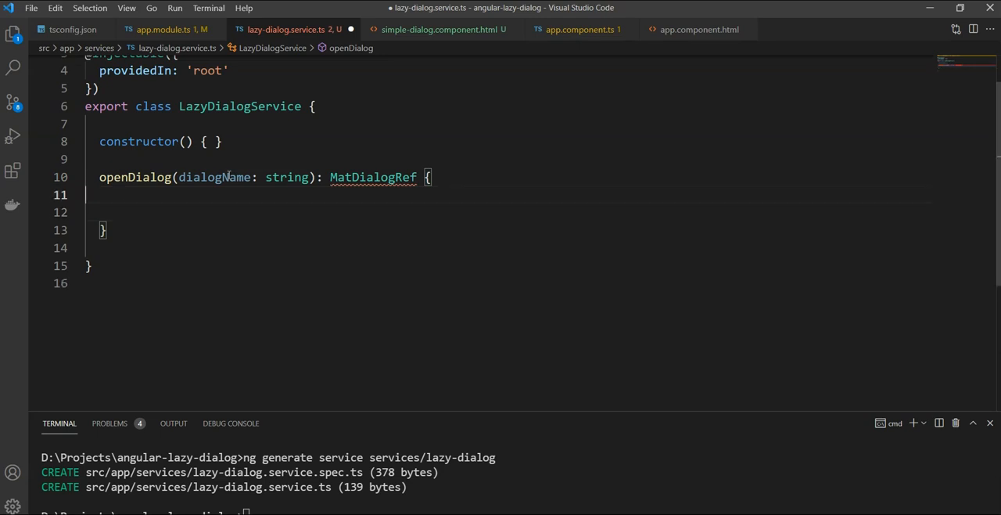
Make openDialog async and begin a const chunk = await import(...) statement.
{"action": "type", "text": "const ch"}
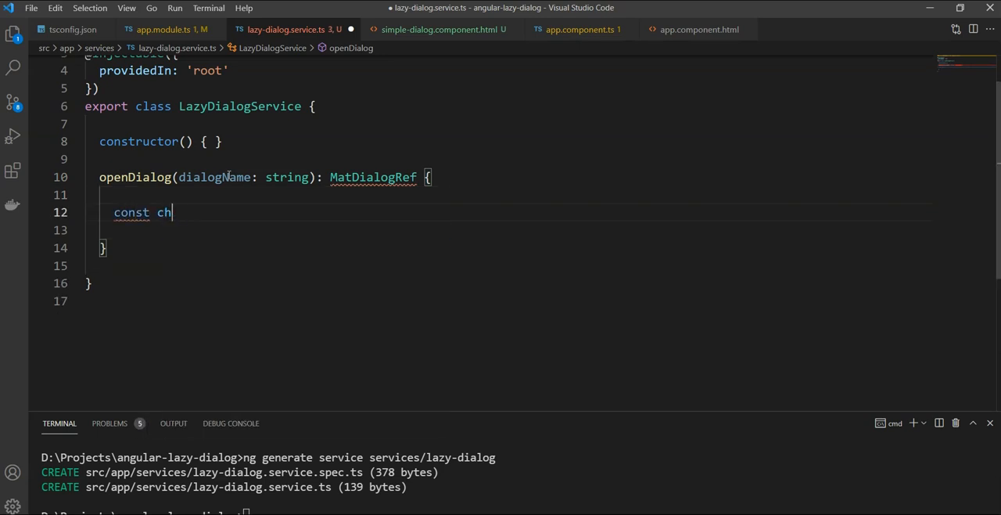
{"action": "type", "text": "unk"}
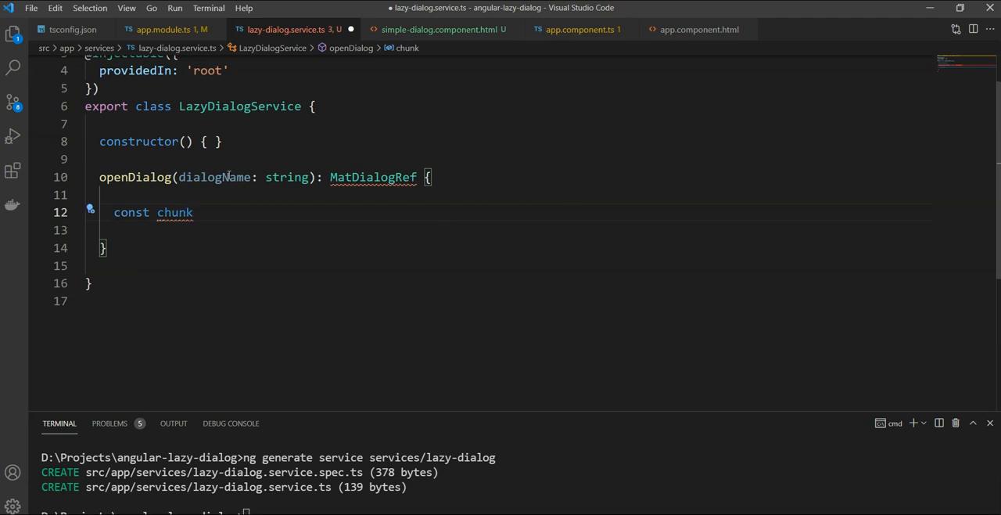
{"action": "type", "text": "= await"}
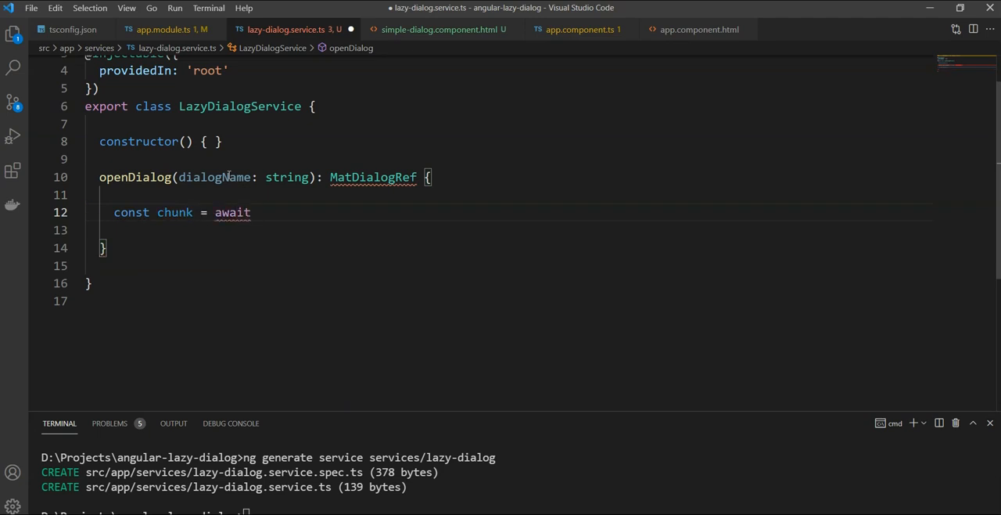
{"action": "type", "text": "import("}
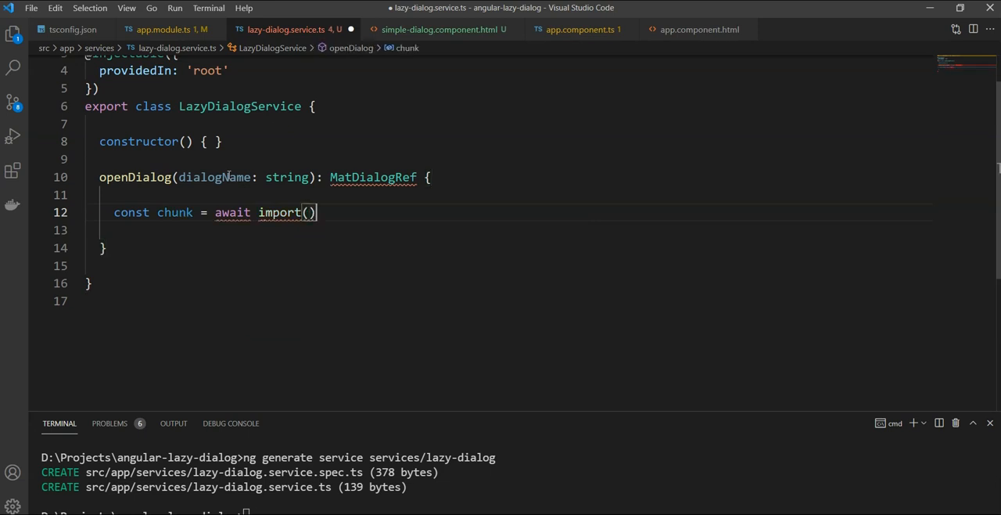
{"action": "mouse_move", "coordinate": [232, 212]}
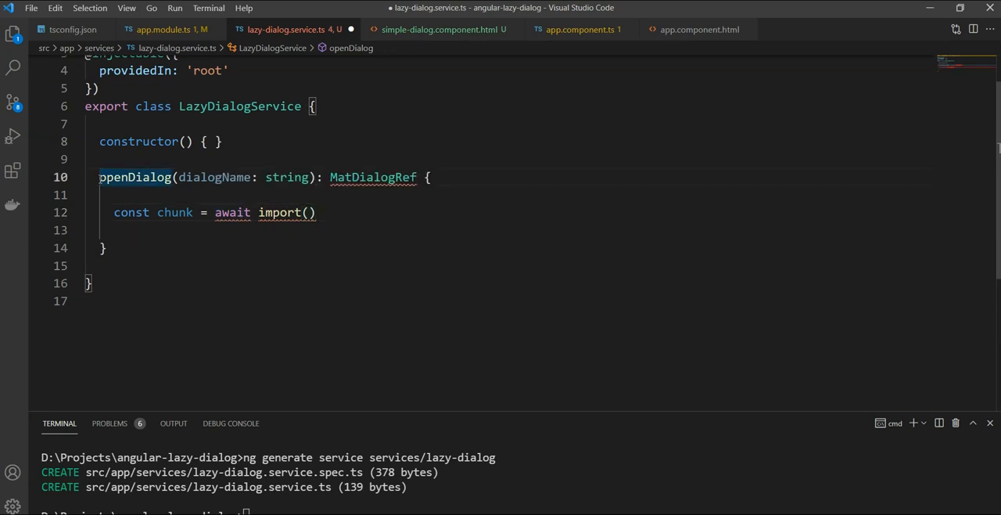
{"action": "type", "text": "async"}
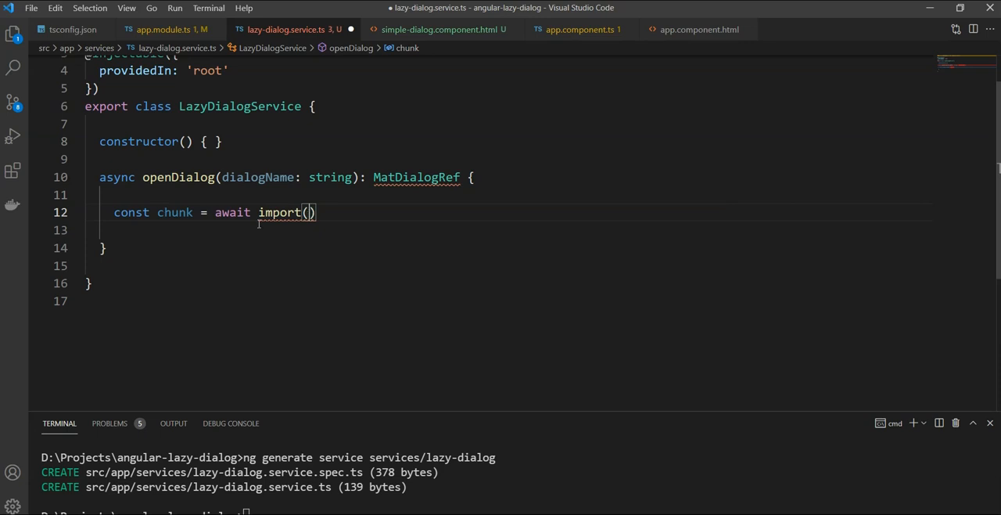
{"action": "mouse_move", "coordinate": [375, 224]}
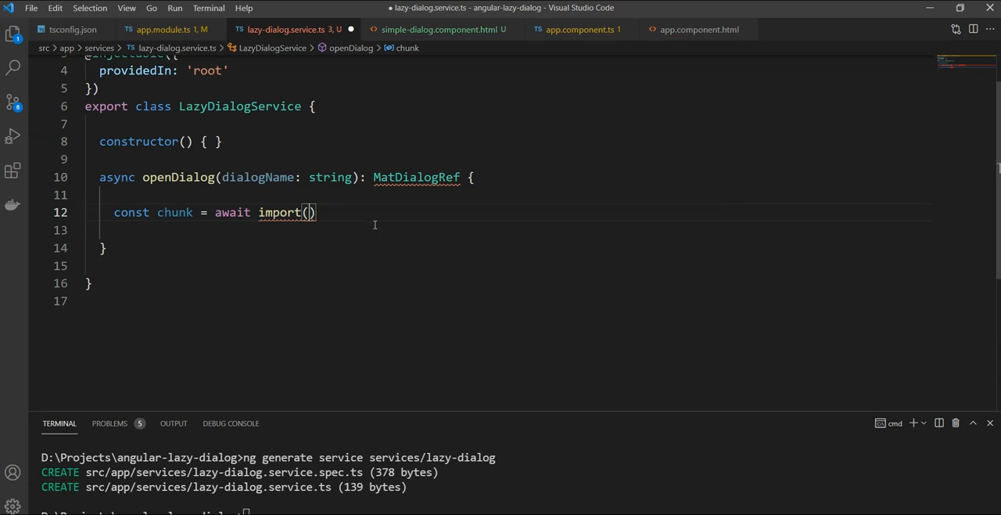
Finish the import path `../dialogs/${dialogName}/${dialogName}.component` and start declaring dialogComponent.
{"action": "type", "text": "'"}
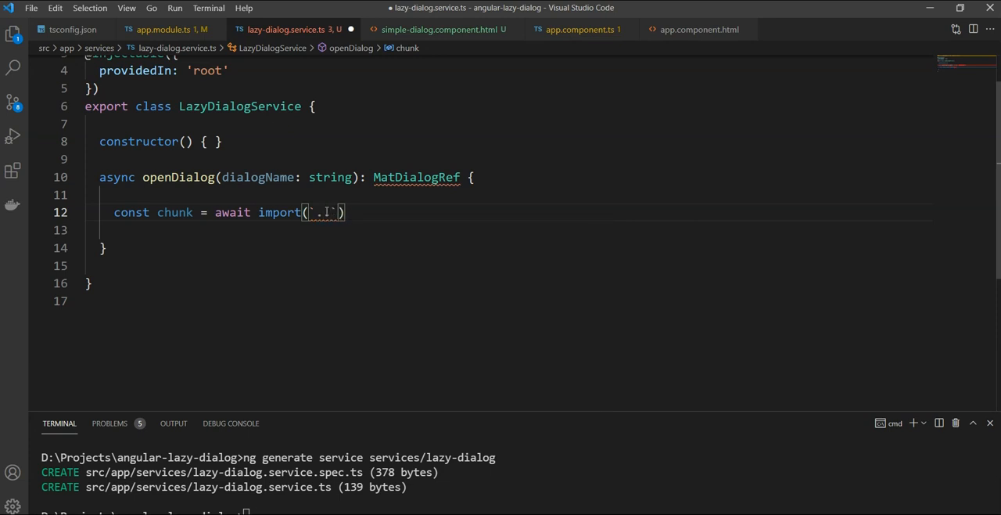
{"action": "type", "text": "/dialogs/"}
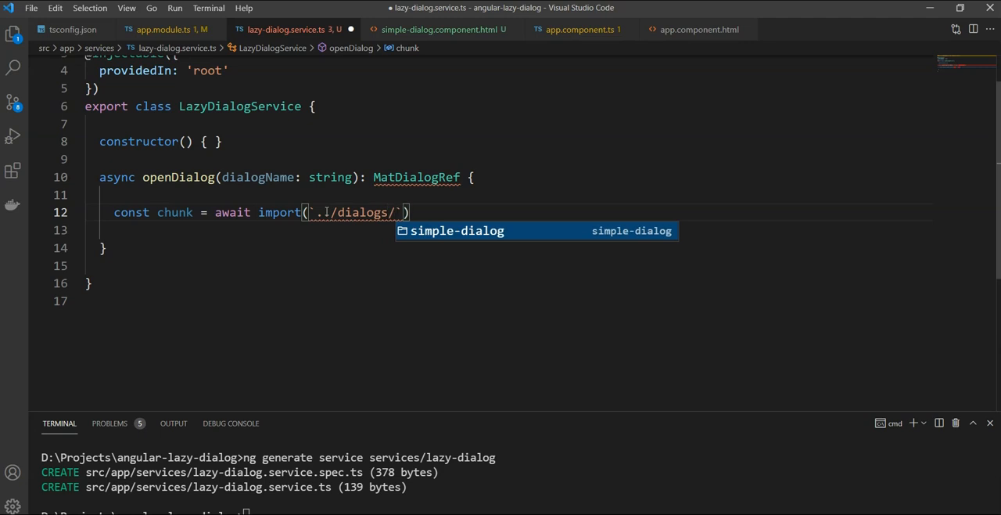
{"action": "type", "text": "${dialogName}/"}
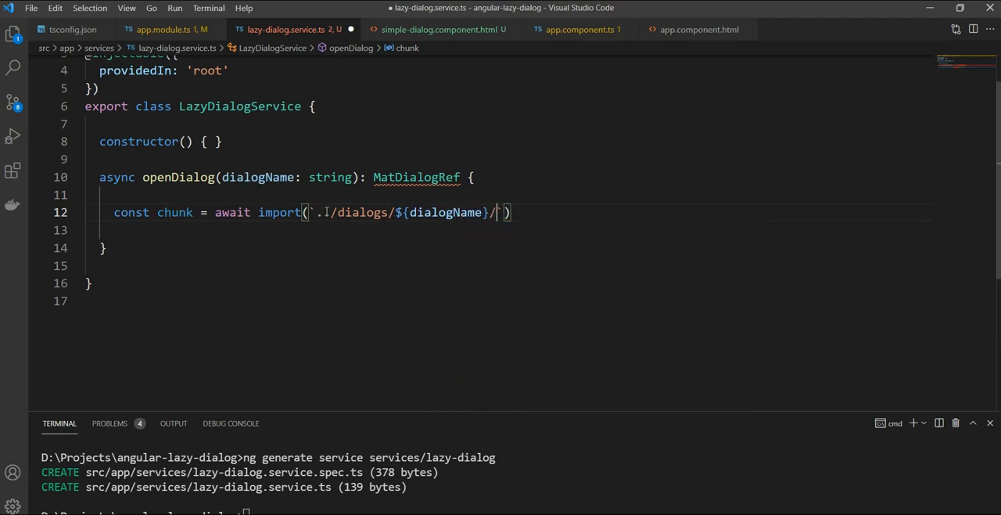
{"action": "type", "text": "${dialogName}.component"}
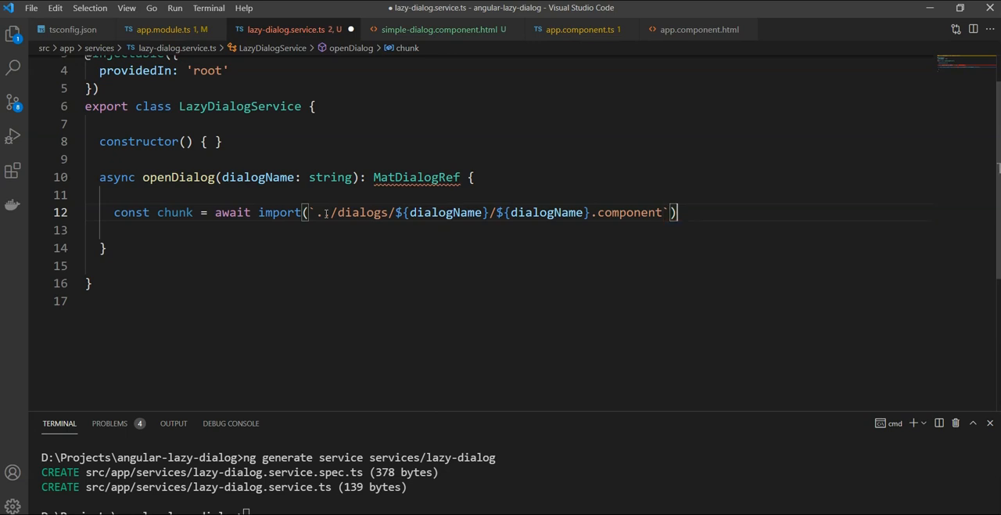
{"action": "type", "text": ";"}
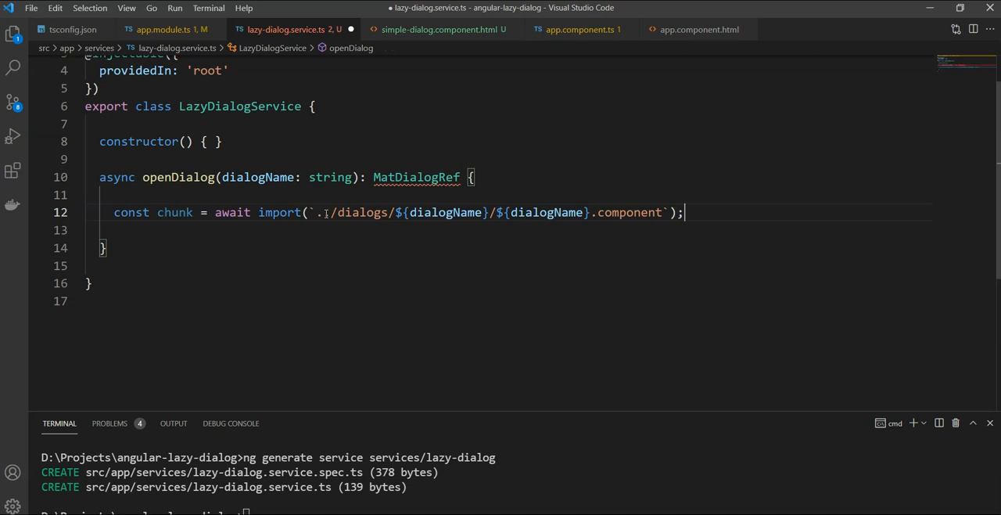
{"action": "type", "text": "const dialogComponent"}
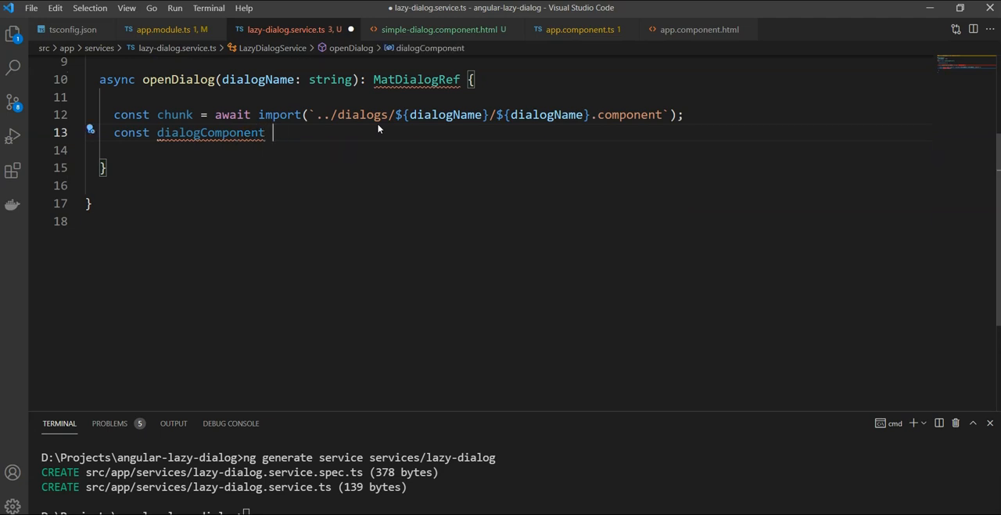
Set dialogComponent to Object.values(chunk)[0] as ComponentType.
{"action": "type", "text": "= Object."}
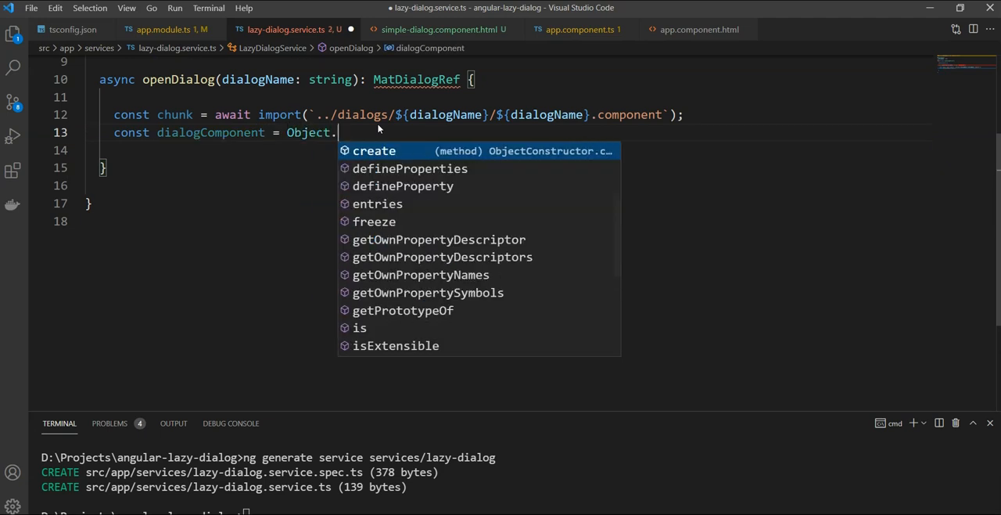
{"action": "type", "text": "values"}
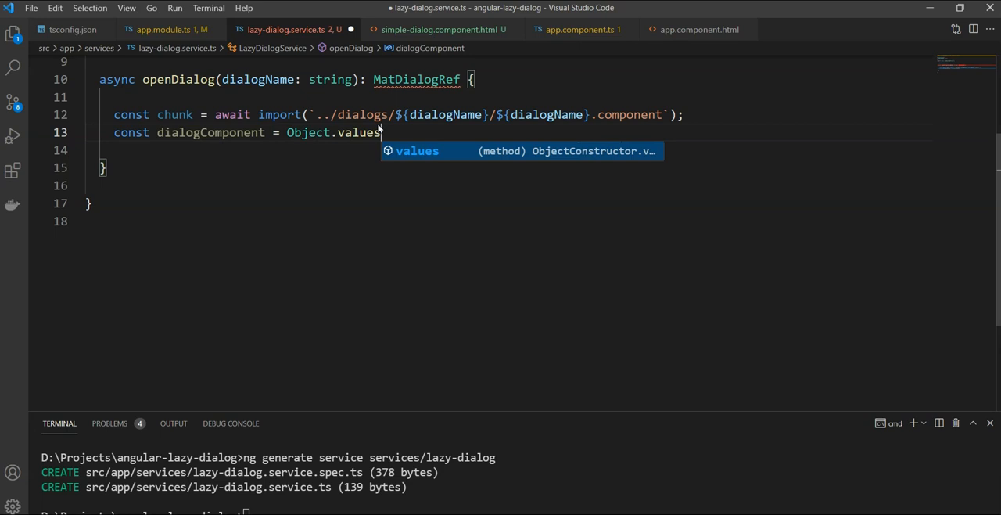
{"action": "type", "text": "(chunk"}
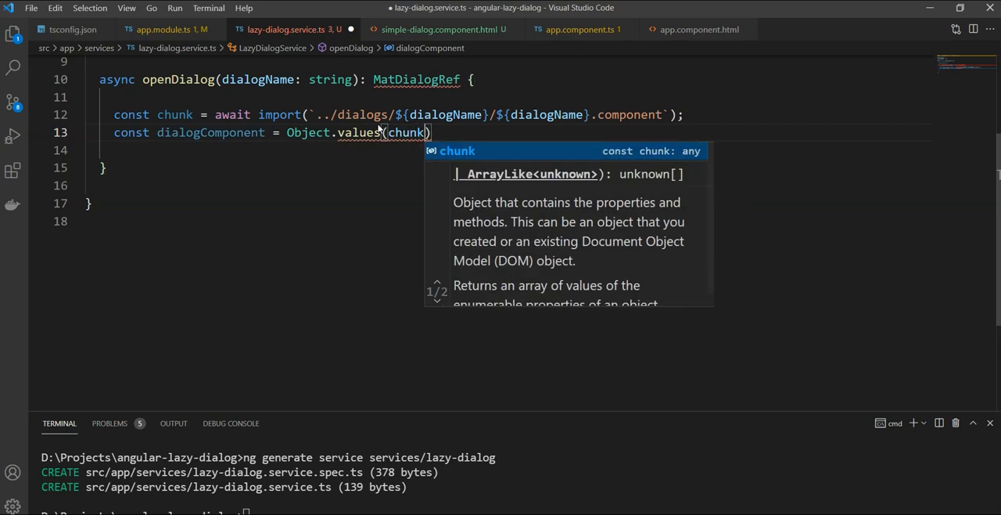
{"action": "type", "text": "[0]"}
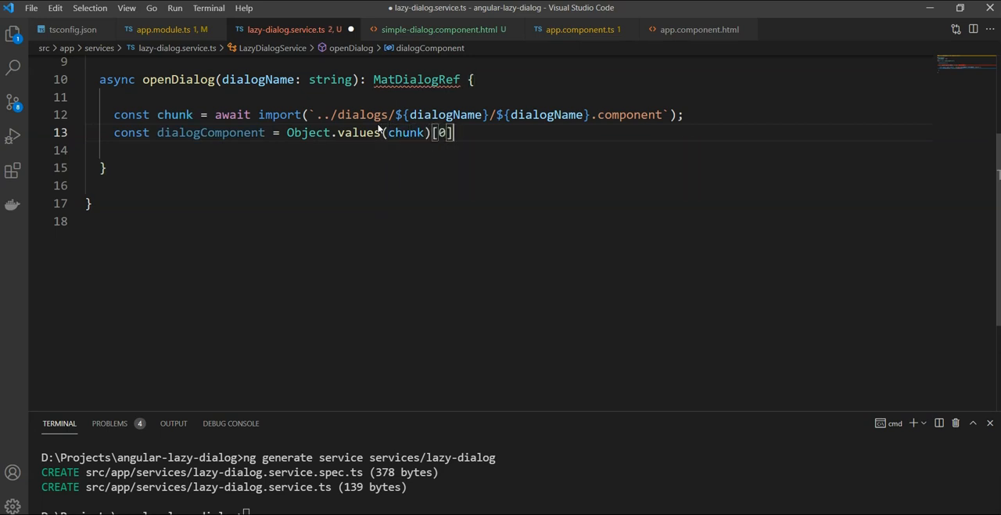
{"action": "type", "text": "as ComponentType<unknown>;"}
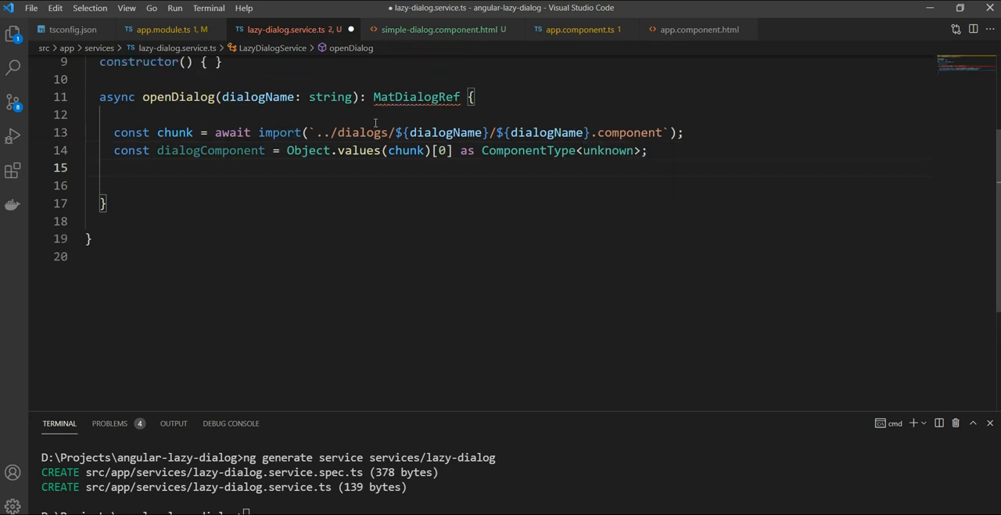
{"action": "key", "text": "Enter"}
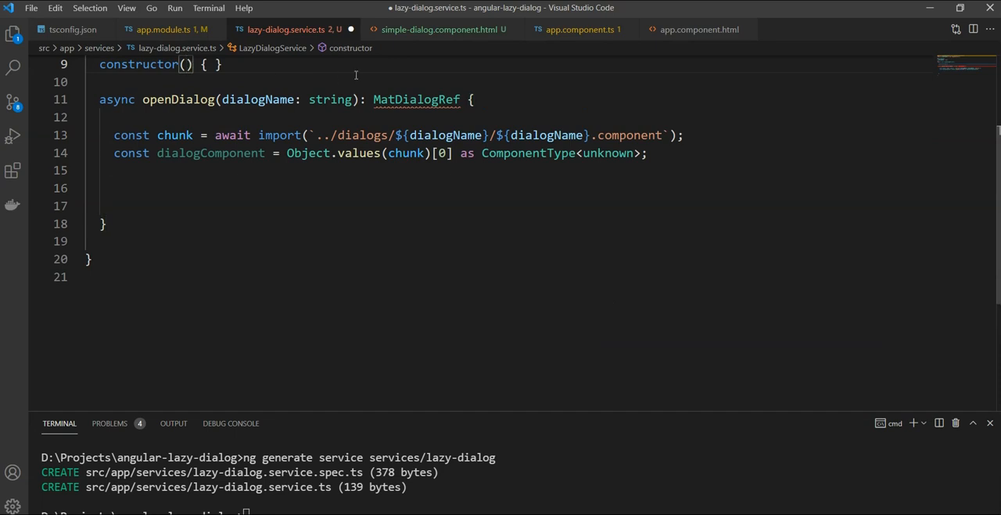
Inject private dialog: MatDialog and return this.dialog.open(dialogComponent) as Promise<MatDialogRef<any>>.
{"action": "type", "text": "private"}
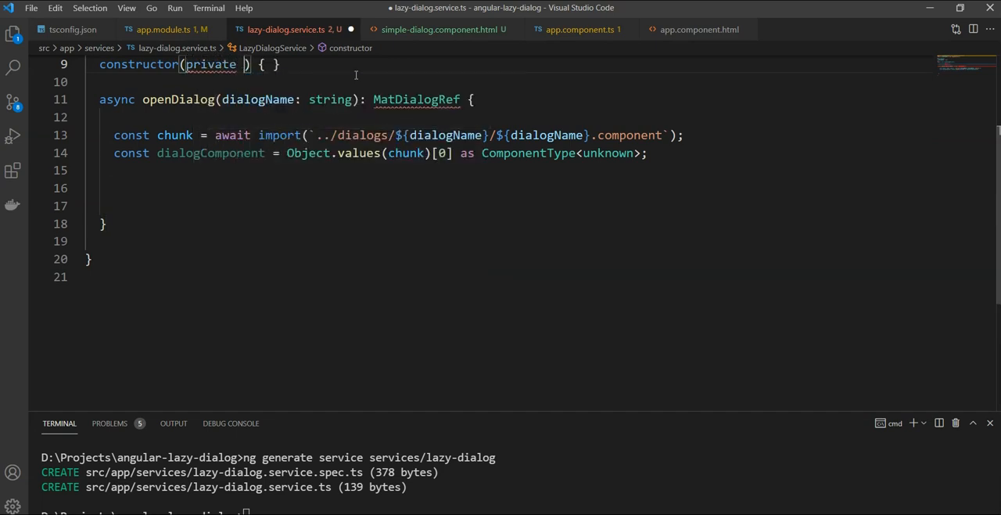
{"action": "type", "text": "dialog:"}
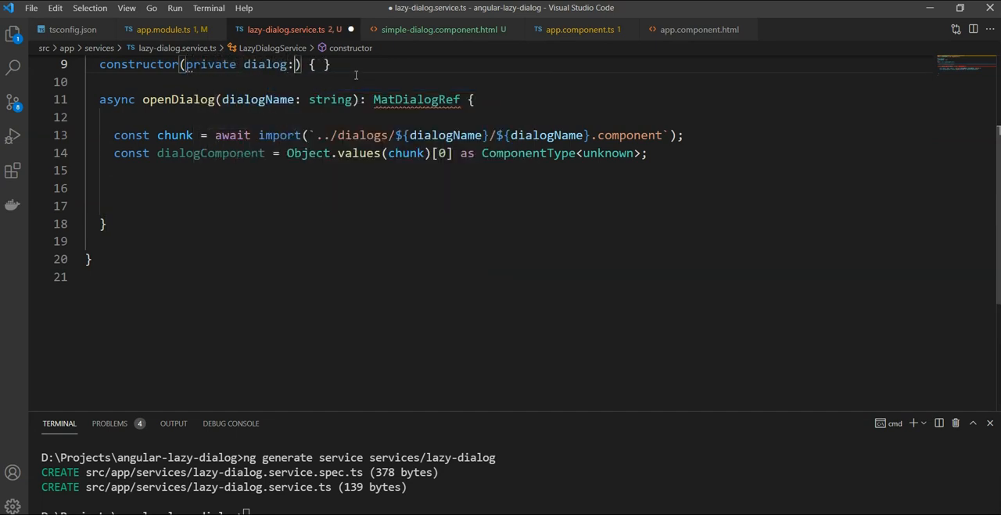
{"action": "type", "text": "MatDialog"}
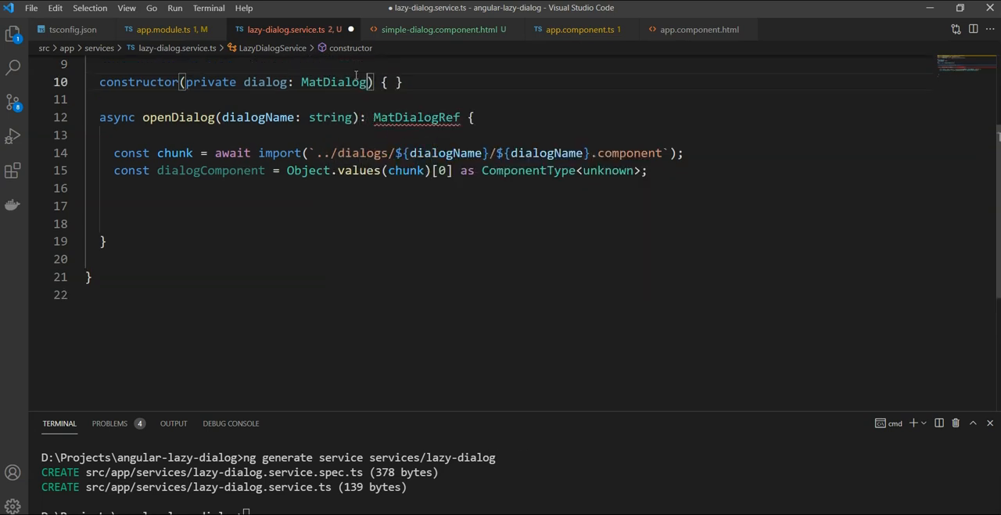
{"action": "left_click", "coordinate": [256, 188]}
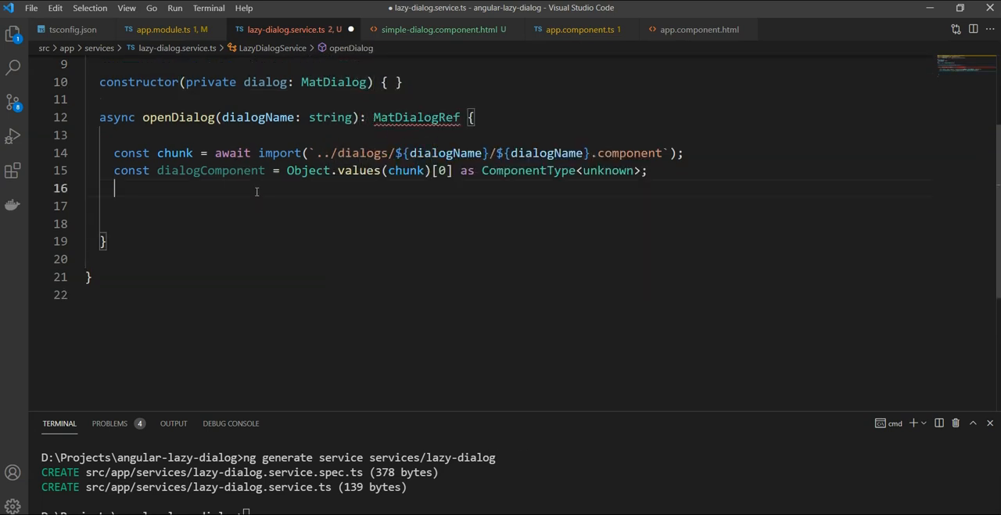
{"action": "type", "text": "return th"}
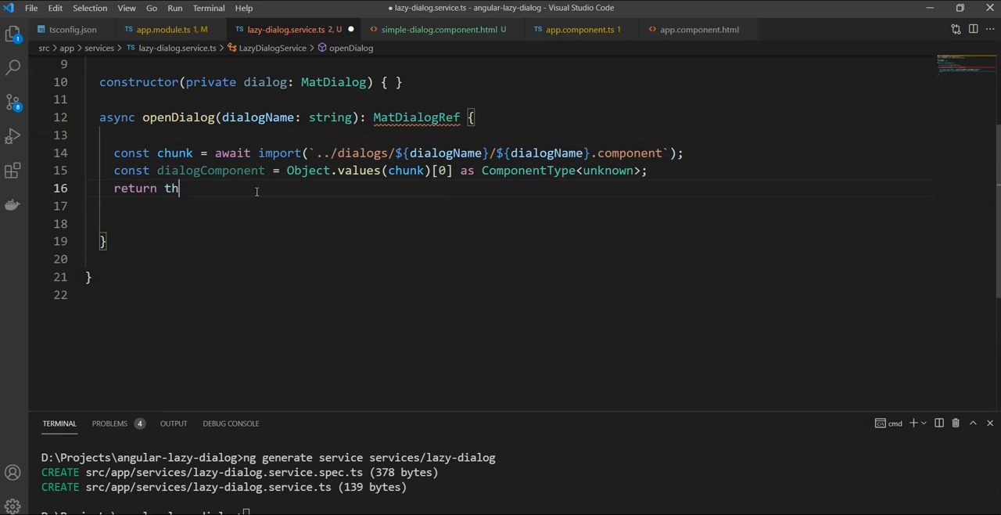
{"action": "type", "text": "is.dialog.open(dialogComponent);"}
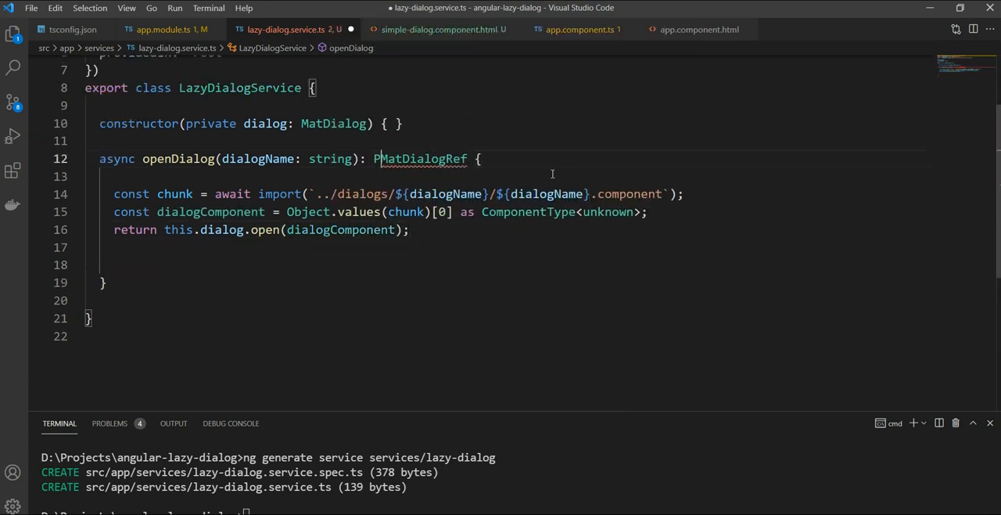
{"action": "type", "text": "romise<"}
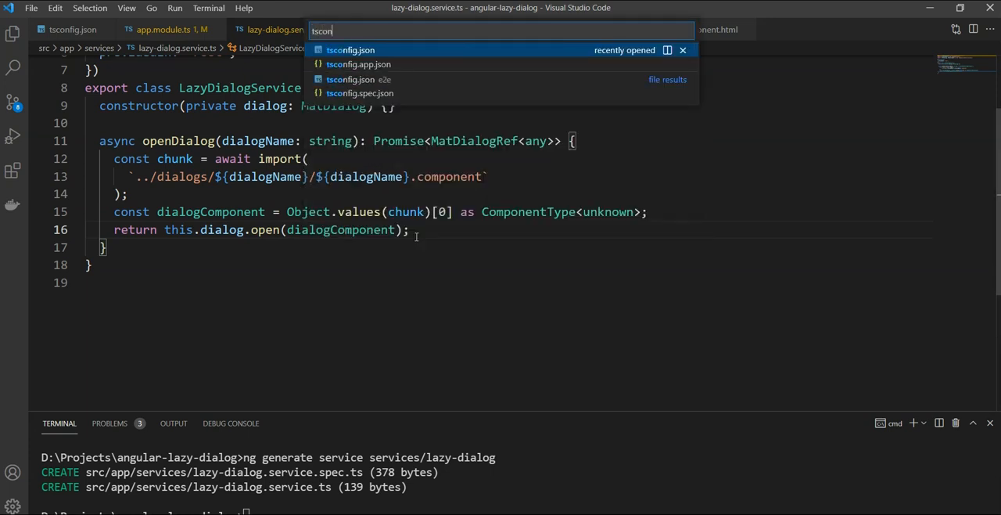
Add "src/app/dialogs/*/*.component.ts" to tsconfig.app.json's include list and save.
{"action": "left_click", "coordinate": [359, 64]}
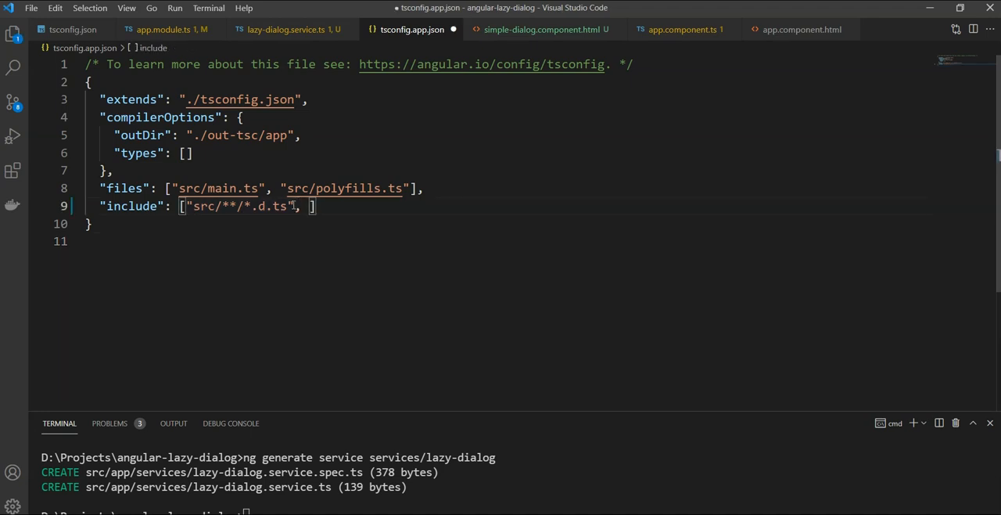
{"action": "type", "text": "\"src/app/dialogs/*/*.component.ts\""}
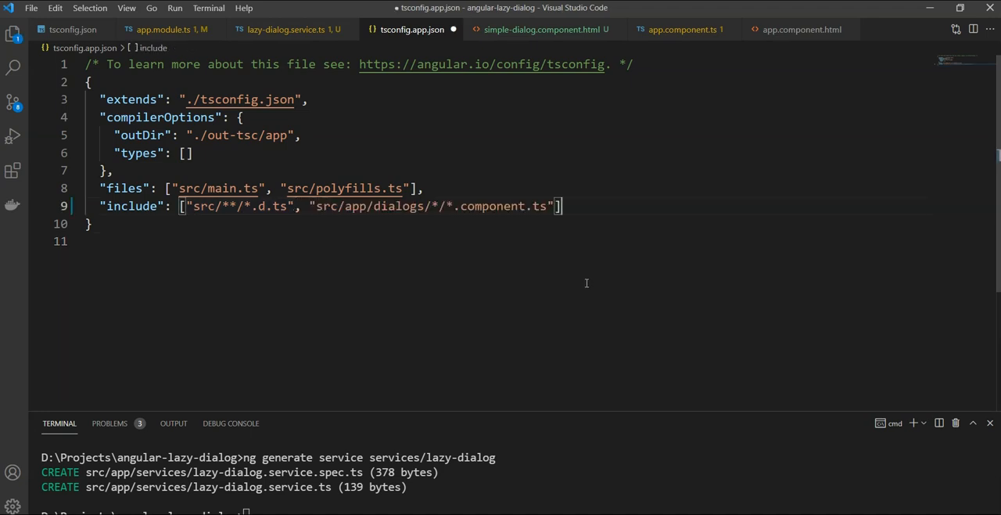
{"action": "key", "text": "ctrl+s"}
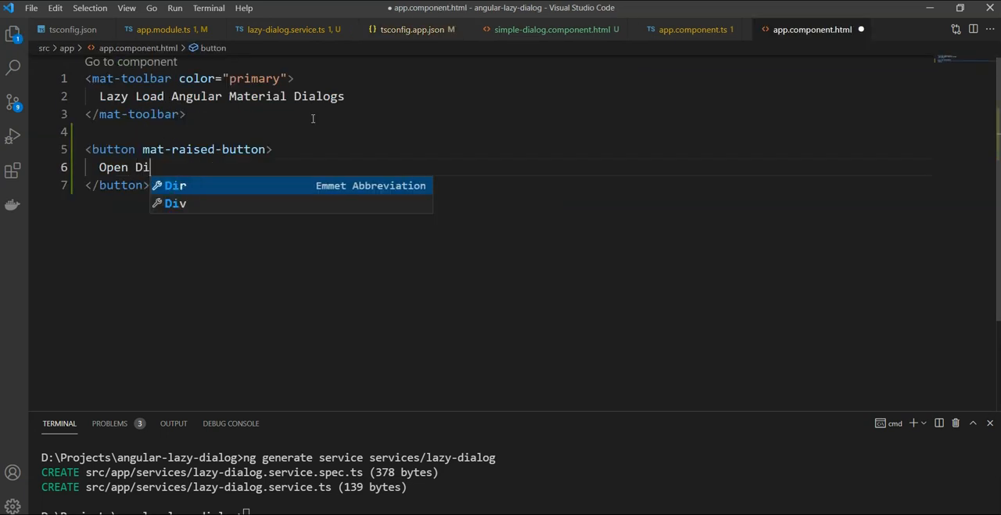
Add public lazyDialog to AppComponent's constructor and bind the button to lazyDialog.openDialog('simple-dialog').
{"action": "left_click", "coordinate": [686, 29]}
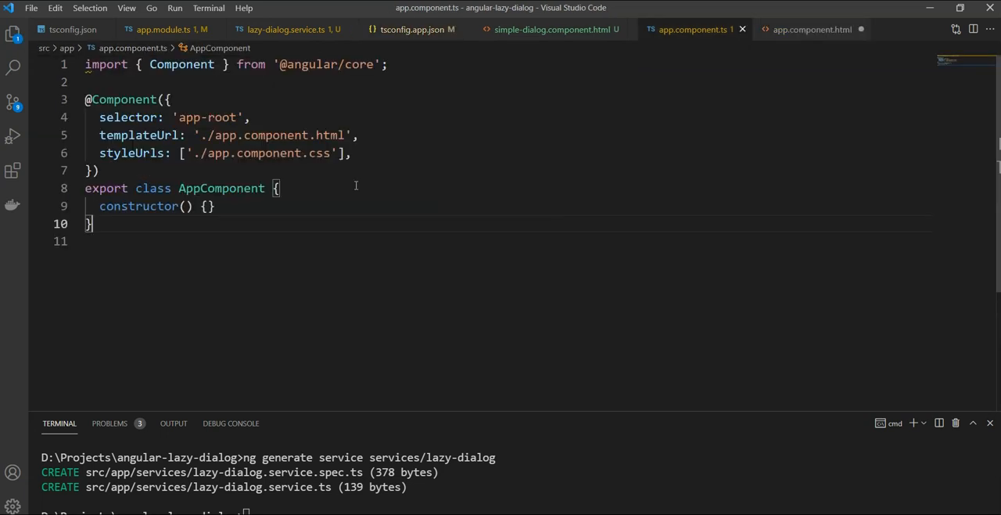
{"action": "type", "text": "public lazyDialog"}
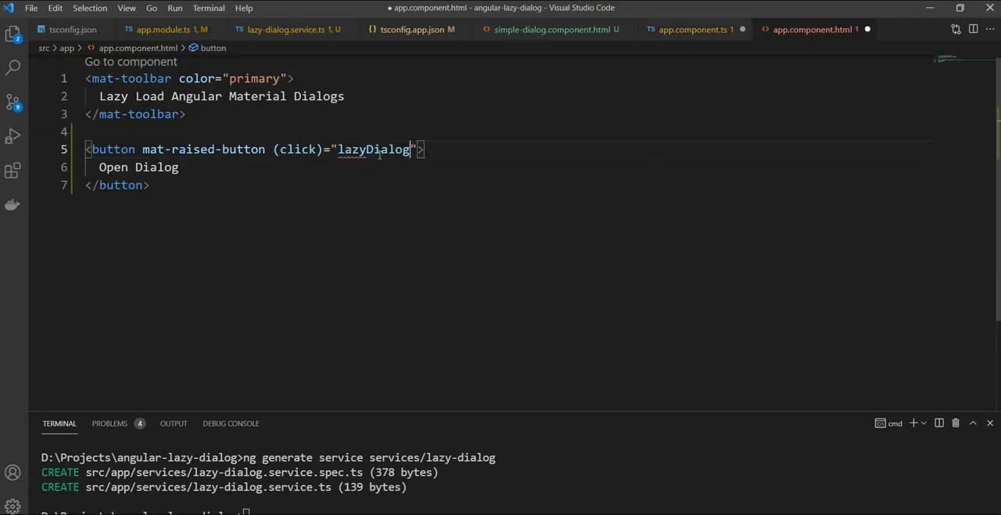
{"action": "type", "text": ".openDialog(\"\")"}
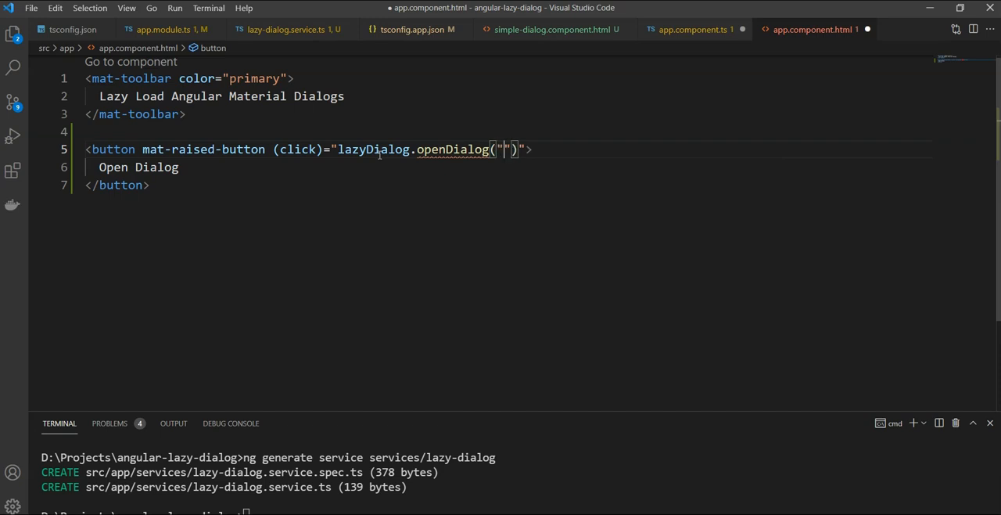
{"action": "type", "text": "'"}
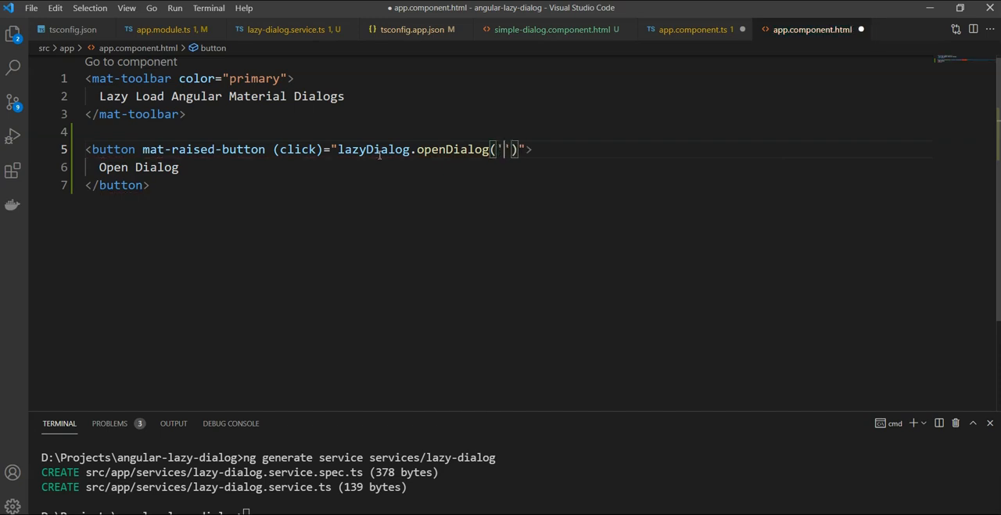
{"action": "type", "text": "simple-dialog"}
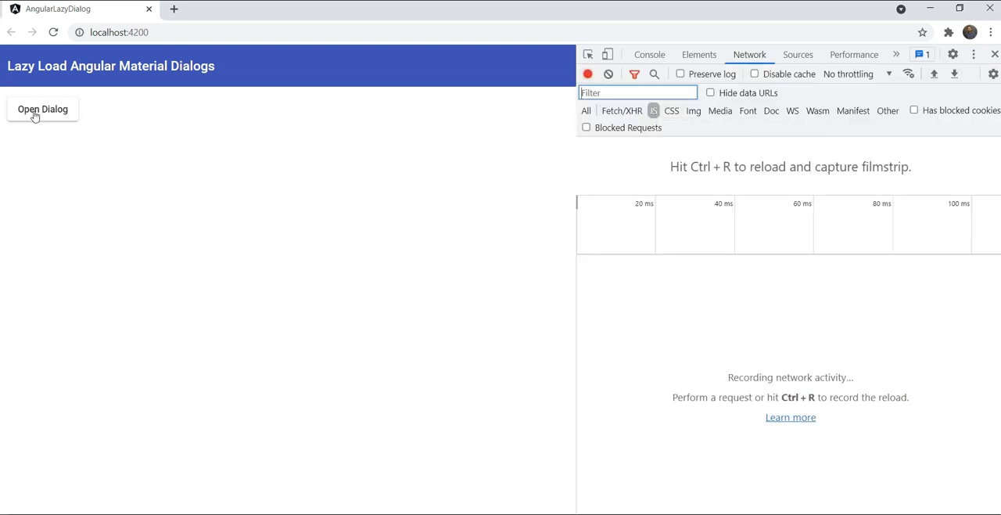
Open the simple dialog, preview the separately loaded 0.js chunk, then close and reopen the dialog.
{"action": "left_click", "coordinate": [42, 108]}
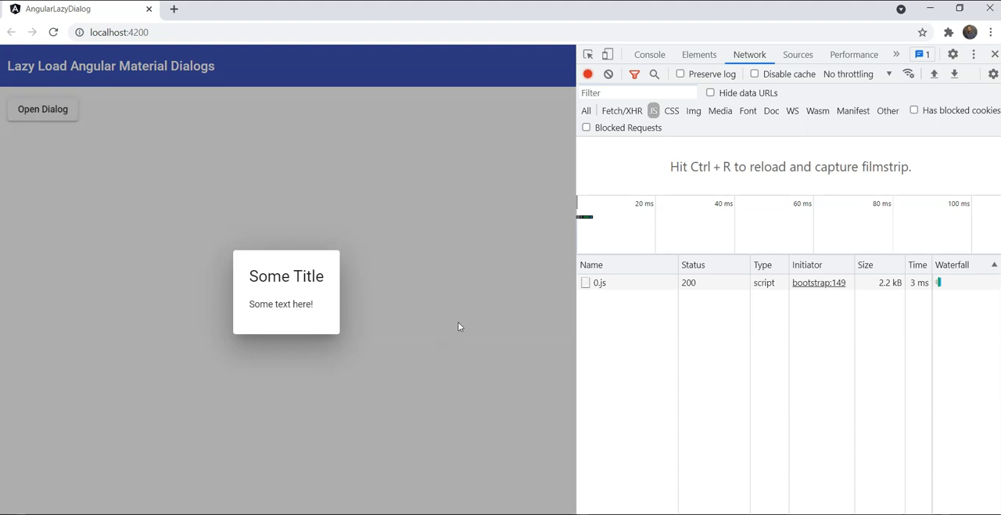
{"action": "mouse_move", "coordinate": [411, 318]}
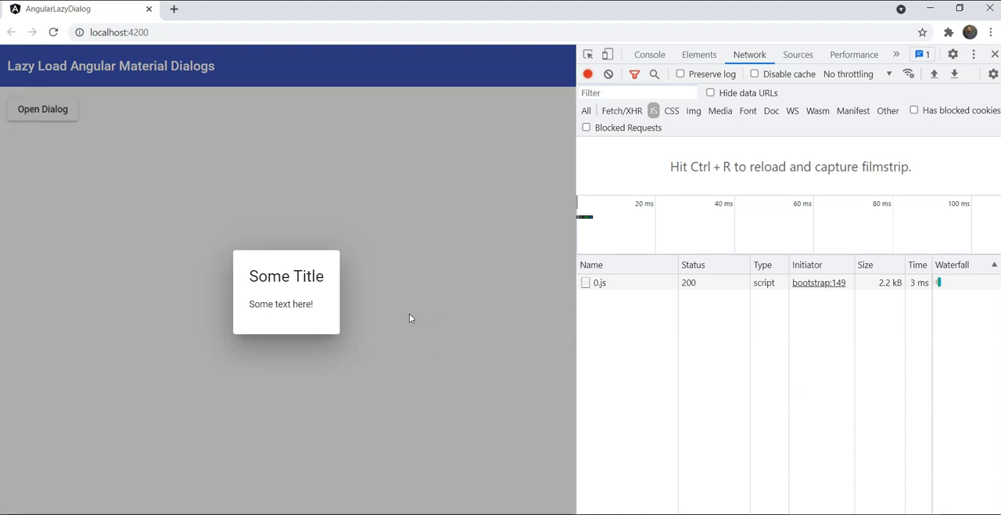
{"action": "mouse_move", "coordinate": [600, 283]}
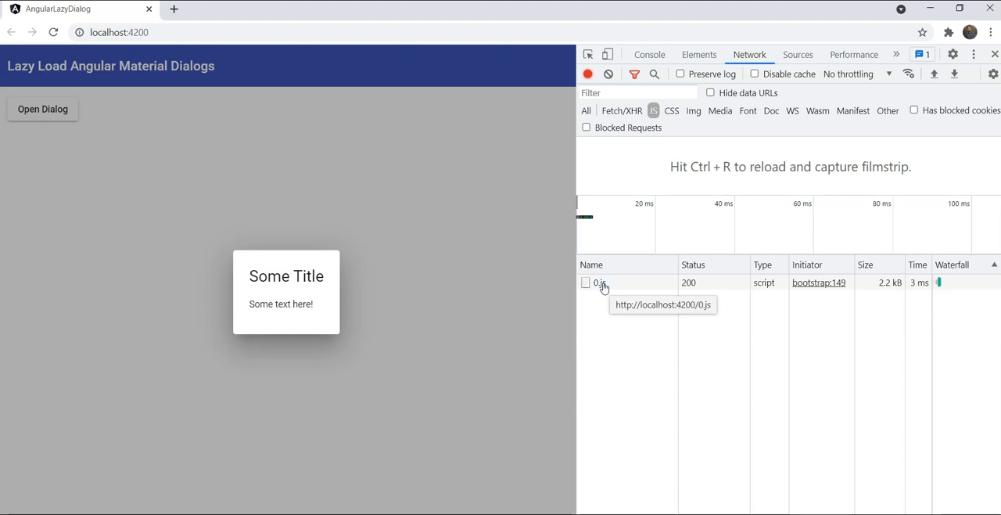
{"action": "left_click", "coordinate": [599, 282]}
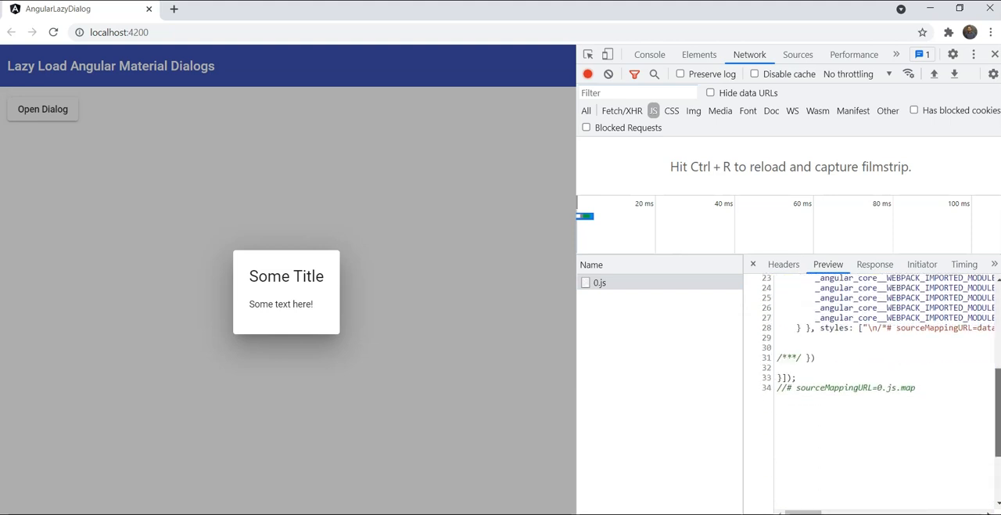
{"action": "scroll", "scroll_direction": "up", "scroll_amount": 3}
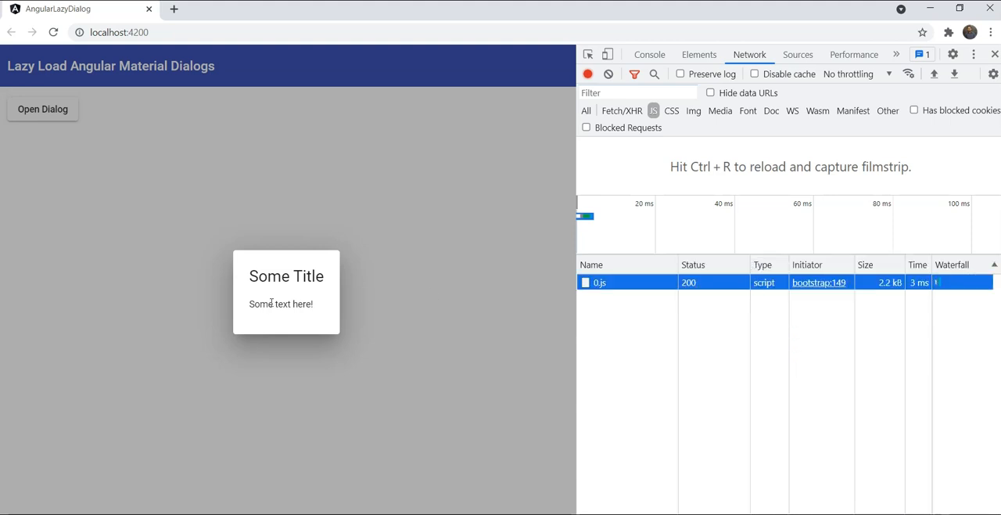
{"action": "left_click", "coordinate": [161, 368]}
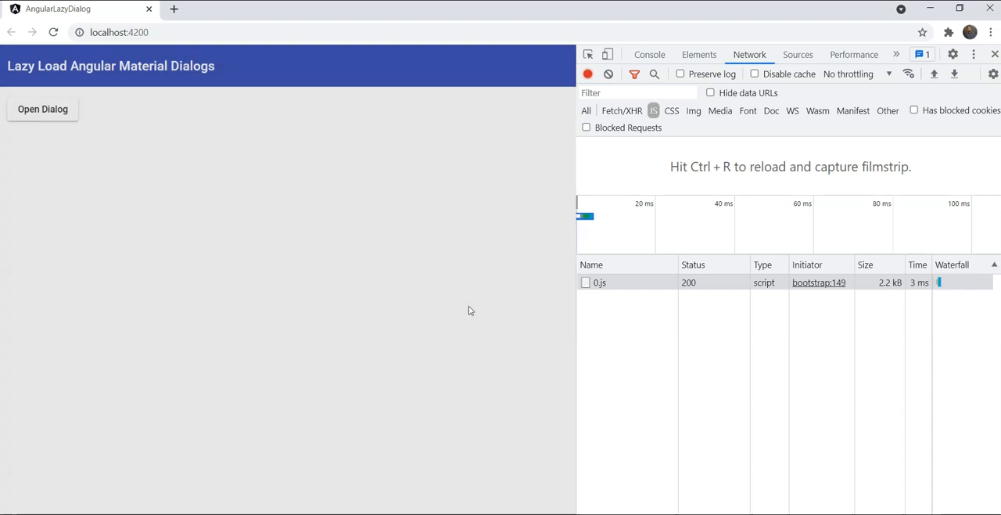
{"action": "mouse_move", "coordinate": [437, 335]}
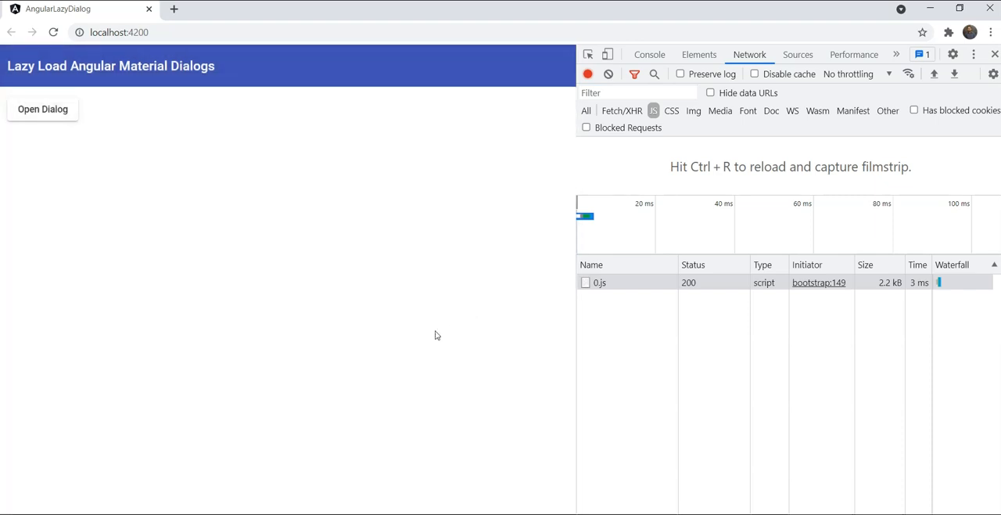
{"action": "mouse_move", "coordinate": [269, 170]}
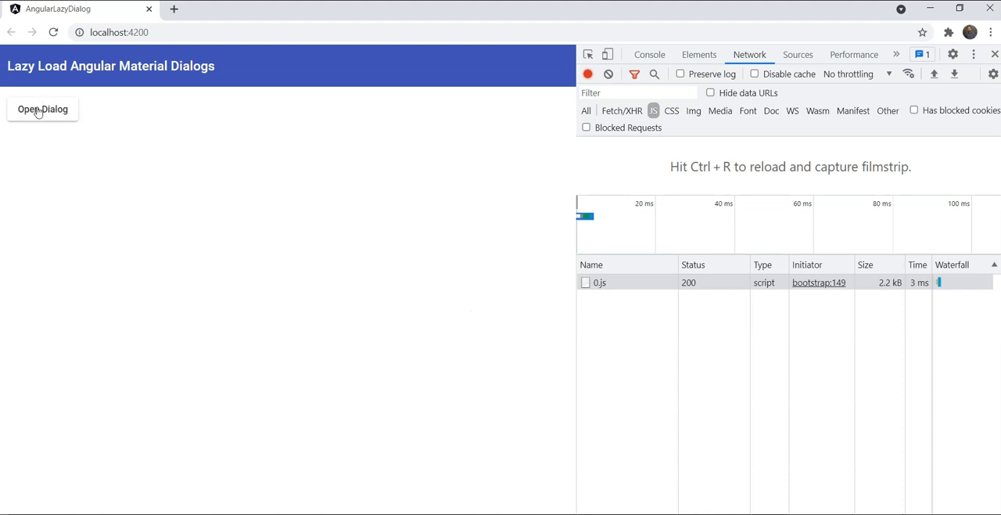
{"action": "left_click", "coordinate": [43, 109]}
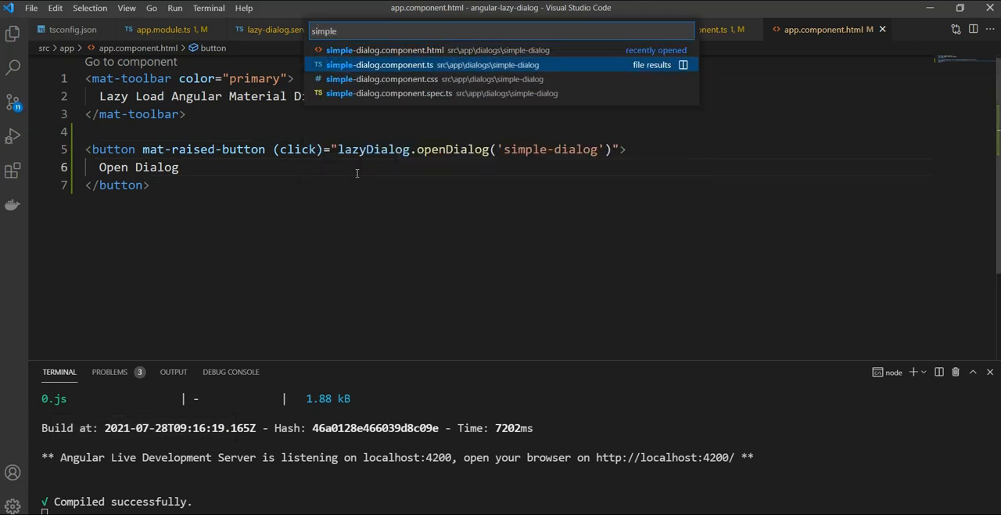
{"action": "left_click", "coordinate": [381, 64]}
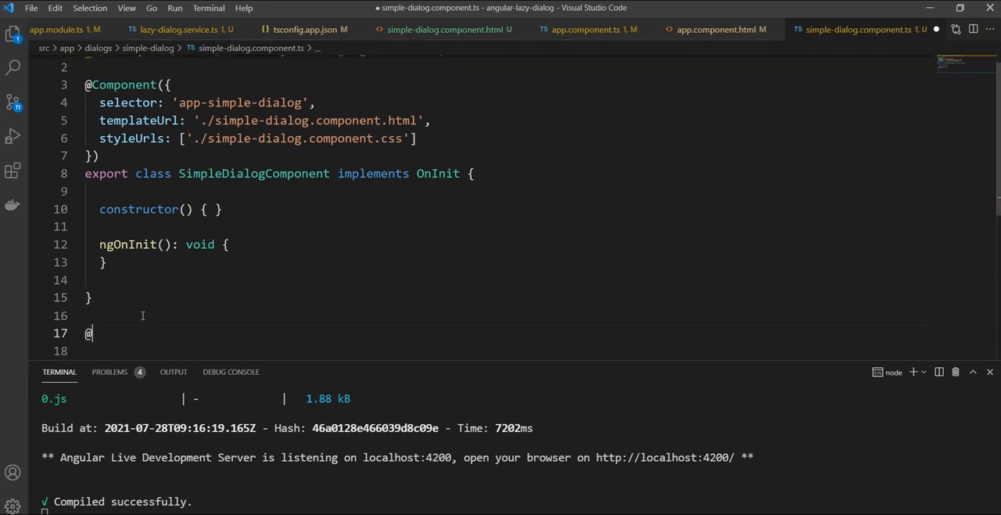
{"action": "type", "text": "NgModule"}
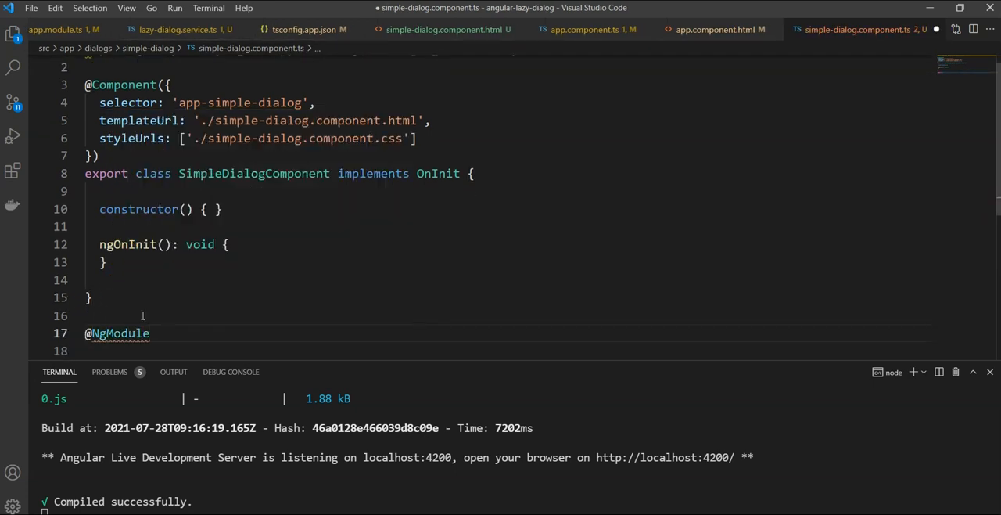
{"action": "type", "text": "({"}
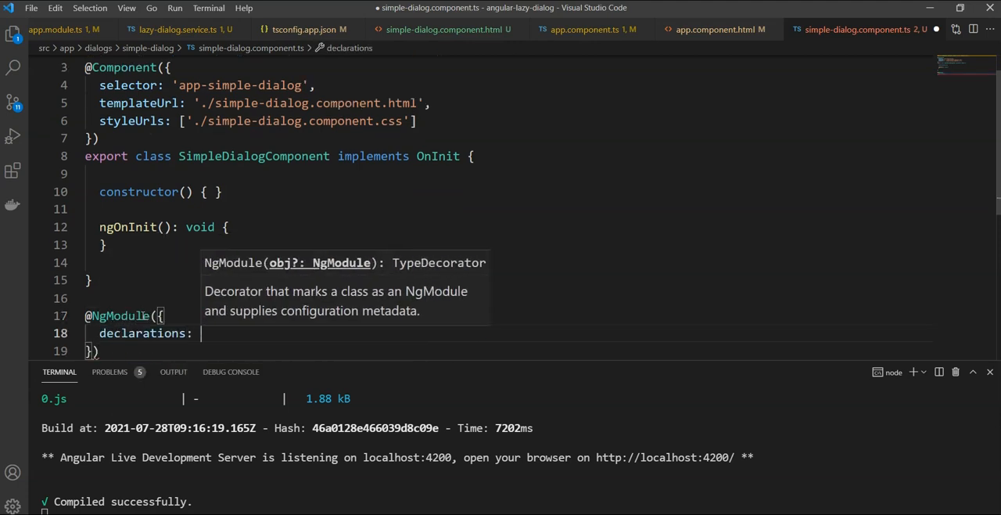
{"action": "type", "text": "[SimpleDialogComponent],"}
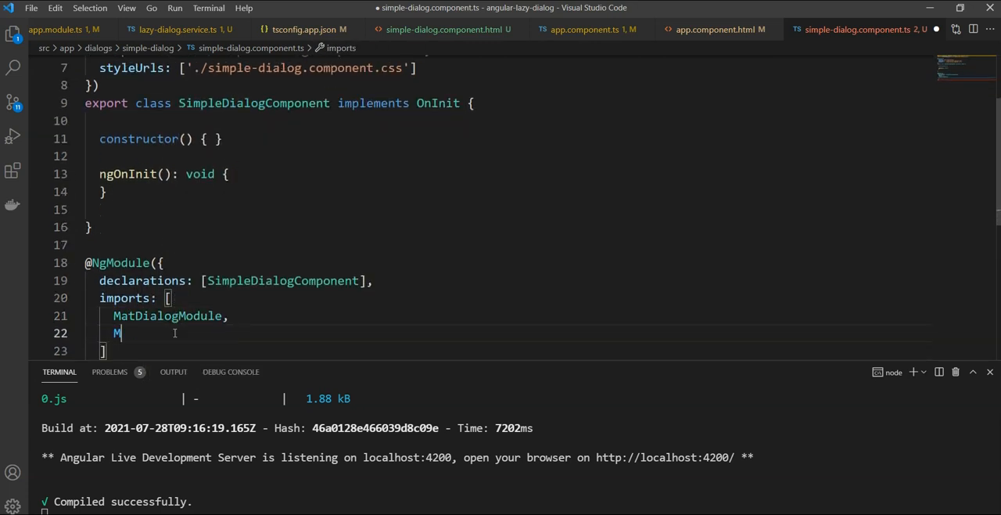
{"action": "type", "text": "atFormFieldModule,"}
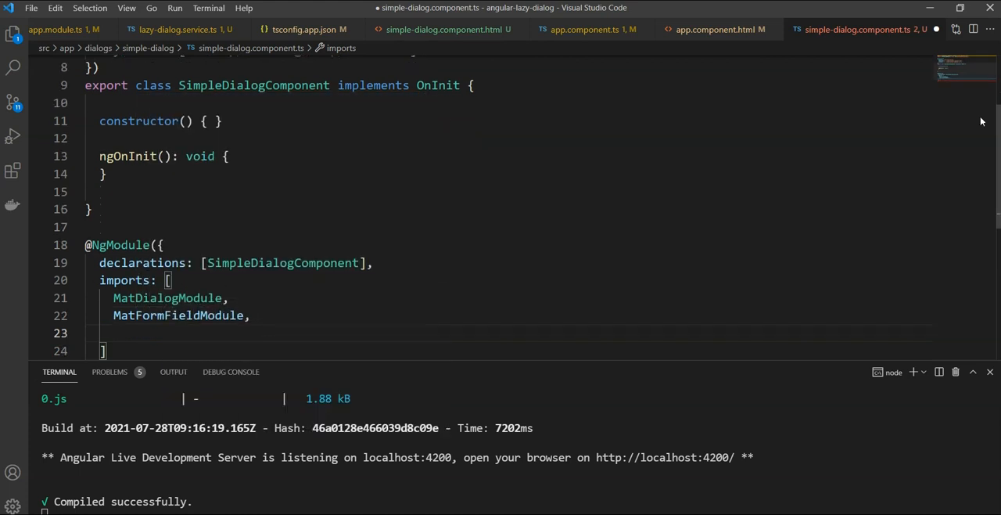
{"action": "type", "text": "MatInputModul"}
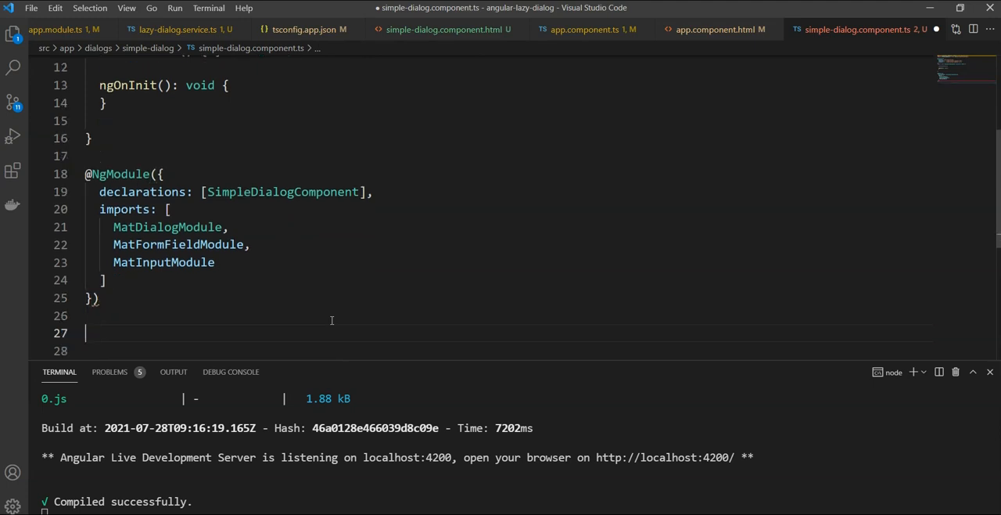
{"action": "type", "text": "export class"}
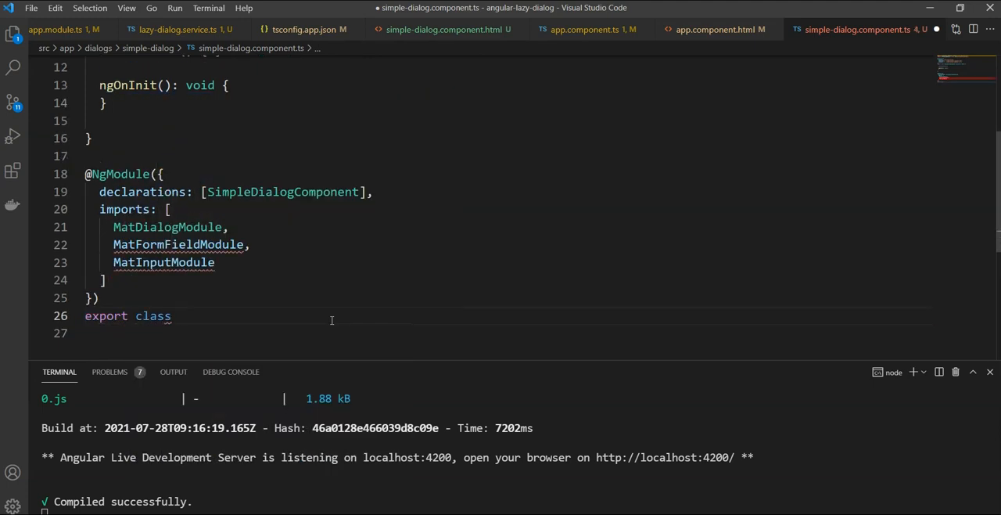
{"action": "type", "text": "SimpleDialogModule {"}
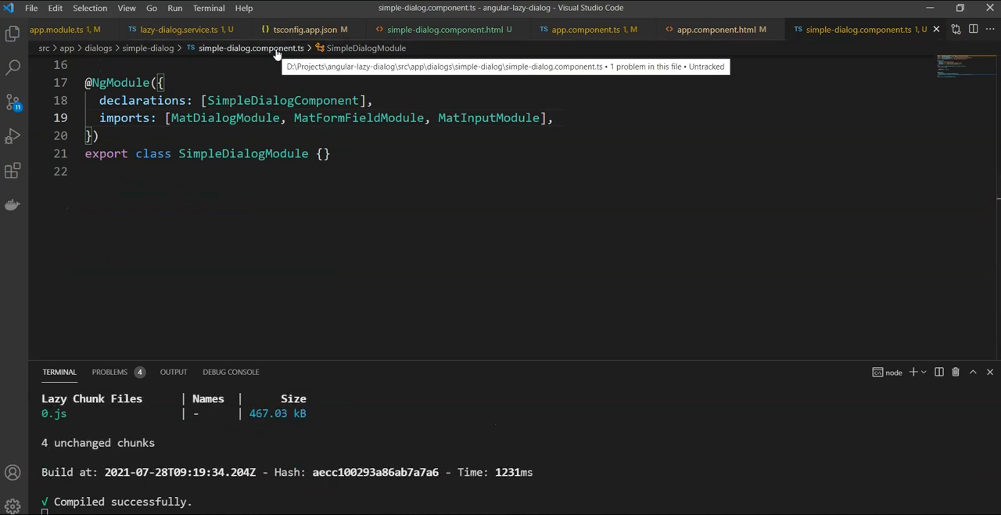
Open simple-dialog.component.html from the breadcrumb and edit the form template.
{"action": "left_click", "coordinate": [252, 48]}
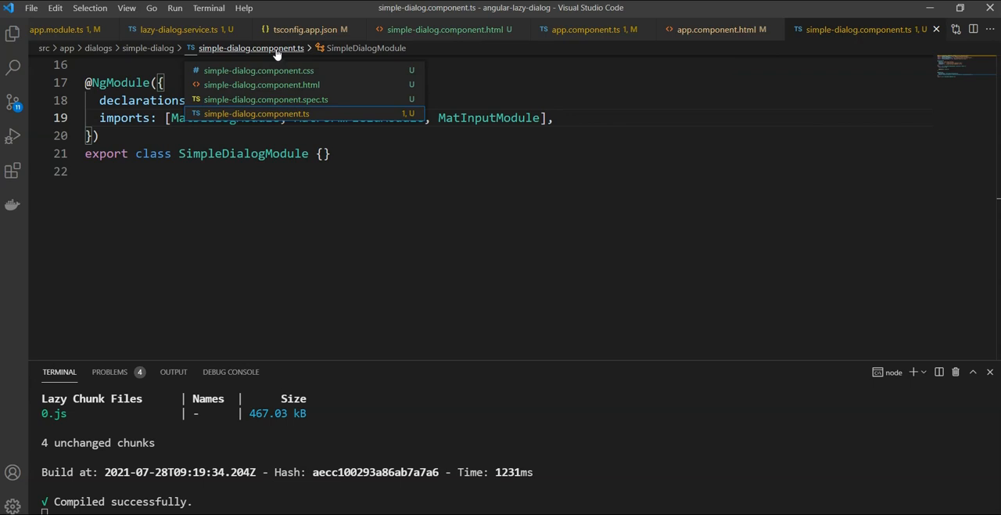
{"action": "left_click", "coordinate": [261, 85]}
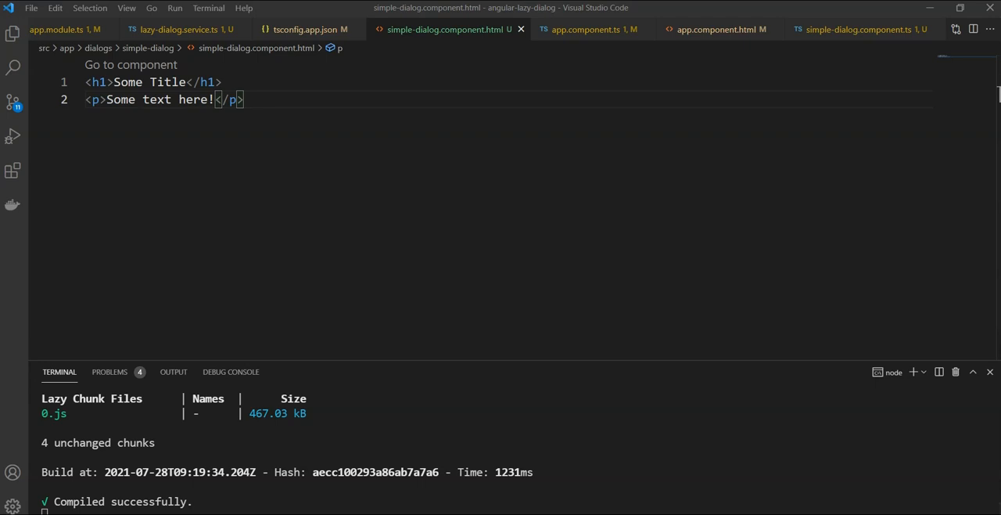
{"action": "mouse_move", "coordinate": [250, 119]}
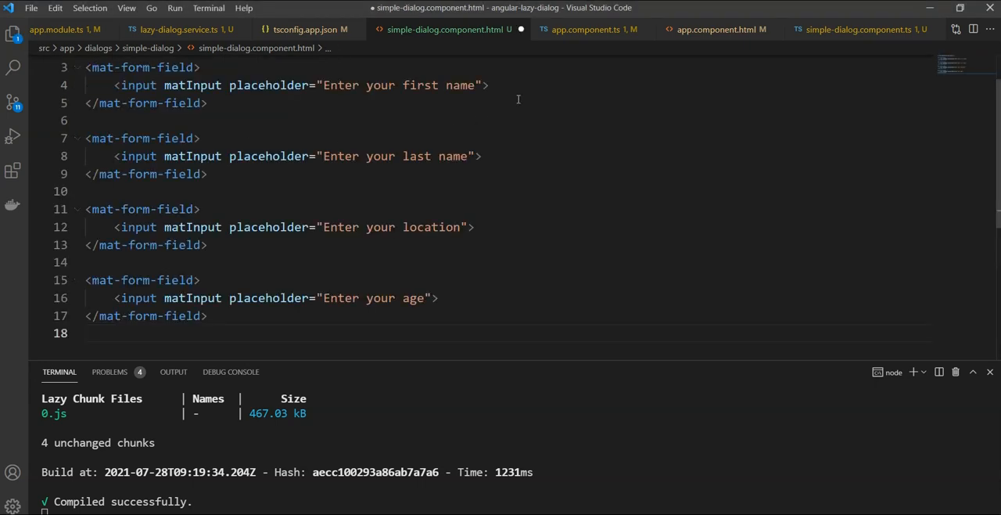
{"action": "scroll", "scroll_direction": "up", "scroll_amount": 3}
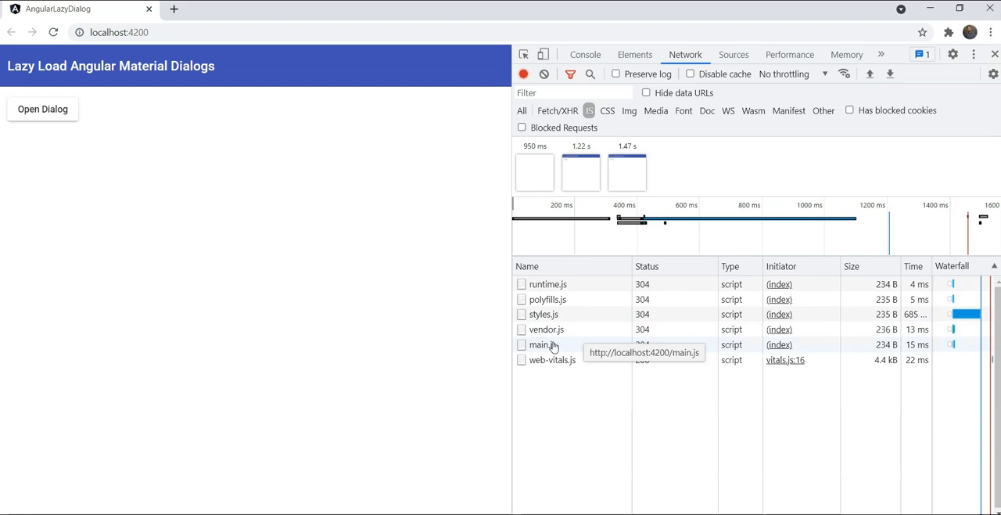
{"action": "mouse_move", "coordinate": [43, 108]}
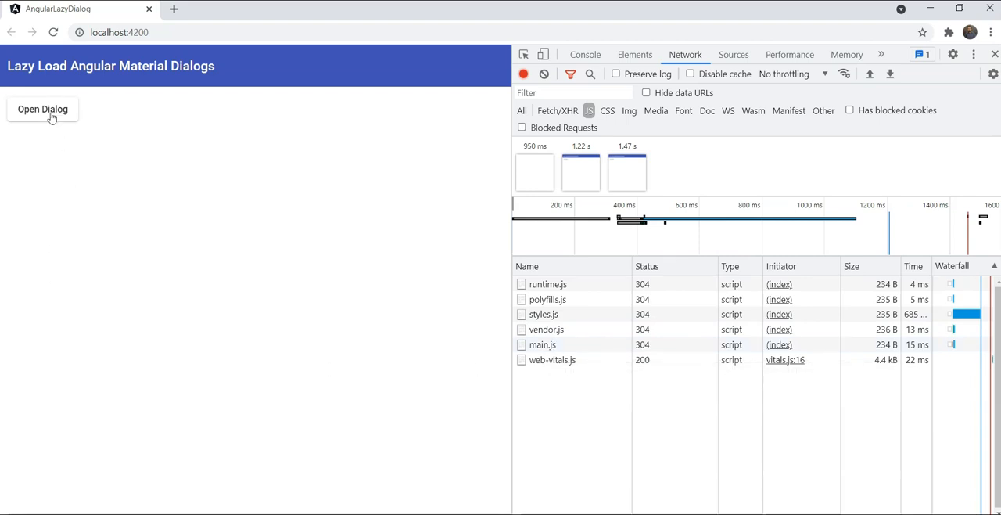
Open My Form, focus its location and age fields, and preview the 0.js chunk.
{"action": "left_click", "coordinate": [42, 109]}
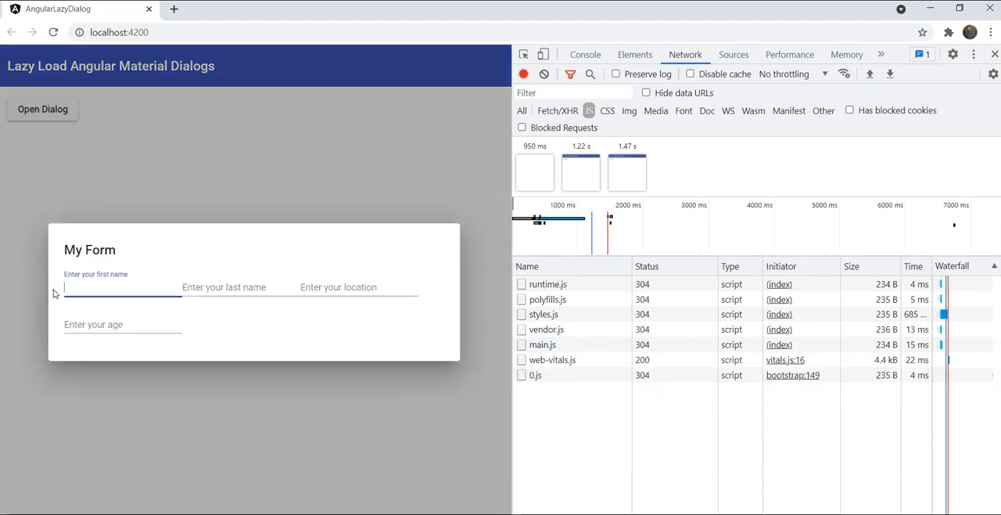
{"action": "left_click", "coordinate": [338, 286]}
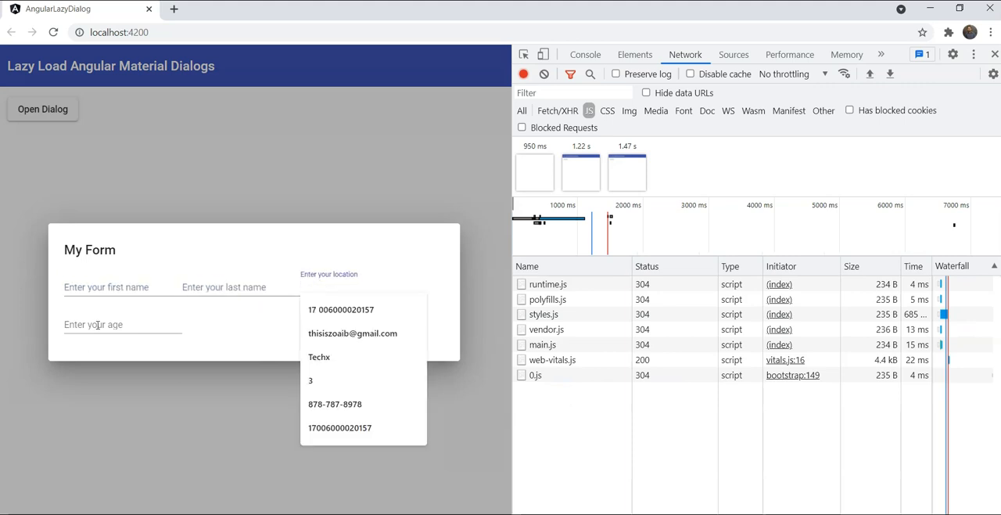
{"action": "left_click", "coordinate": [122, 324]}
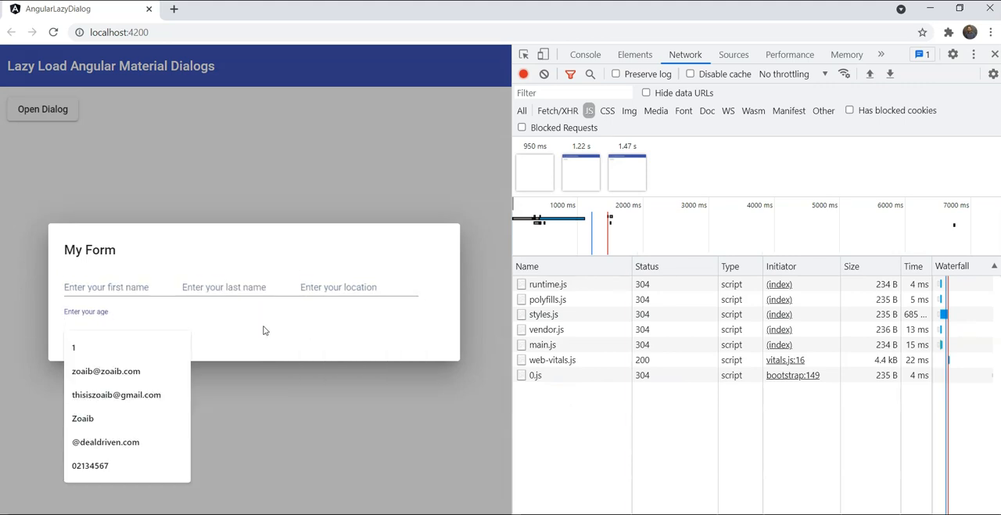
{"action": "left_click", "coordinate": [535, 375]}
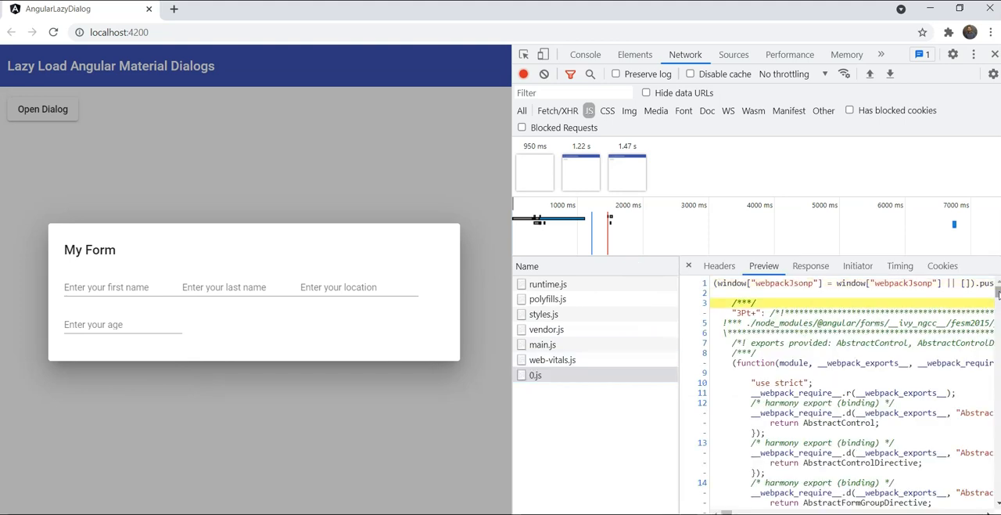
Scroll through the 0.js preview's bundled Angular forms code.
{"action": "scroll", "scroll_direction": "down", "scroll_amount": 3}
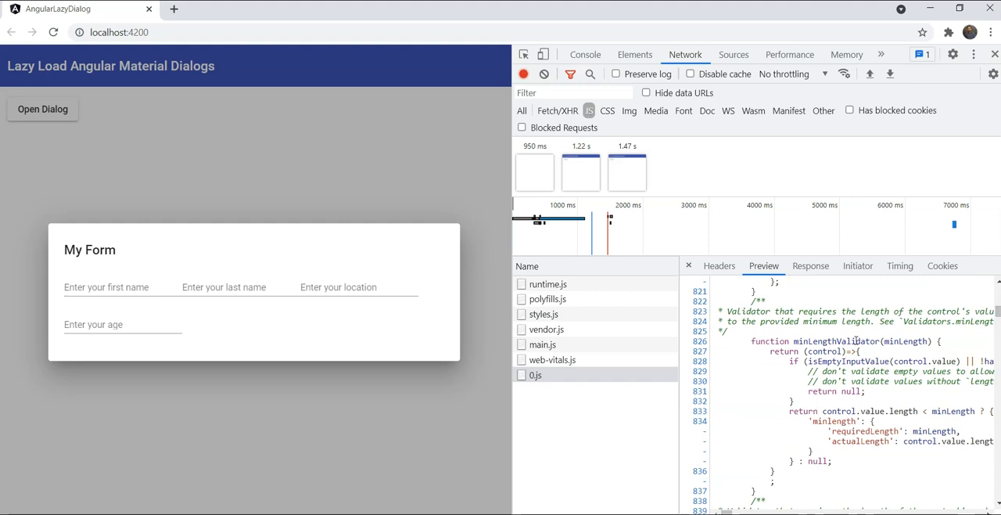
{"action": "scroll", "scroll_direction": "down", "scroll_amount": 3}
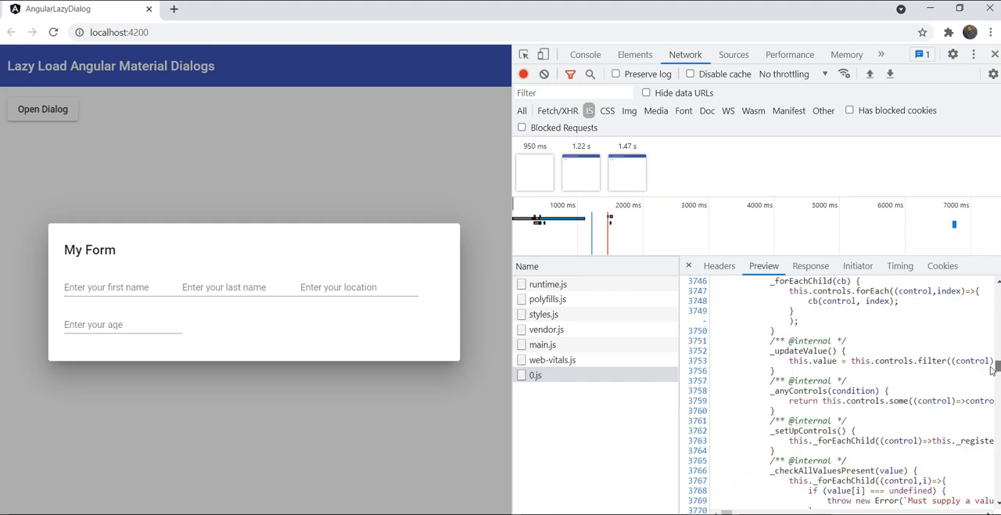
{"action": "scroll", "scroll_direction": "down", "scroll_amount": 3}
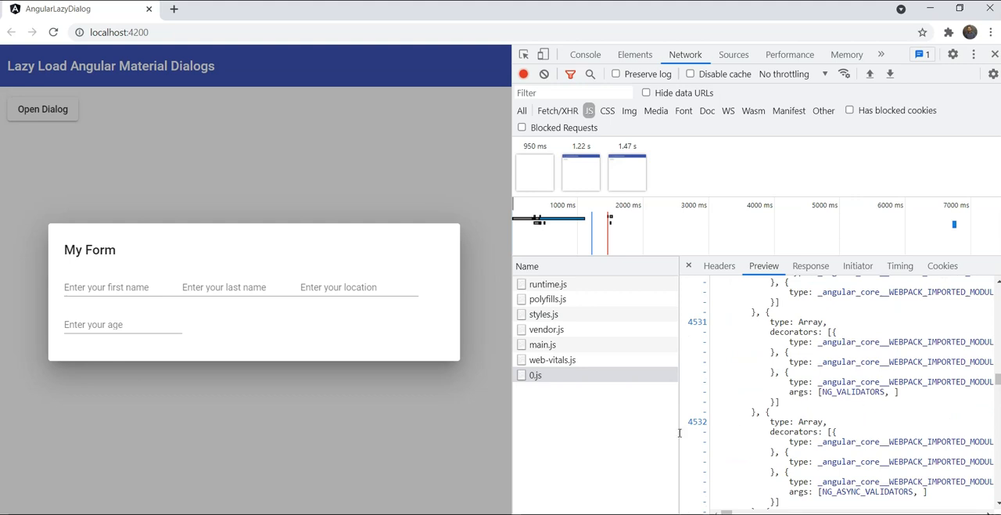
{"action": "mouse_move", "coordinate": [241, 298]}
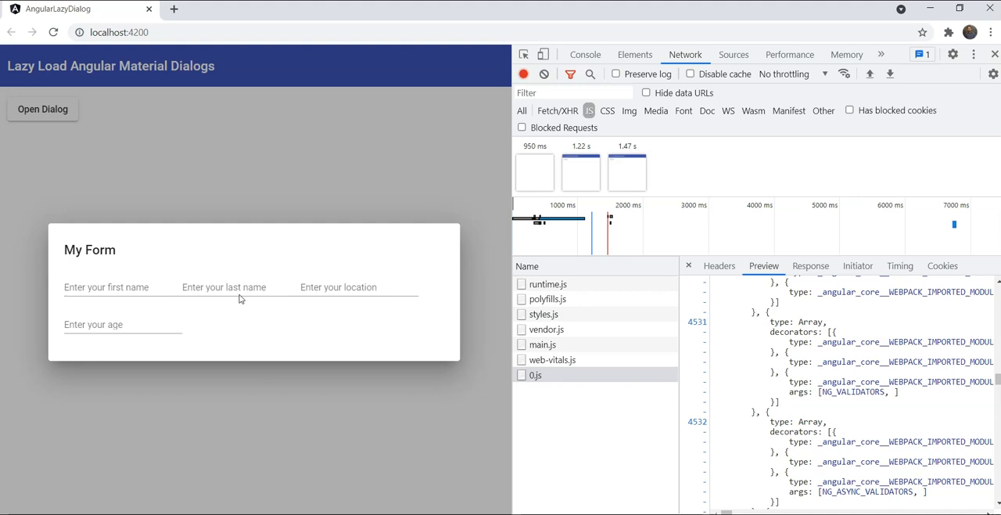
{"action": "mouse_move", "coordinate": [251, 332]}
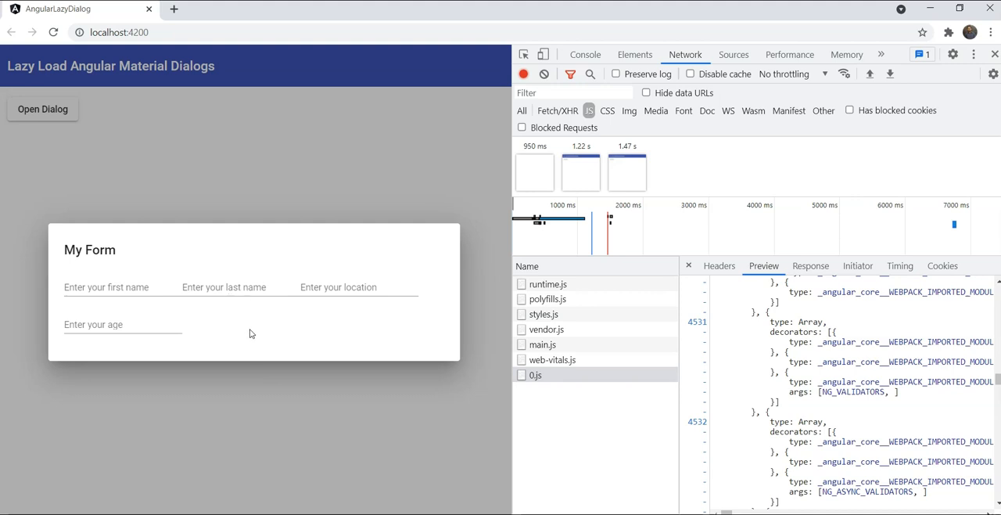
{"action": "mouse_move", "coordinate": [485, 280]}
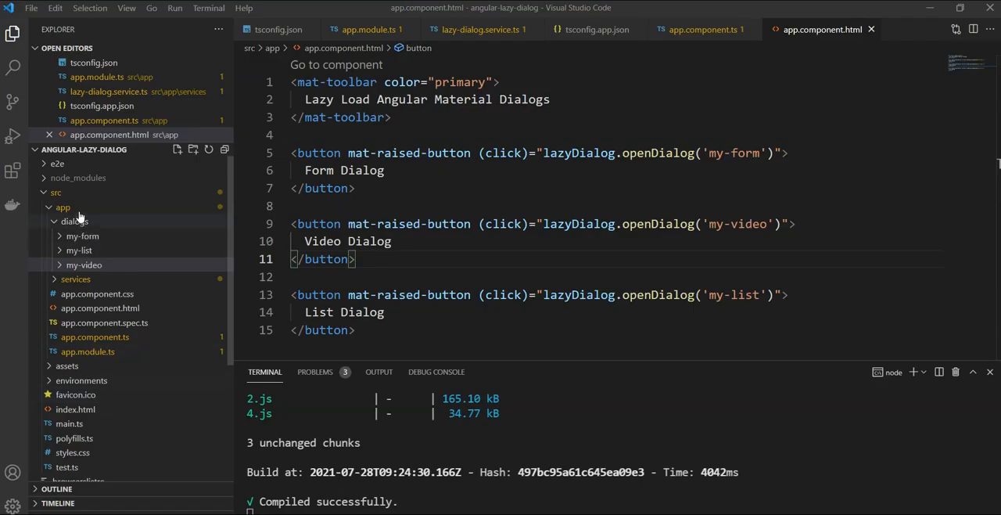
{"action": "mouse_move", "coordinate": [79, 249]}
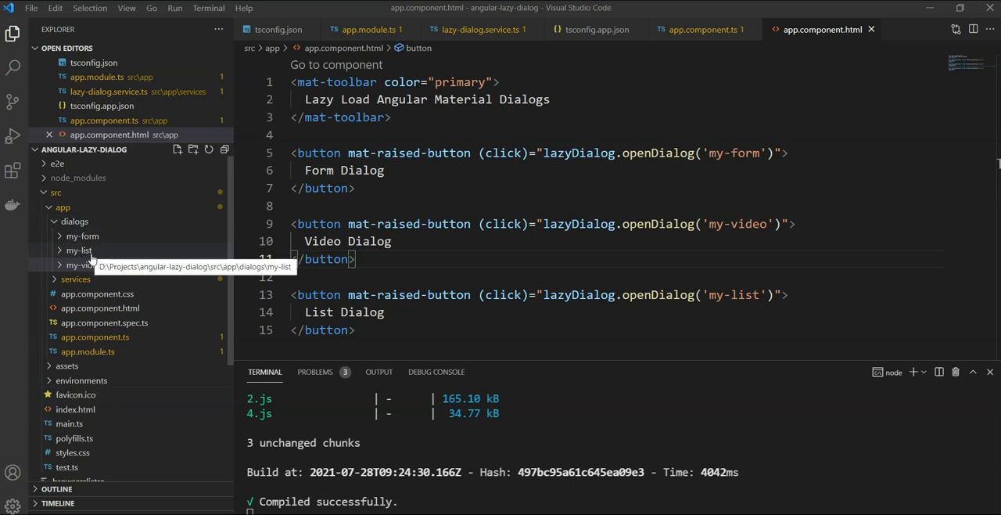
Open my-list.component.ts from dialogs/my-list, scroll to MyListModule, then return to the app template.
{"action": "left_click", "coordinate": [78, 249]}
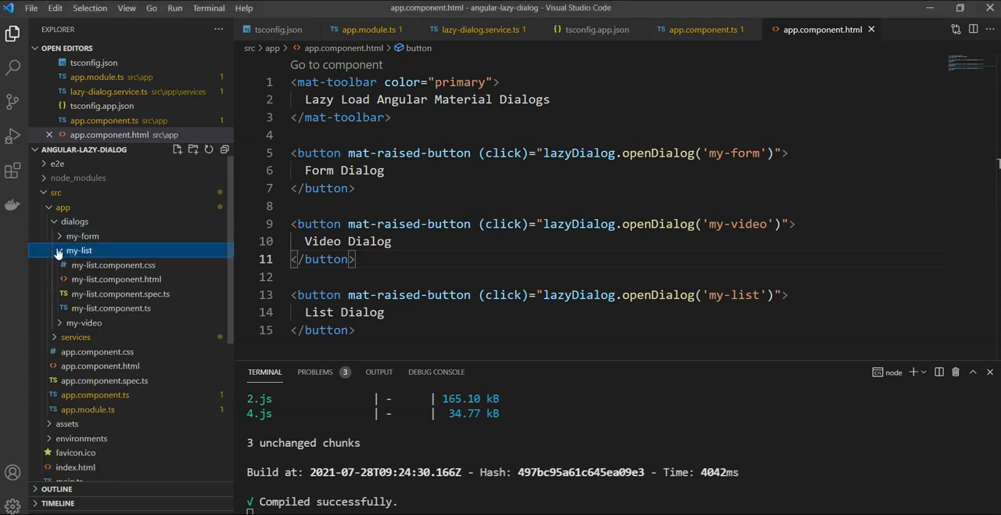
{"action": "left_click", "coordinate": [111, 322]}
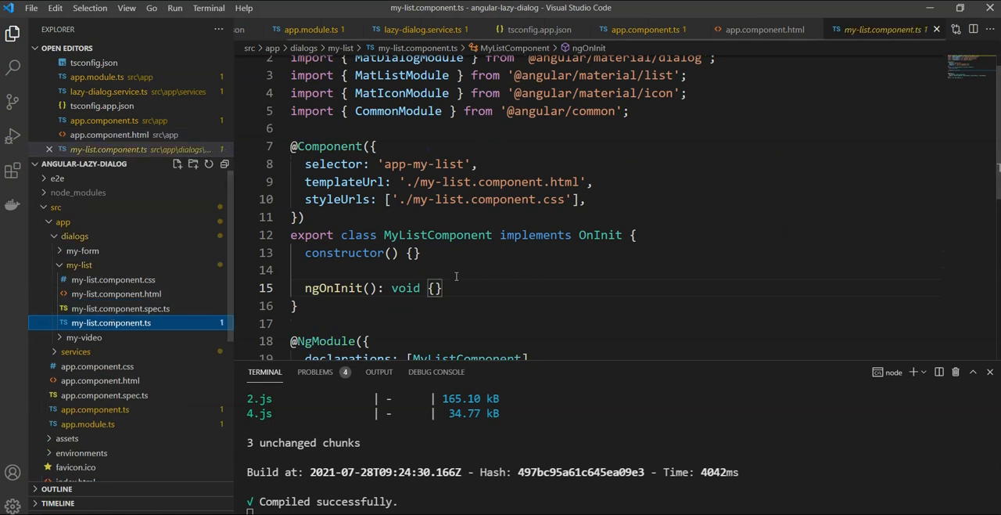
{"action": "scroll", "scroll_direction": "down", "scroll_amount": 3}
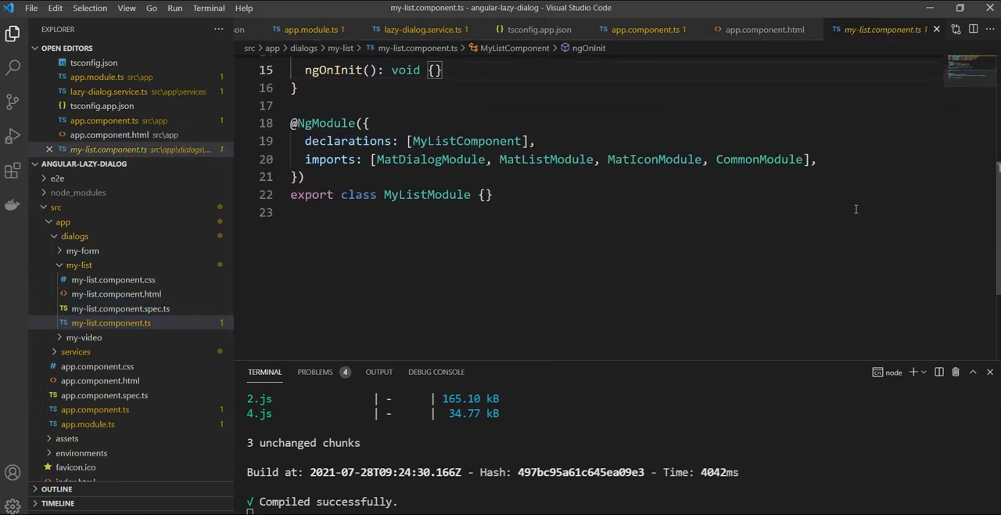
{"action": "mouse_move", "coordinate": [756, 159]}
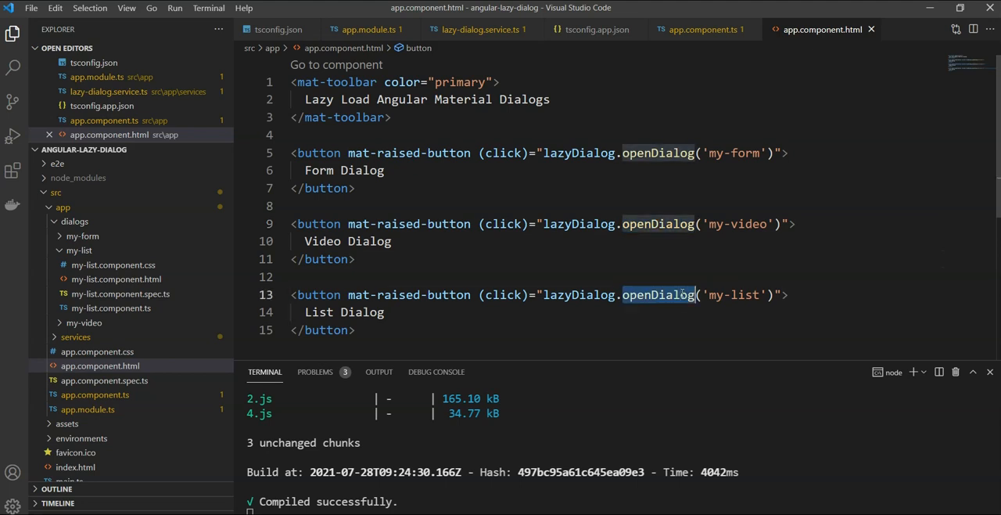
{"action": "left_click", "coordinate": [431, 326]}
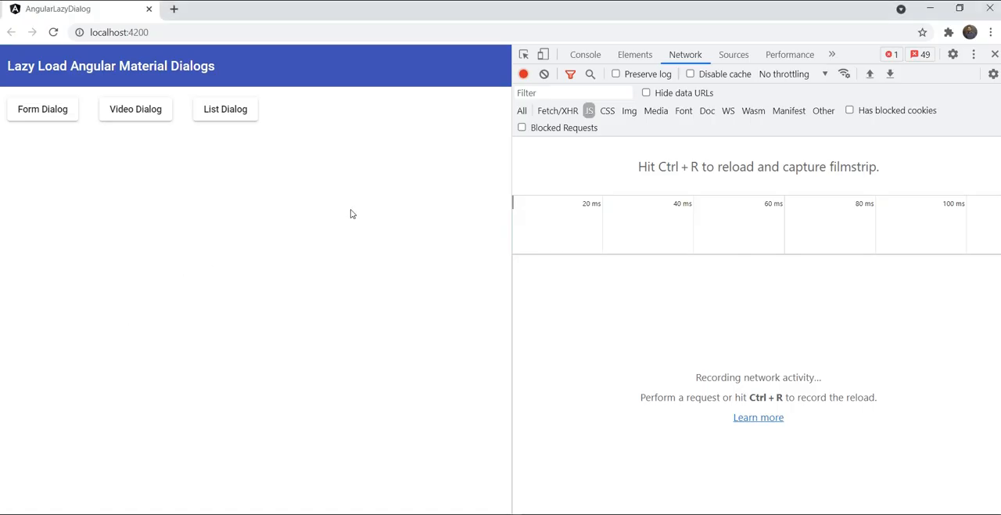
Reload the app and open then close the Form and Video dialogs to load their chunks.
{"action": "left_click", "coordinate": [53, 32]}
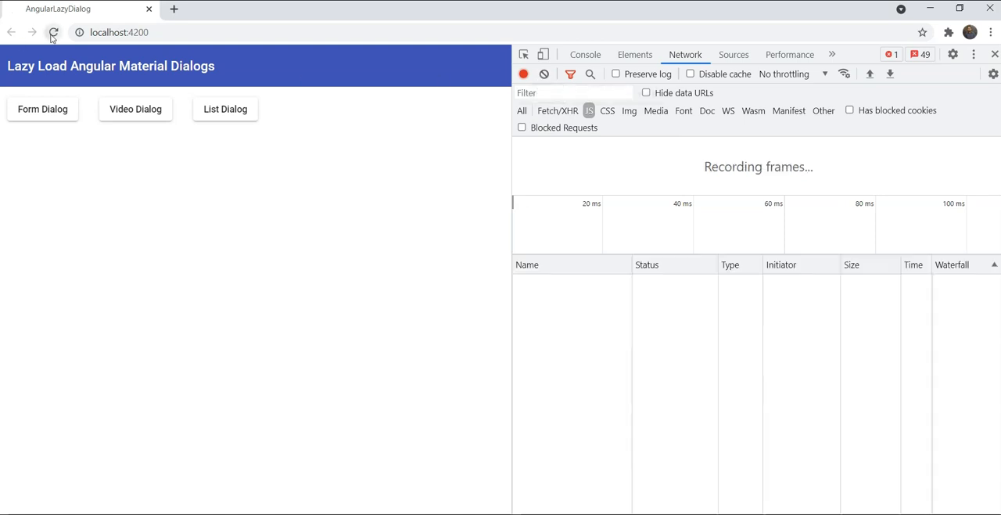
{"action": "left_click", "coordinate": [53, 32]}
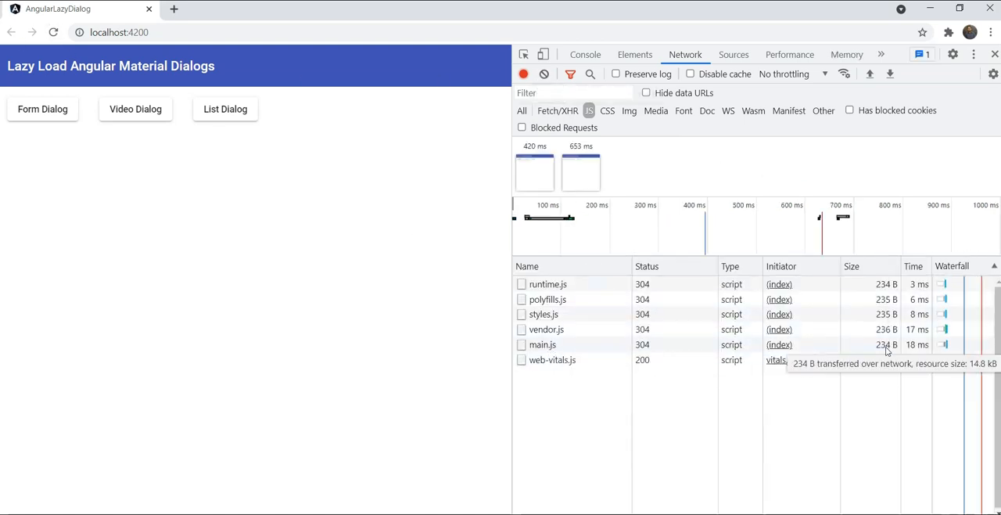
{"action": "mouse_move", "coordinate": [309, 303]}
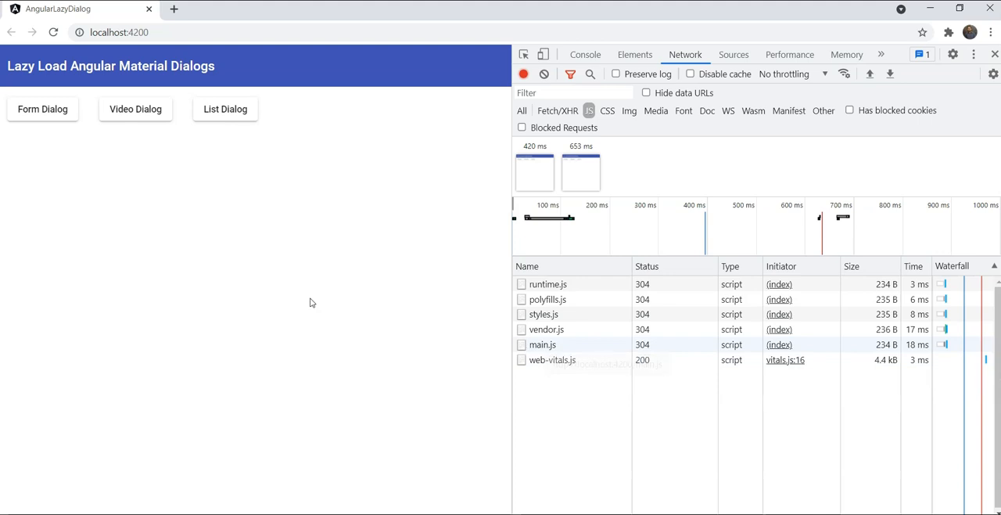
{"action": "left_click", "coordinate": [43, 109]}
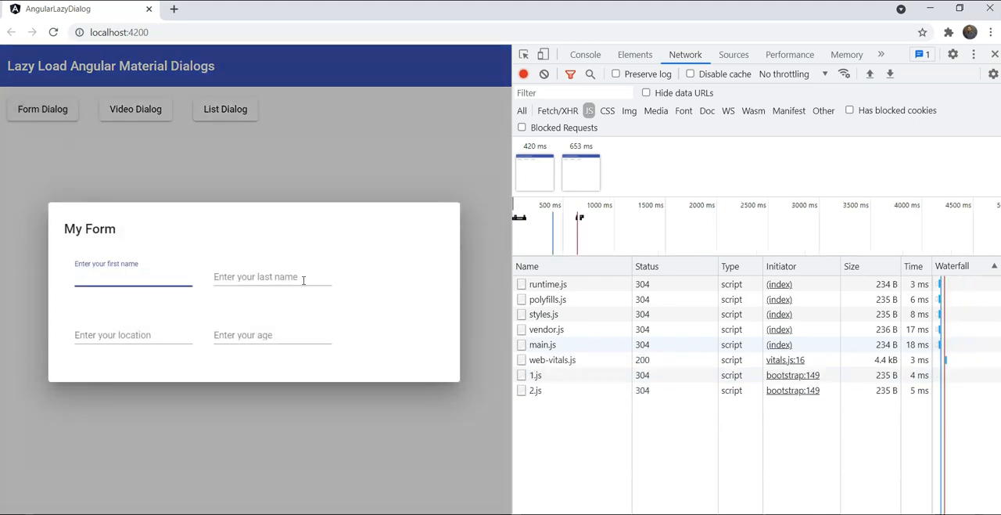
{"action": "mouse_move", "coordinate": [749, 381]}
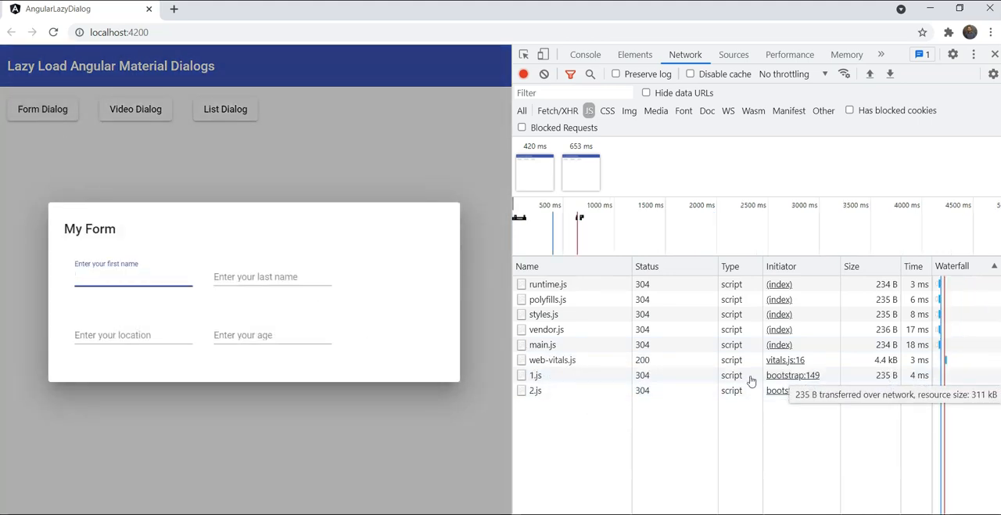
{"action": "left_click", "coordinate": [136, 109]}
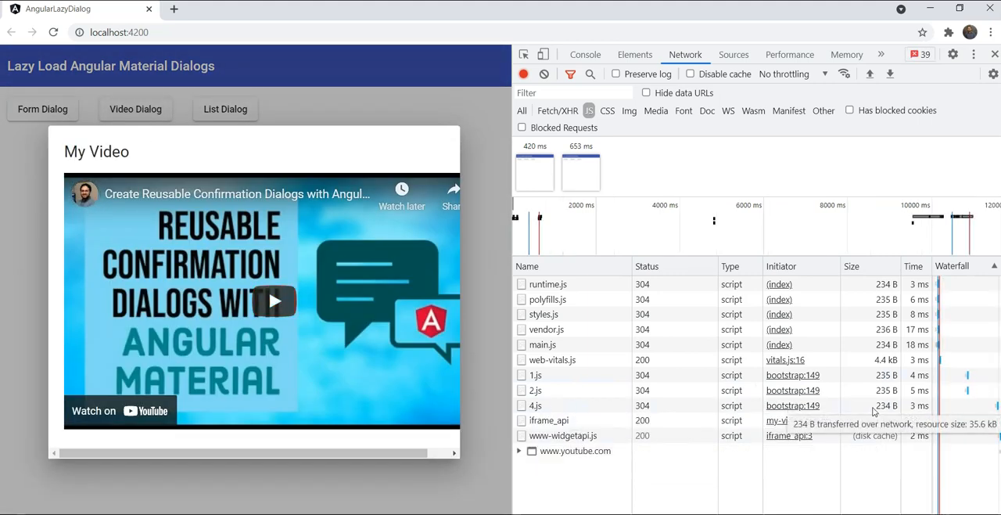
{"action": "mouse_move", "coordinate": [40, 326]}
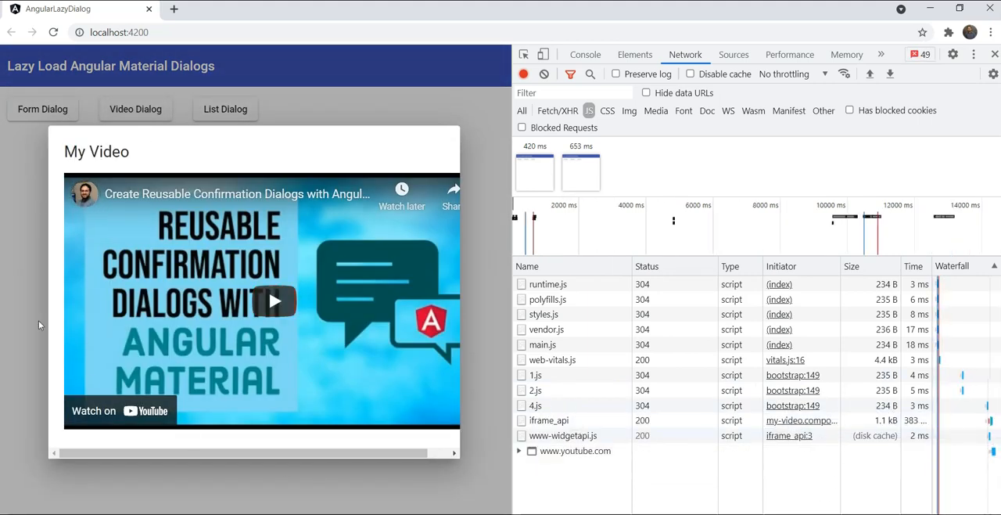
{"action": "left_click", "coordinate": [225, 109]}
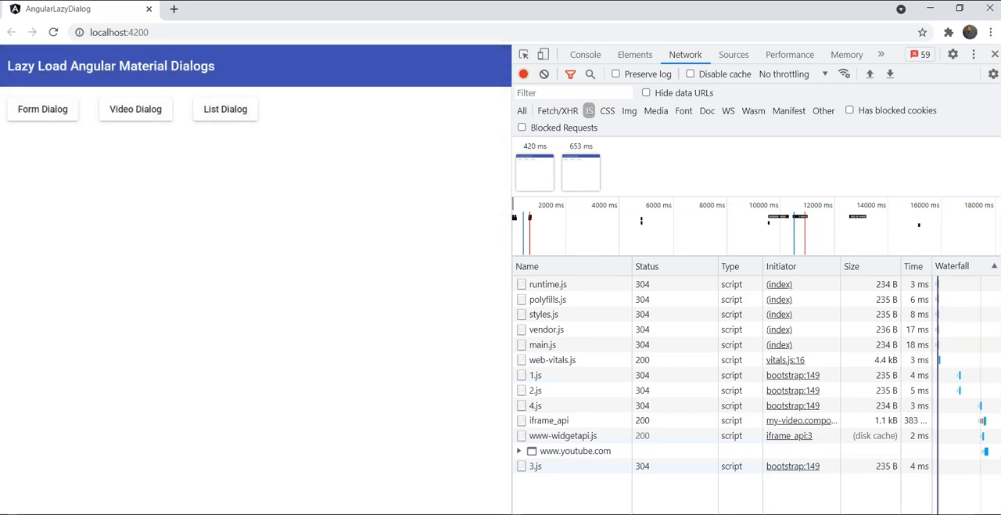
{"action": "mouse_move", "coordinate": [537, 375]}
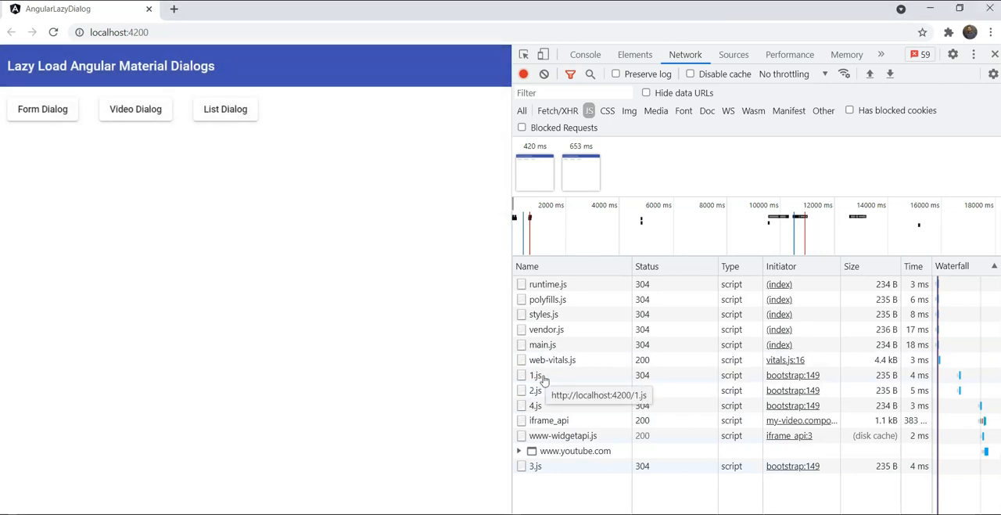
Preview 1.js, 2.js, 4.js and main.js to see which dialog code each holds.
{"action": "left_click", "coordinate": [536, 375]}
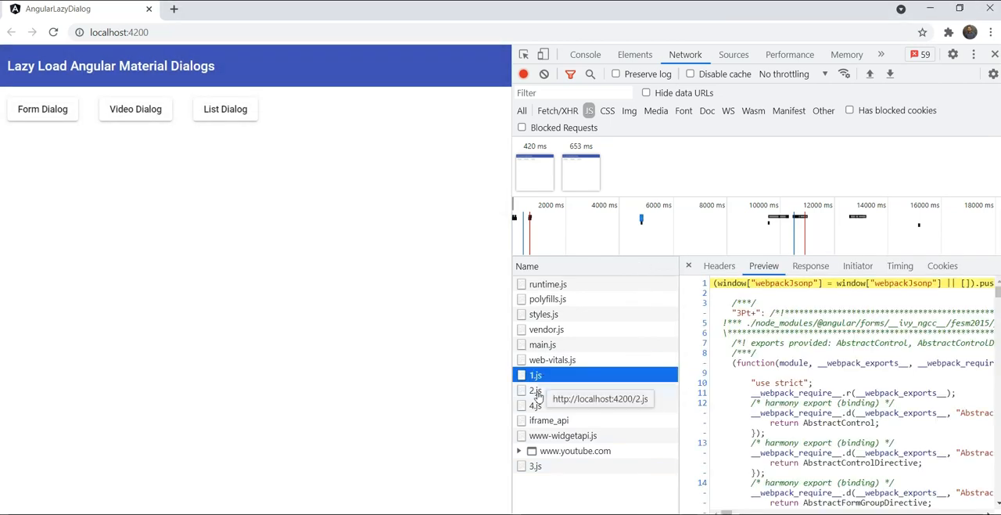
{"action": "left_click", "coordinate": [535, 390]}
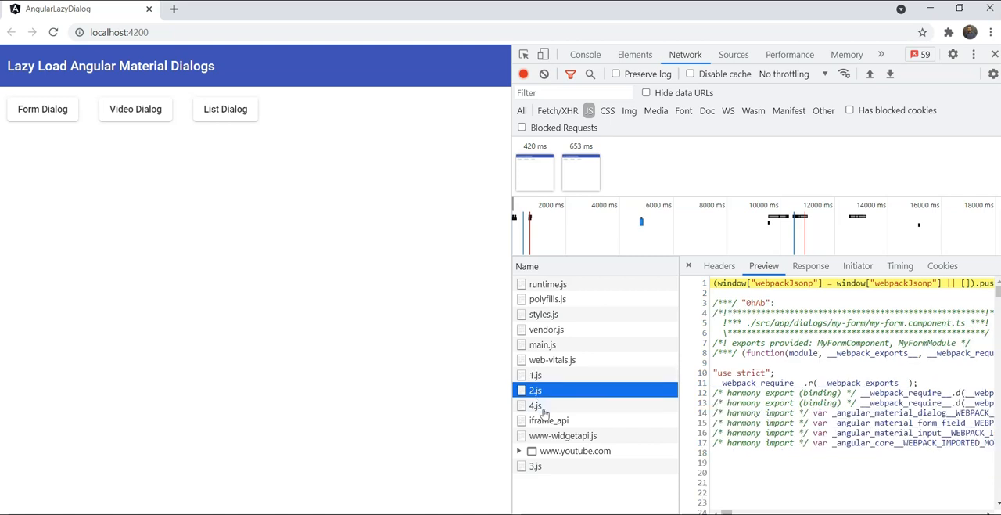
{"action": "left_click", "coordinate": [535, 405]}
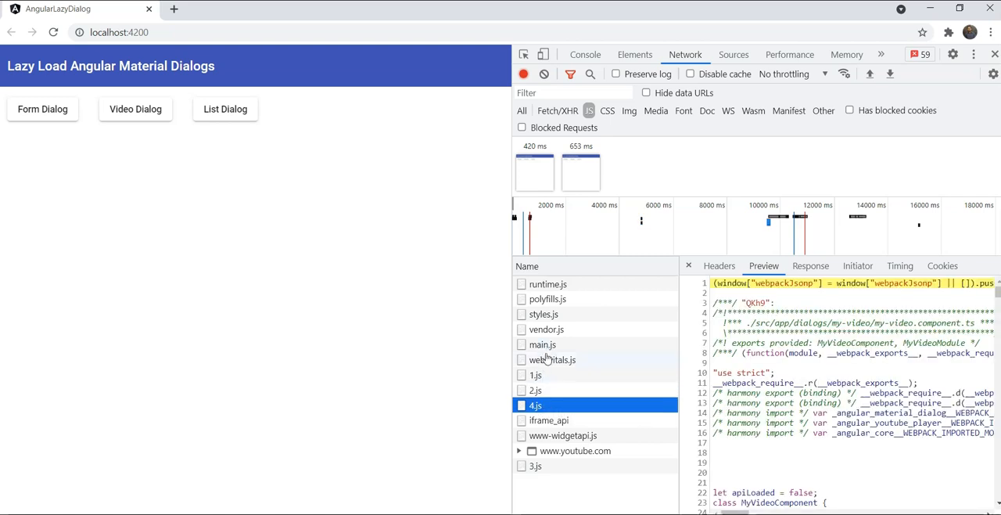
{"action": "left_click", "coordinate": [542, 344]}
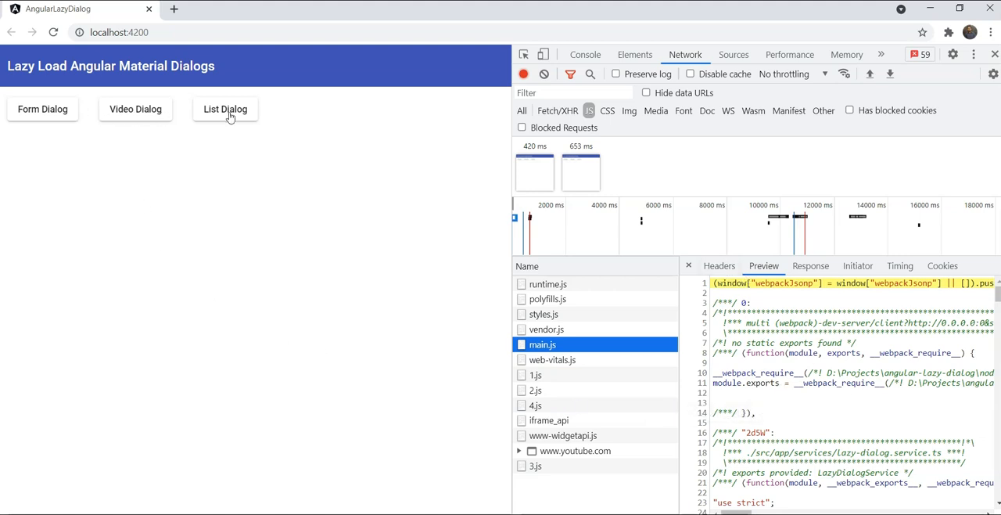
{"action": "mouse_move", "coordinate": [347, 126]}
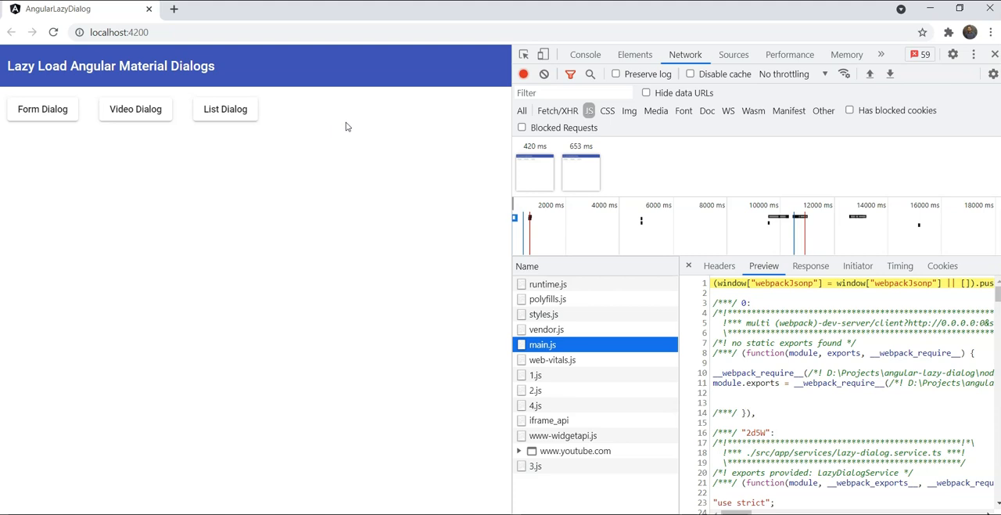
{"action": "mouse_move", "coordinate": [304, 231]}
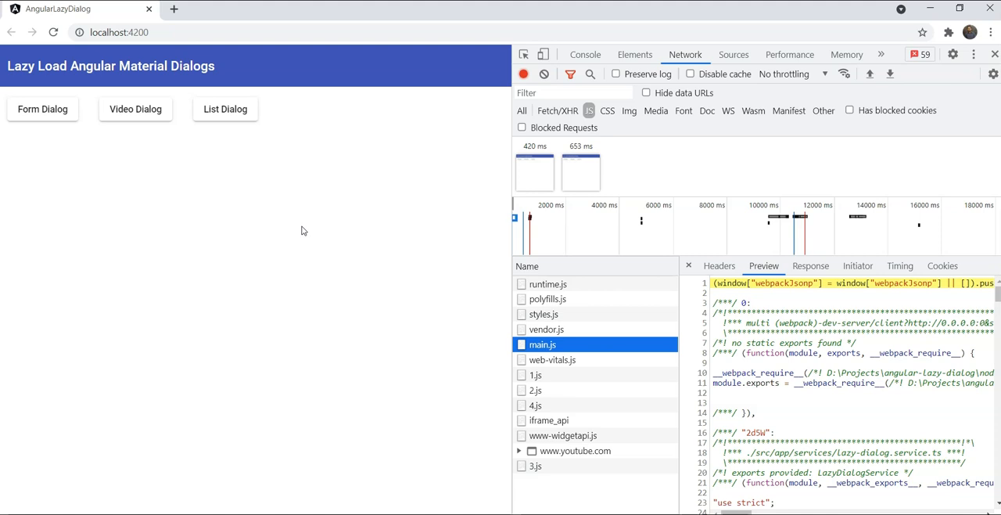
{"action": "mouse_move", "coordinate": [297, 279]}
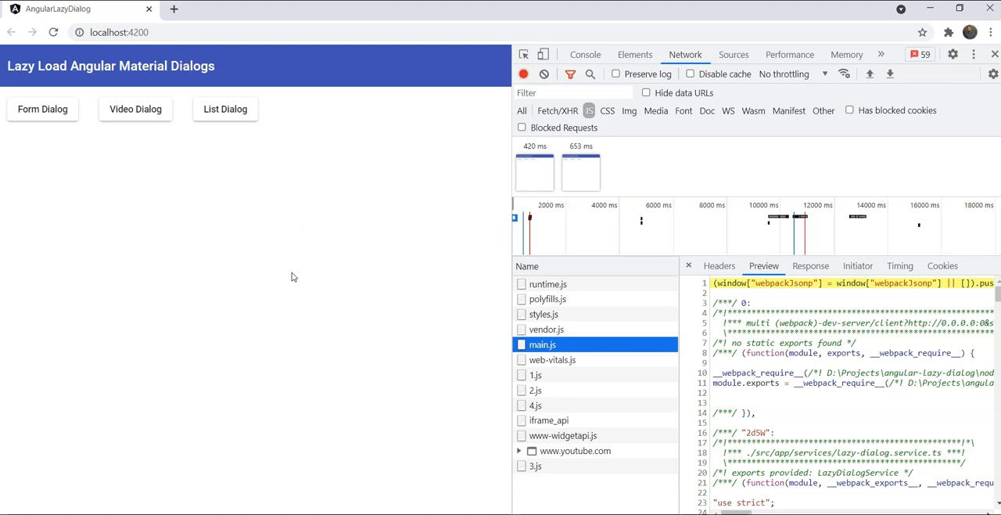
{"action": "mouse_move", "coordinate": [402, 338]}
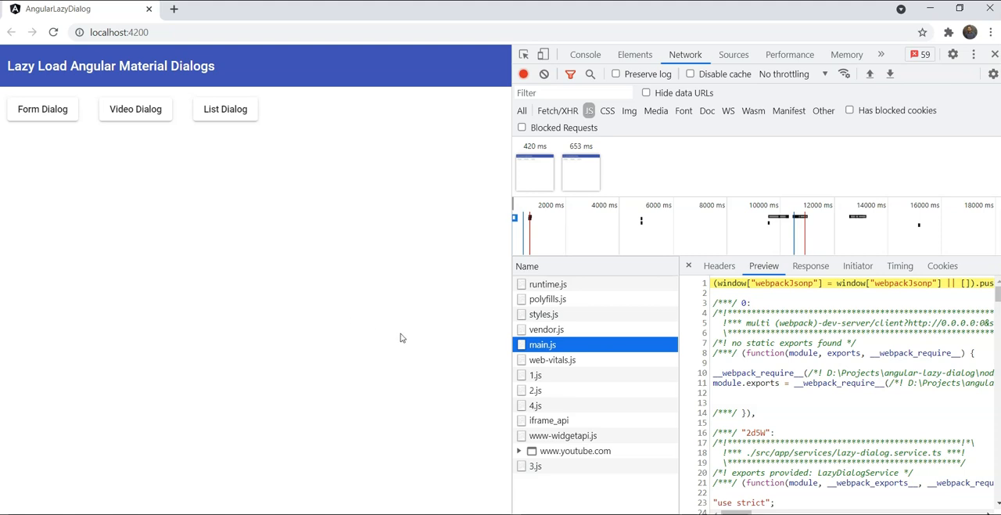
{"action": "mouse_move", "coordinate": [408, 343]}
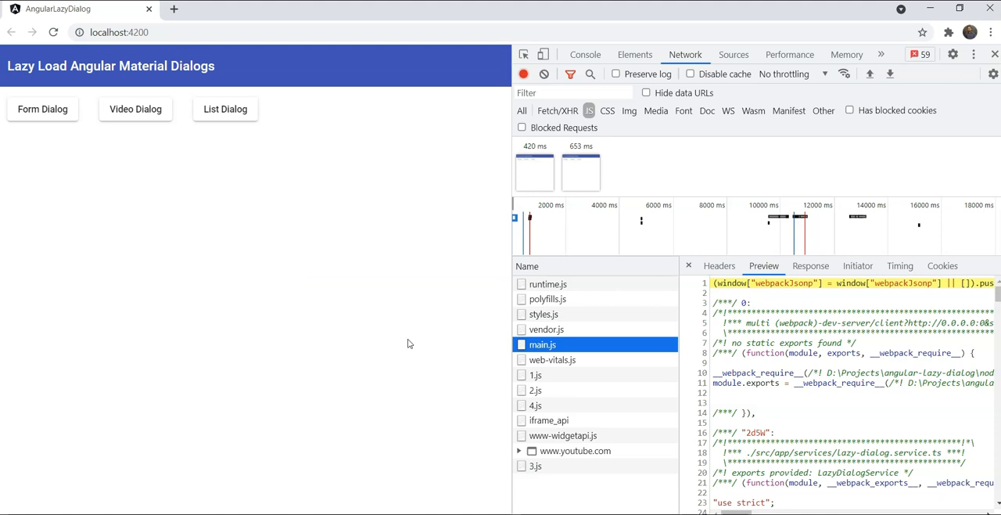